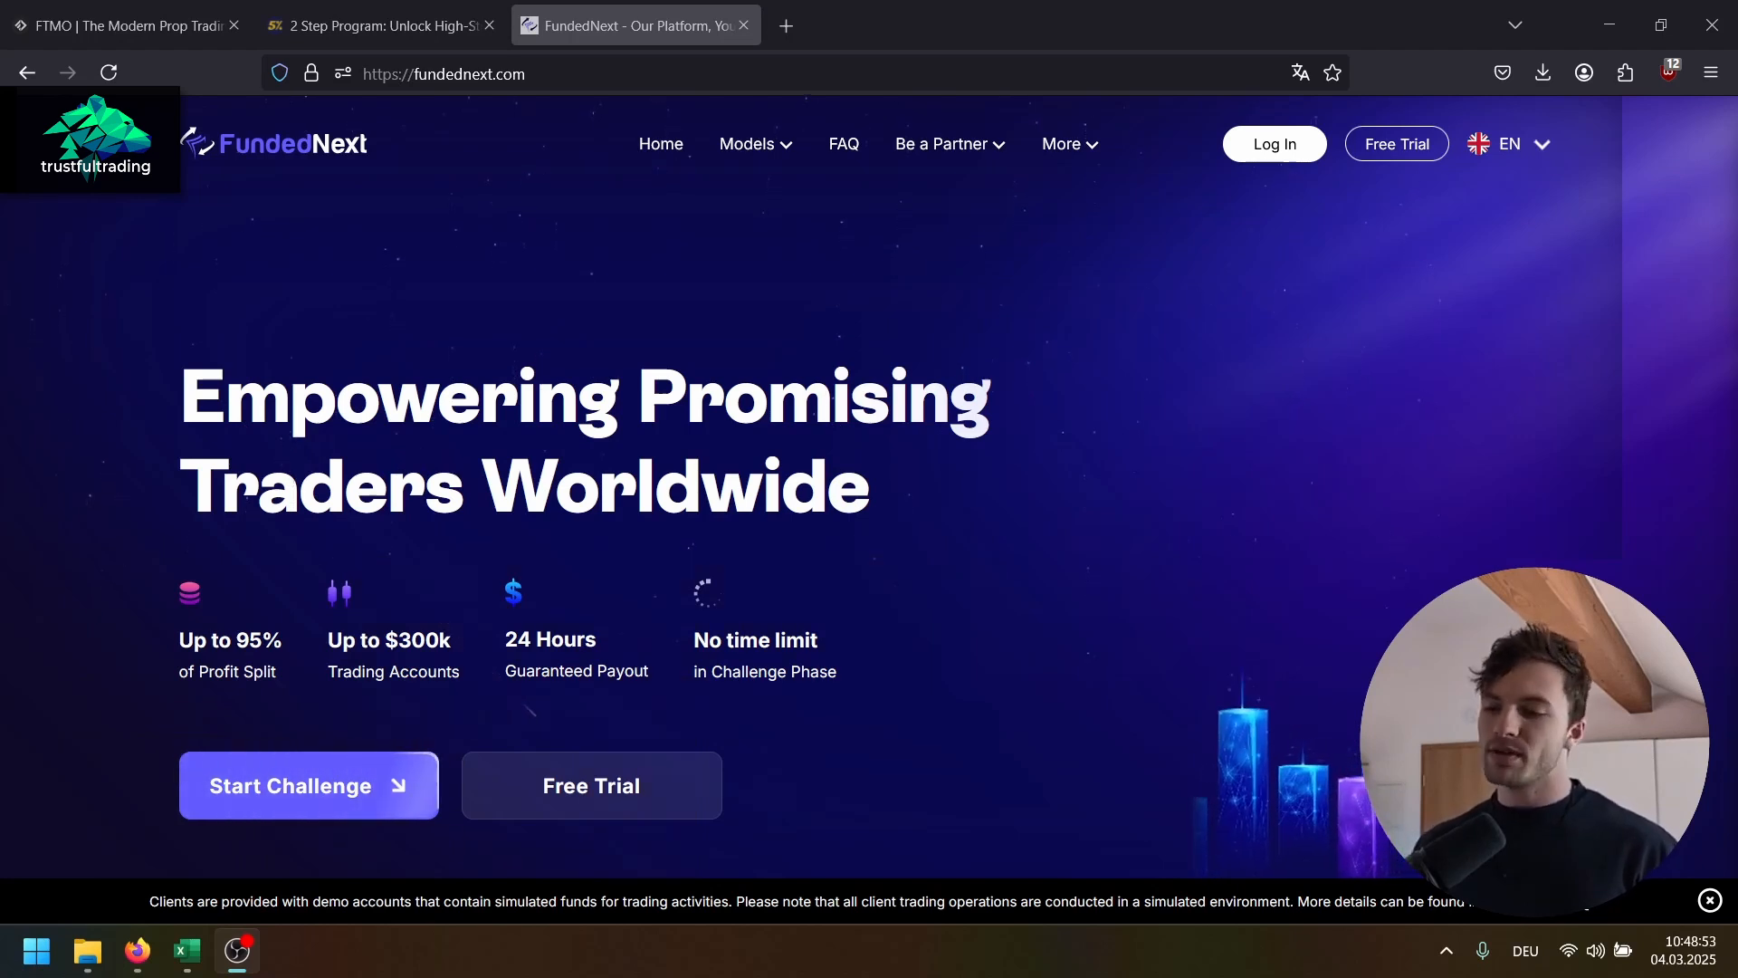
Step: Switch from FundedNext to the FTMO site, then to The5ers High Stakes 2 Step Program page
{"action": "left_click", "coordinate": [185, 950]}
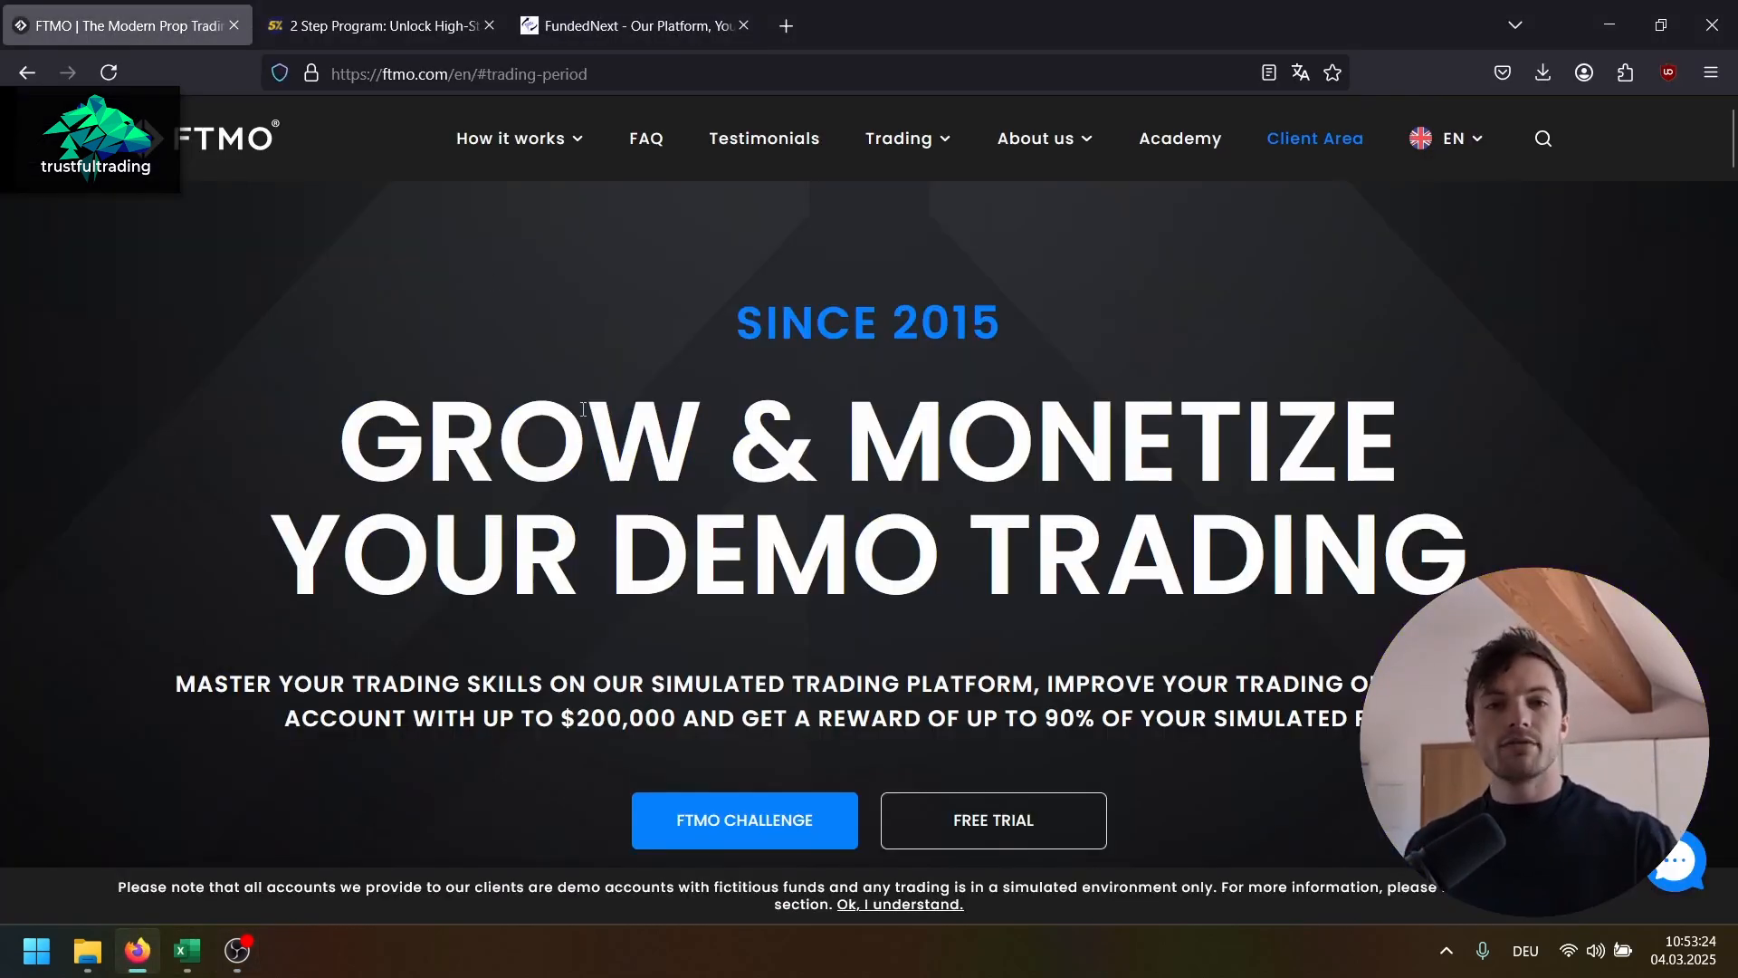
{"action": "left_click", "coordinate": [377, 24]}
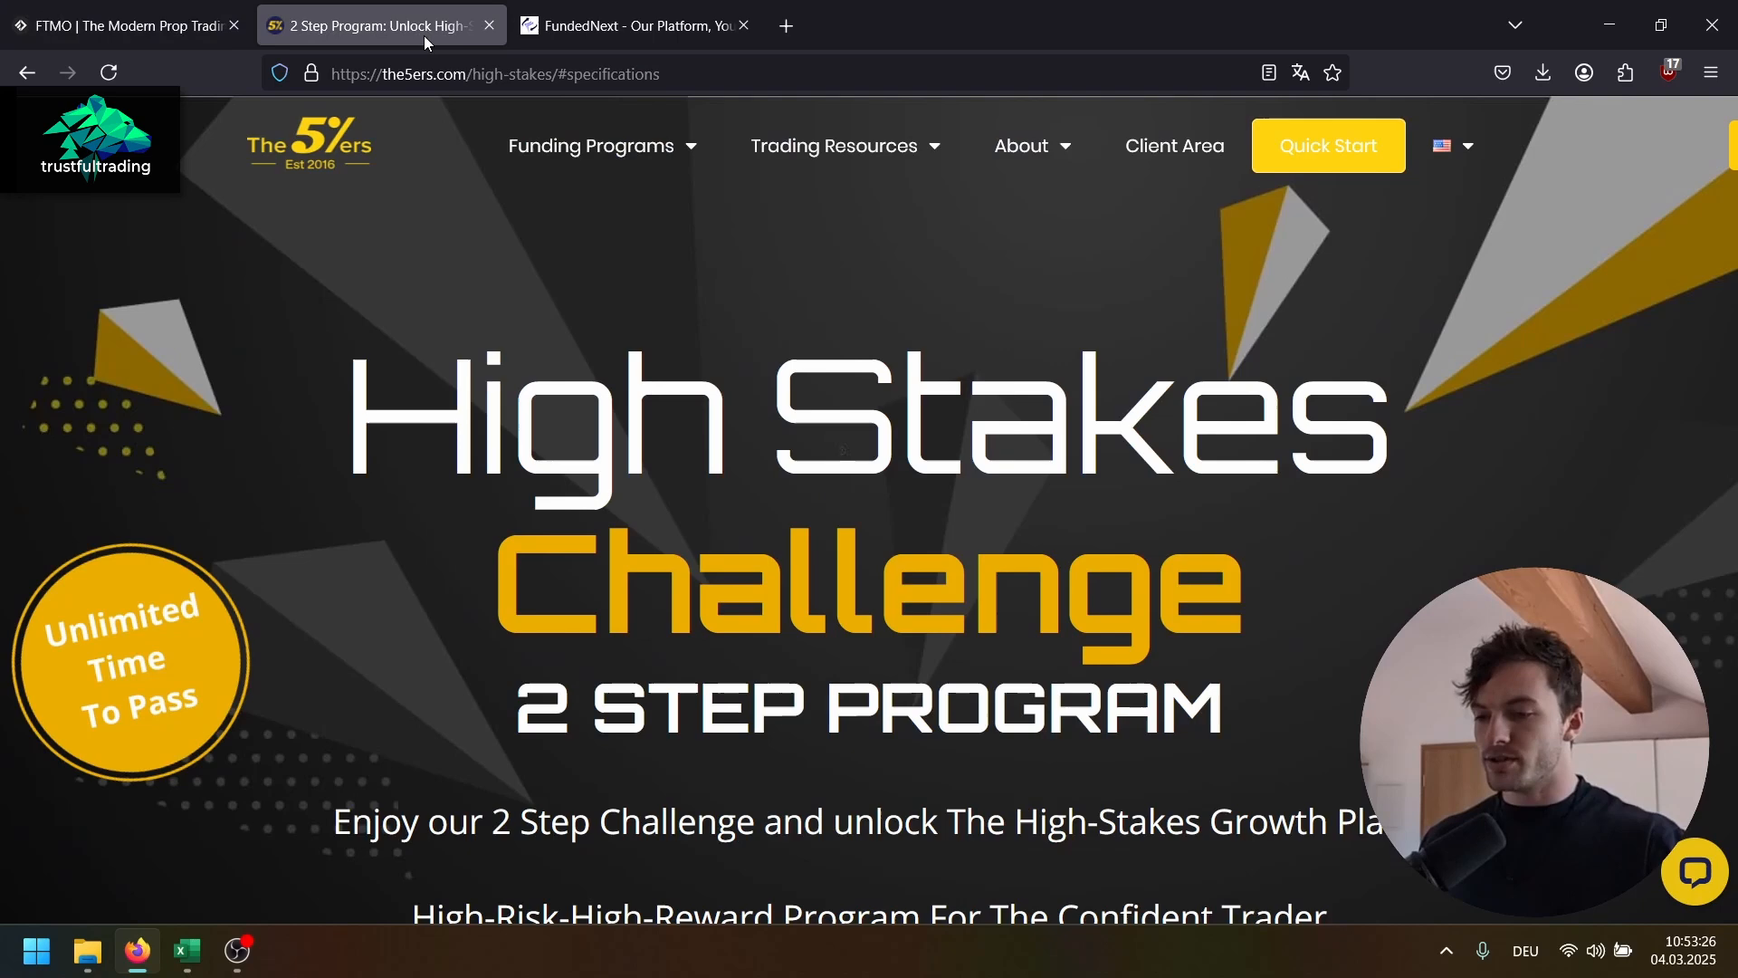
{"action": "left_click", "coordinate": [632, 24]}
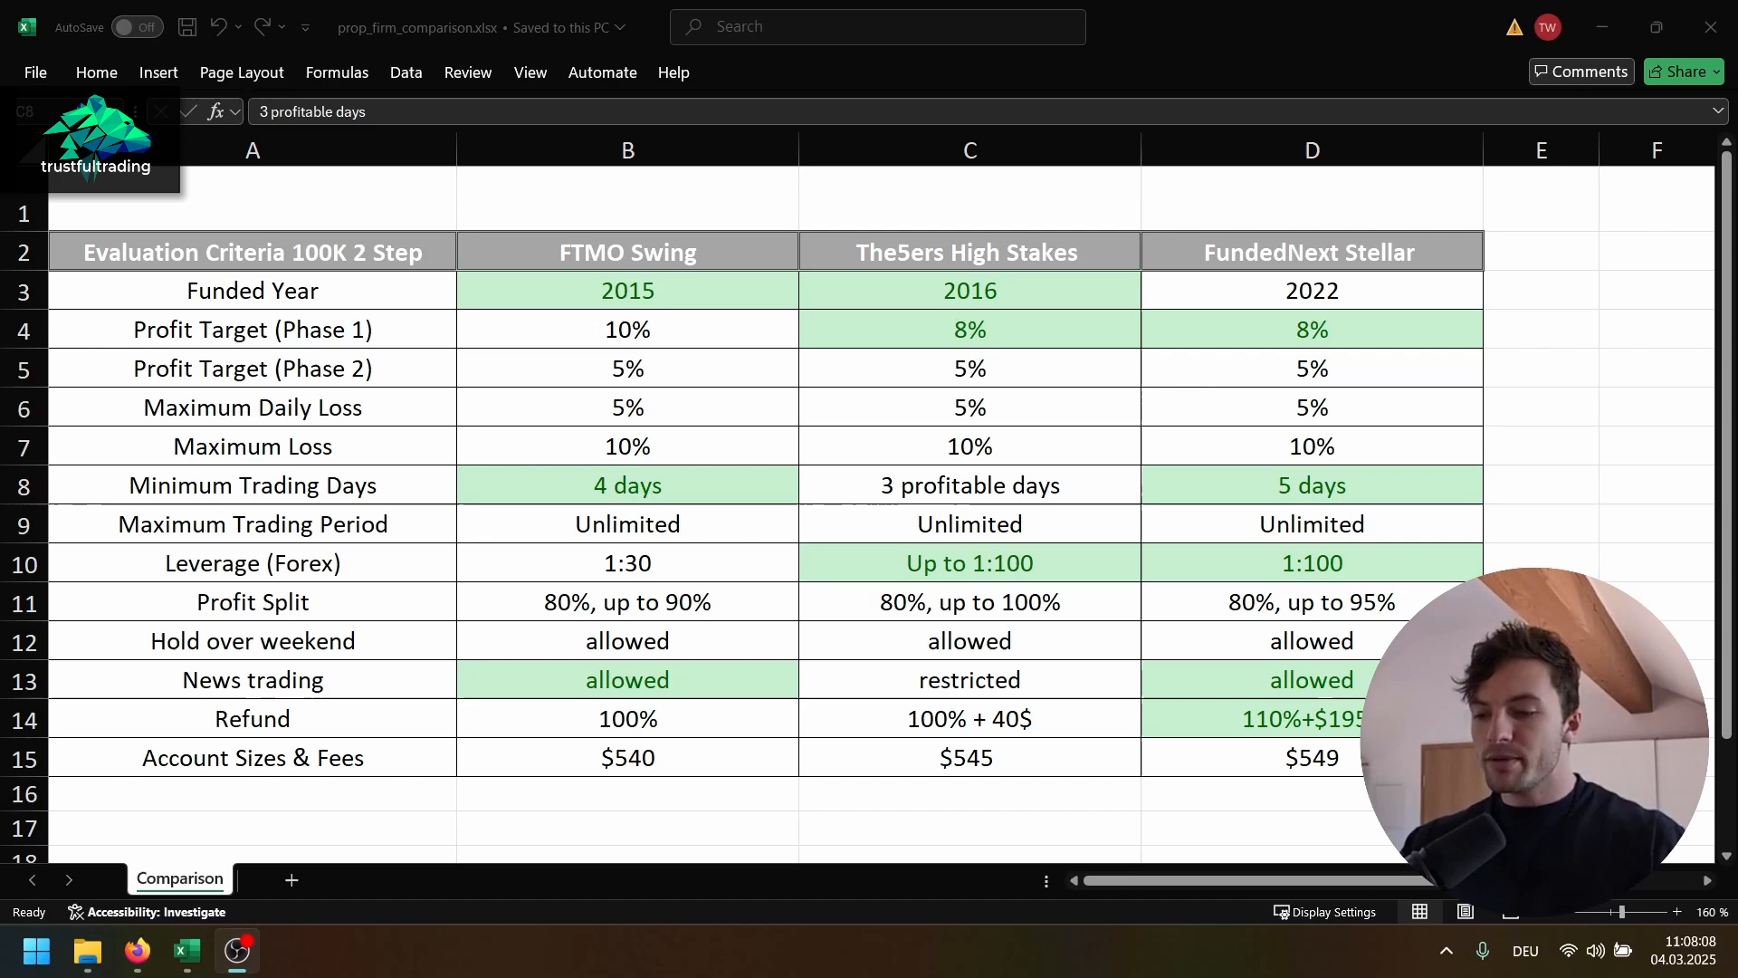
{"action": "mouse_move", "coordinate": [1249, 299]}
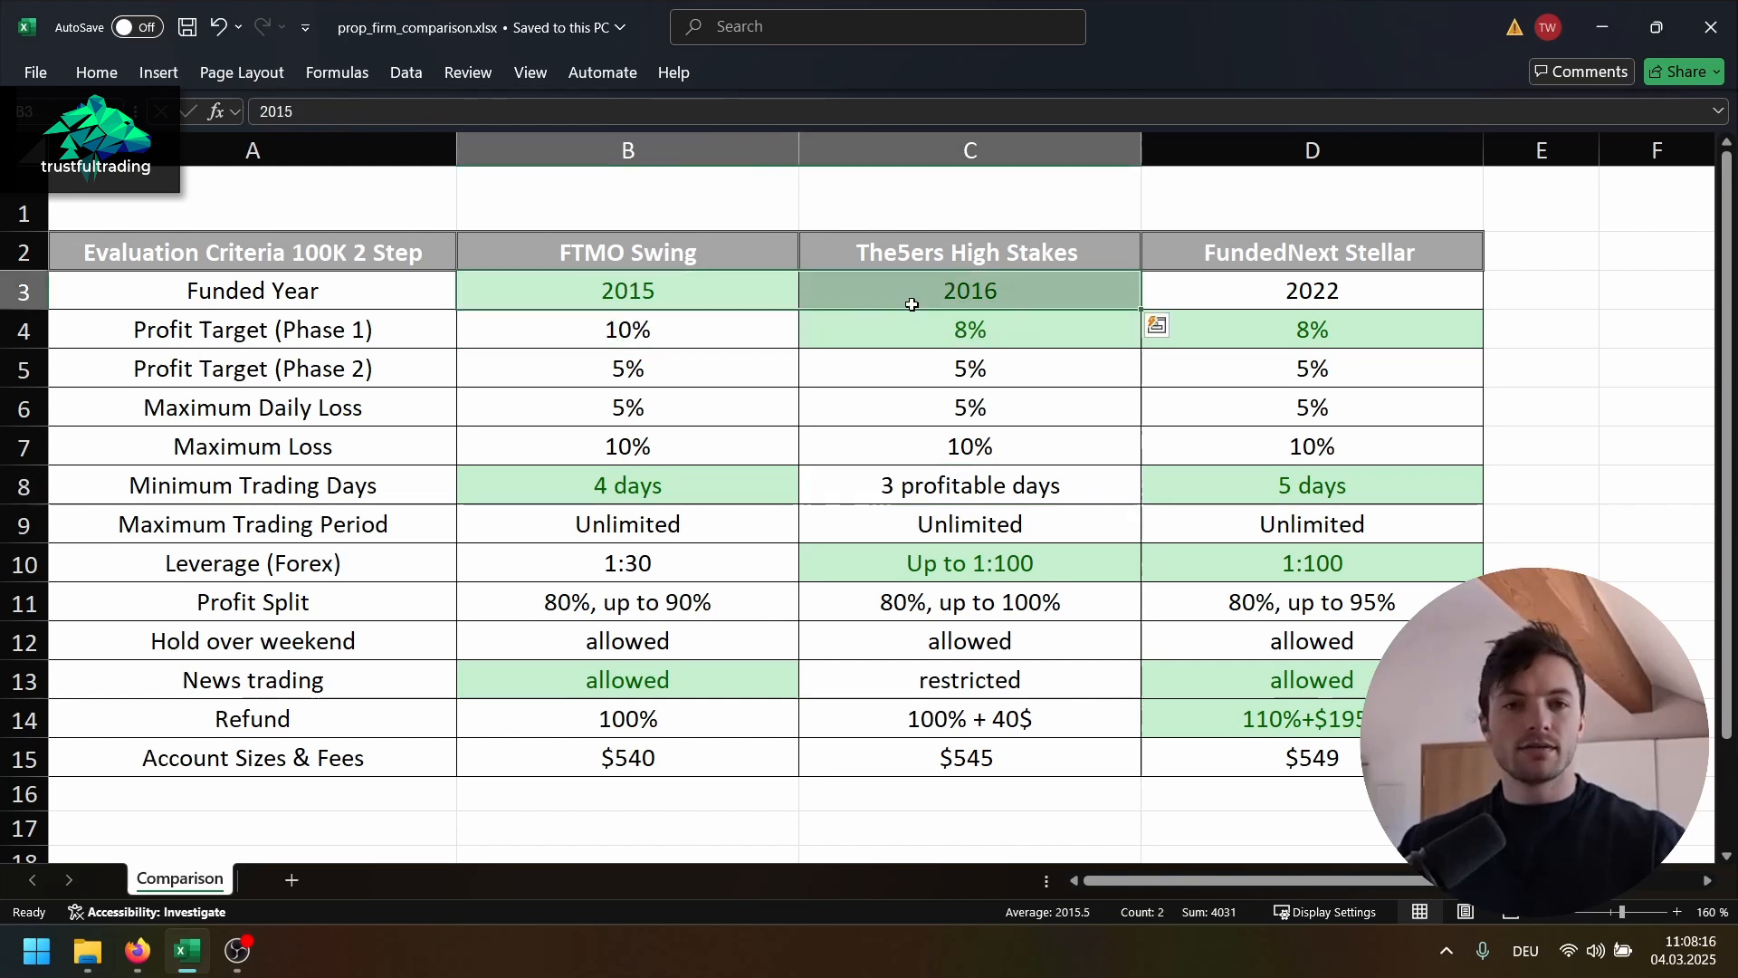
{"action": "left_click", "coordinate": [1311, 289]}
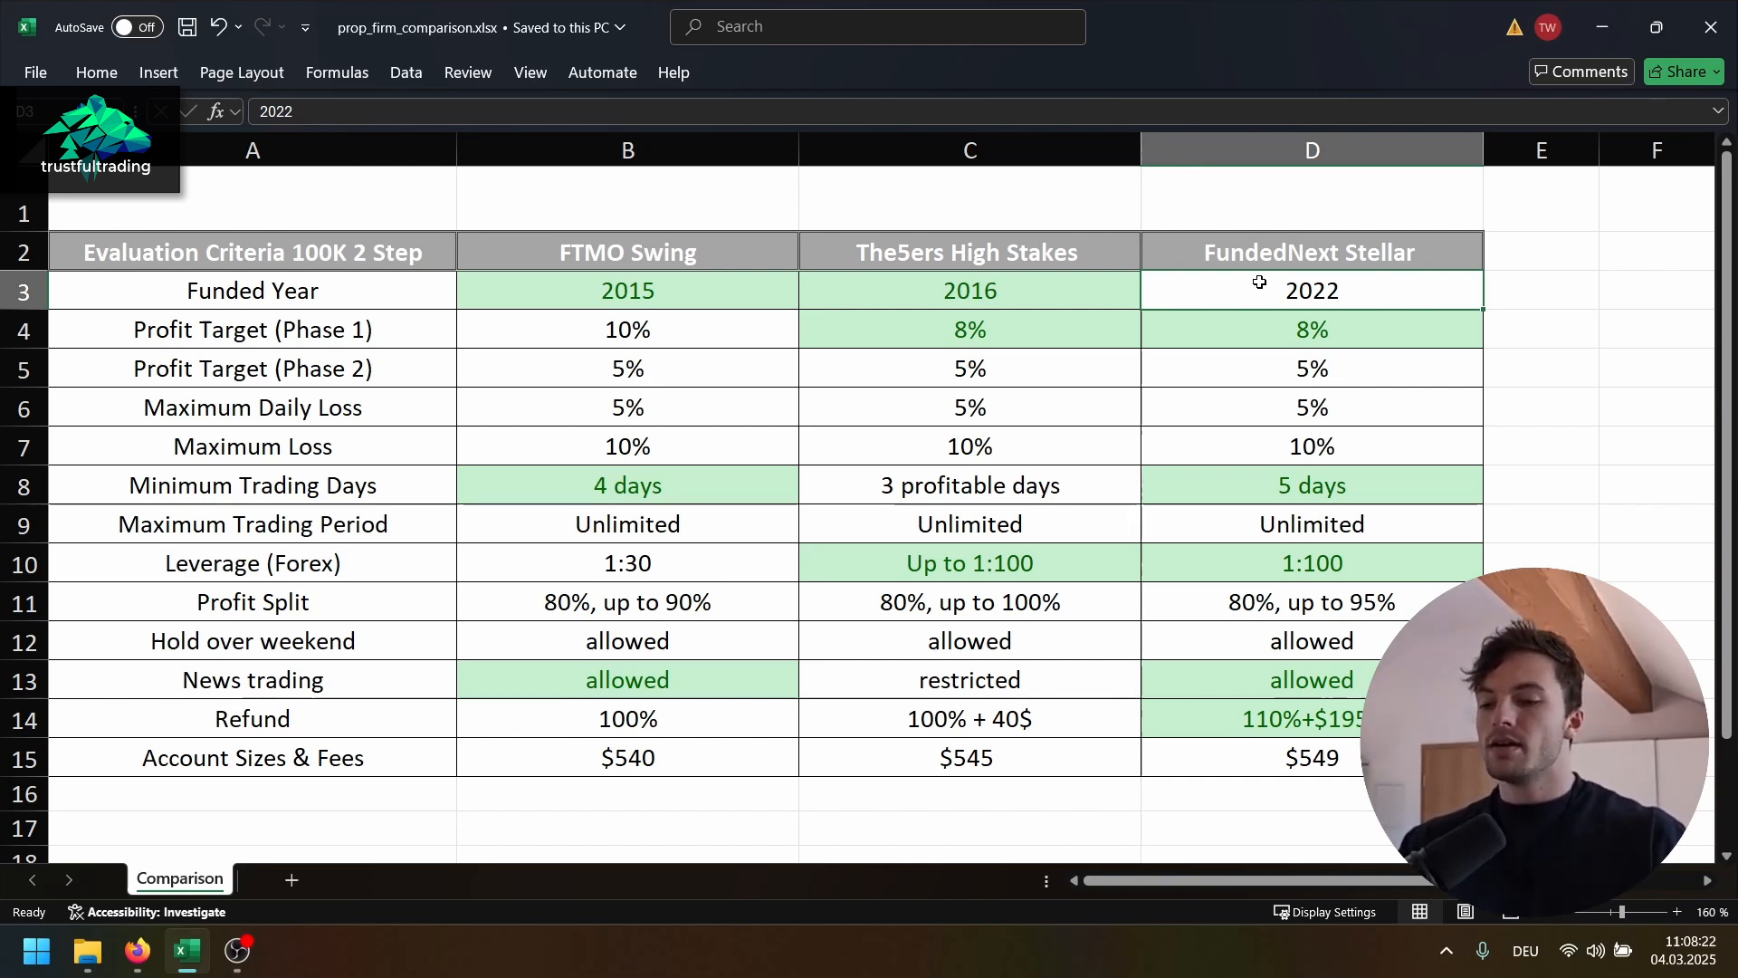
{"action": "left_click", "coordinate": [1311, 329]}
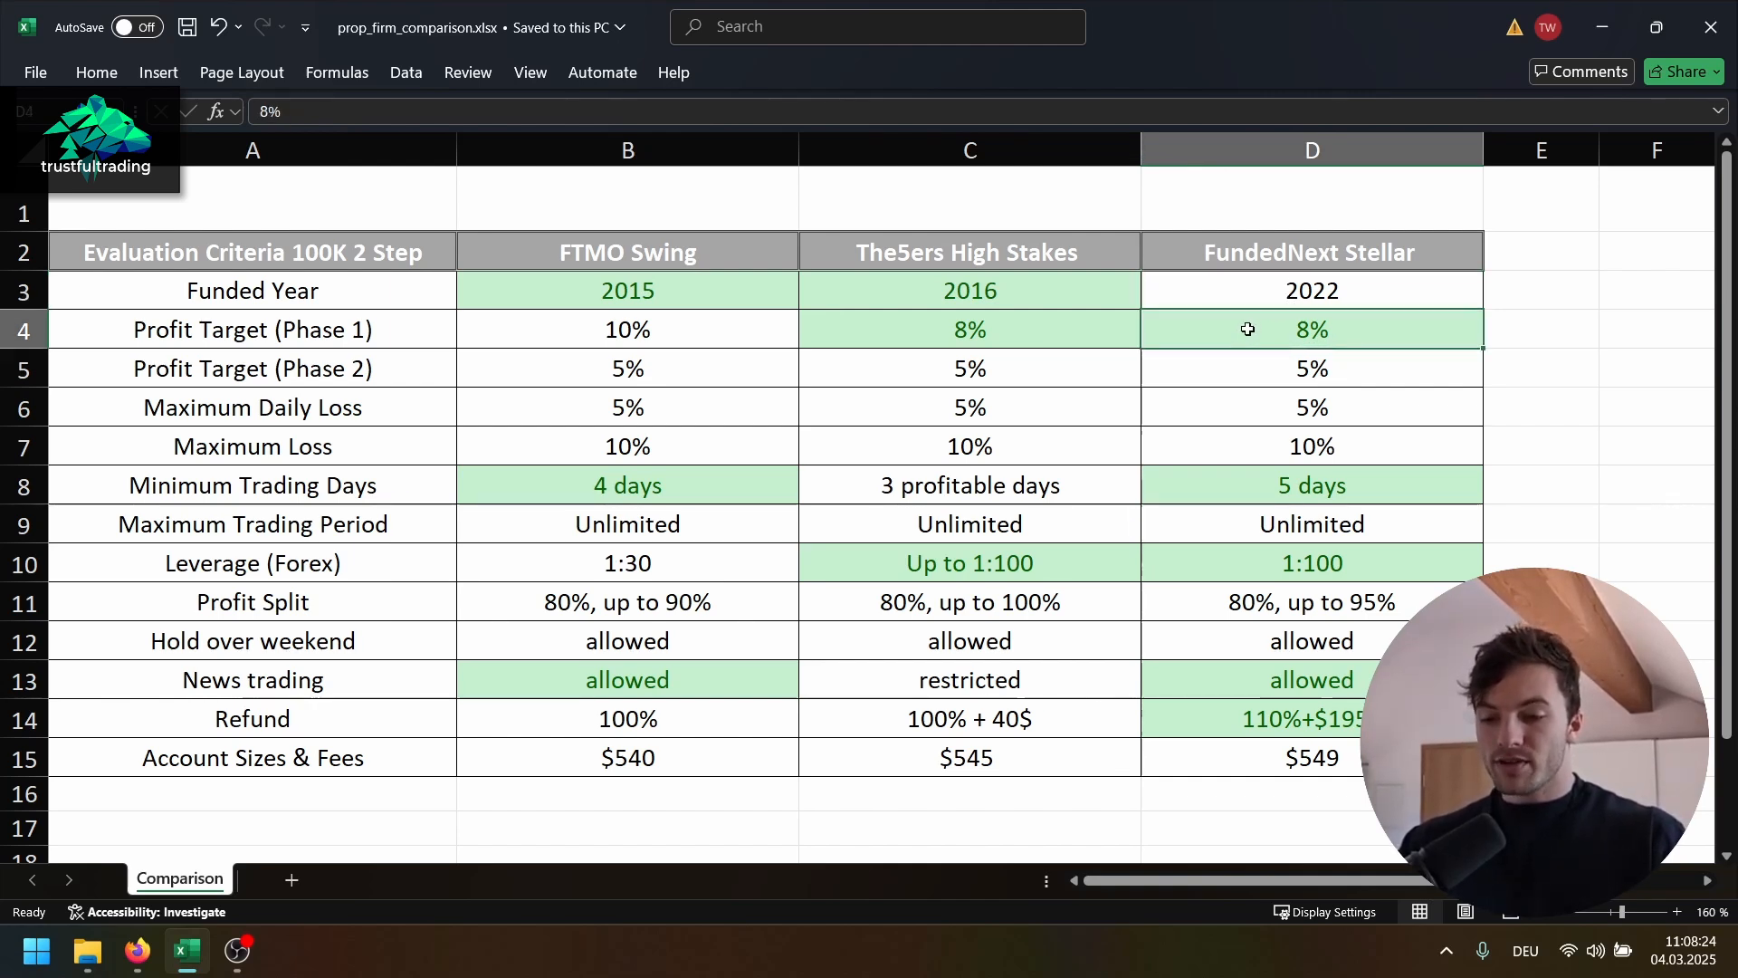
{"action": "left_click", "coordinate": [626, 329]}
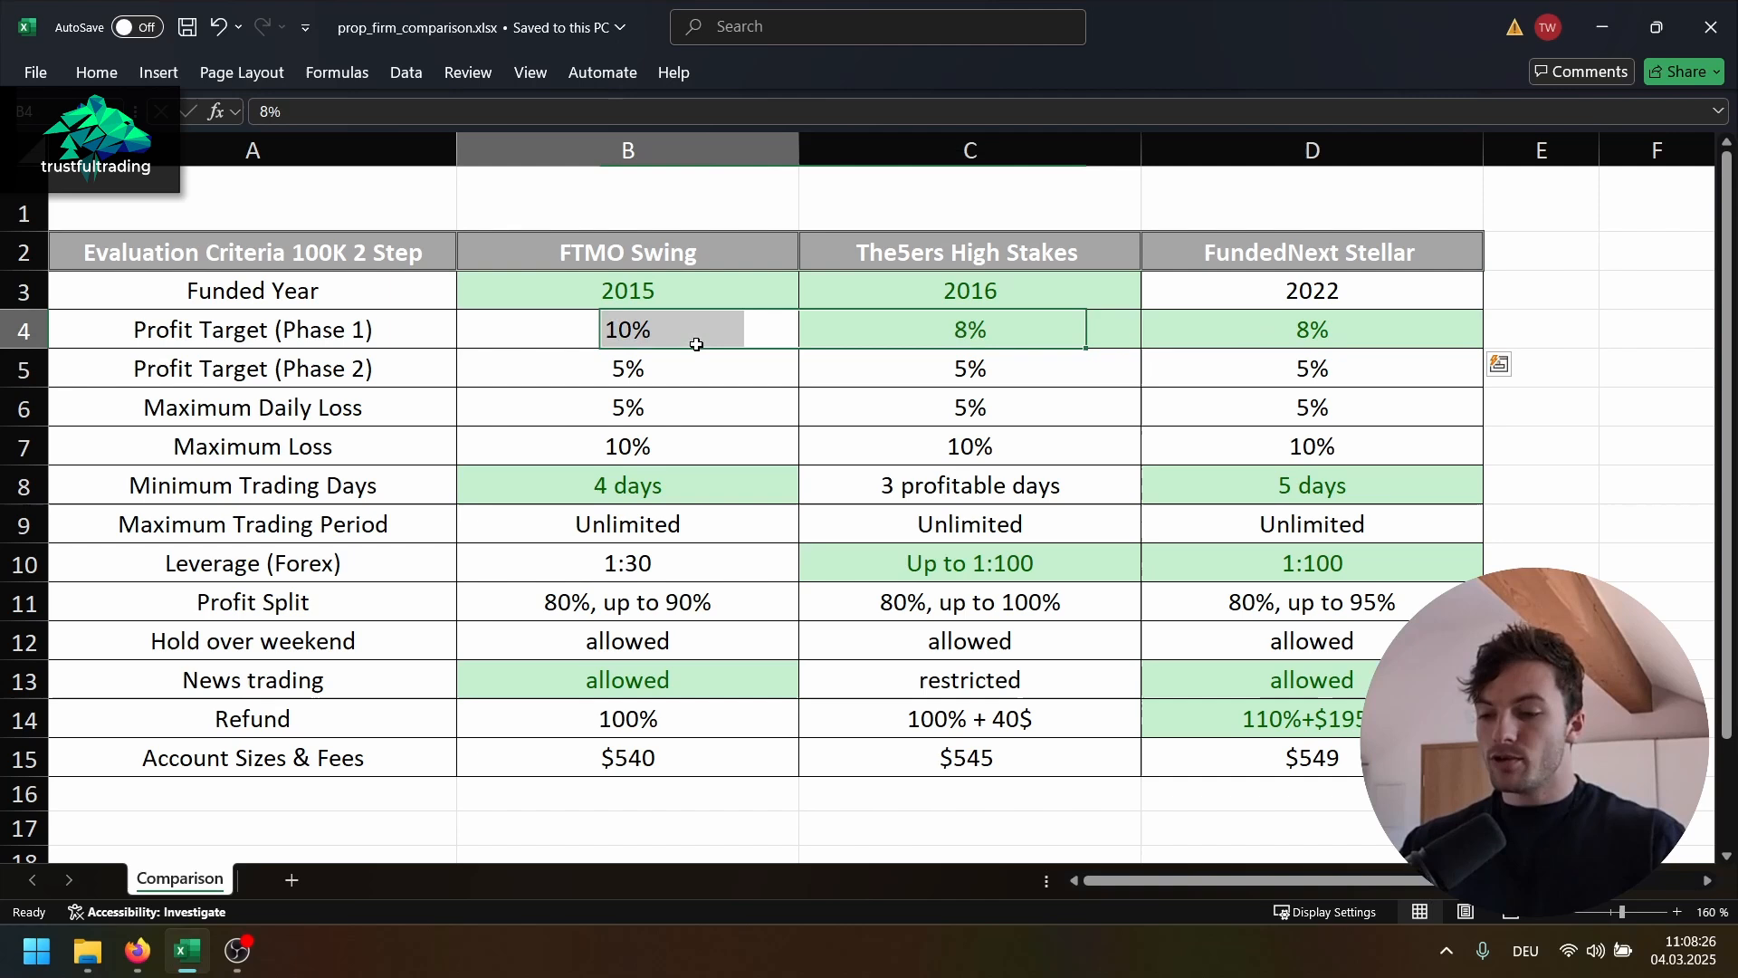
{"action": "left_click", "coordinate": [1311, 330]}
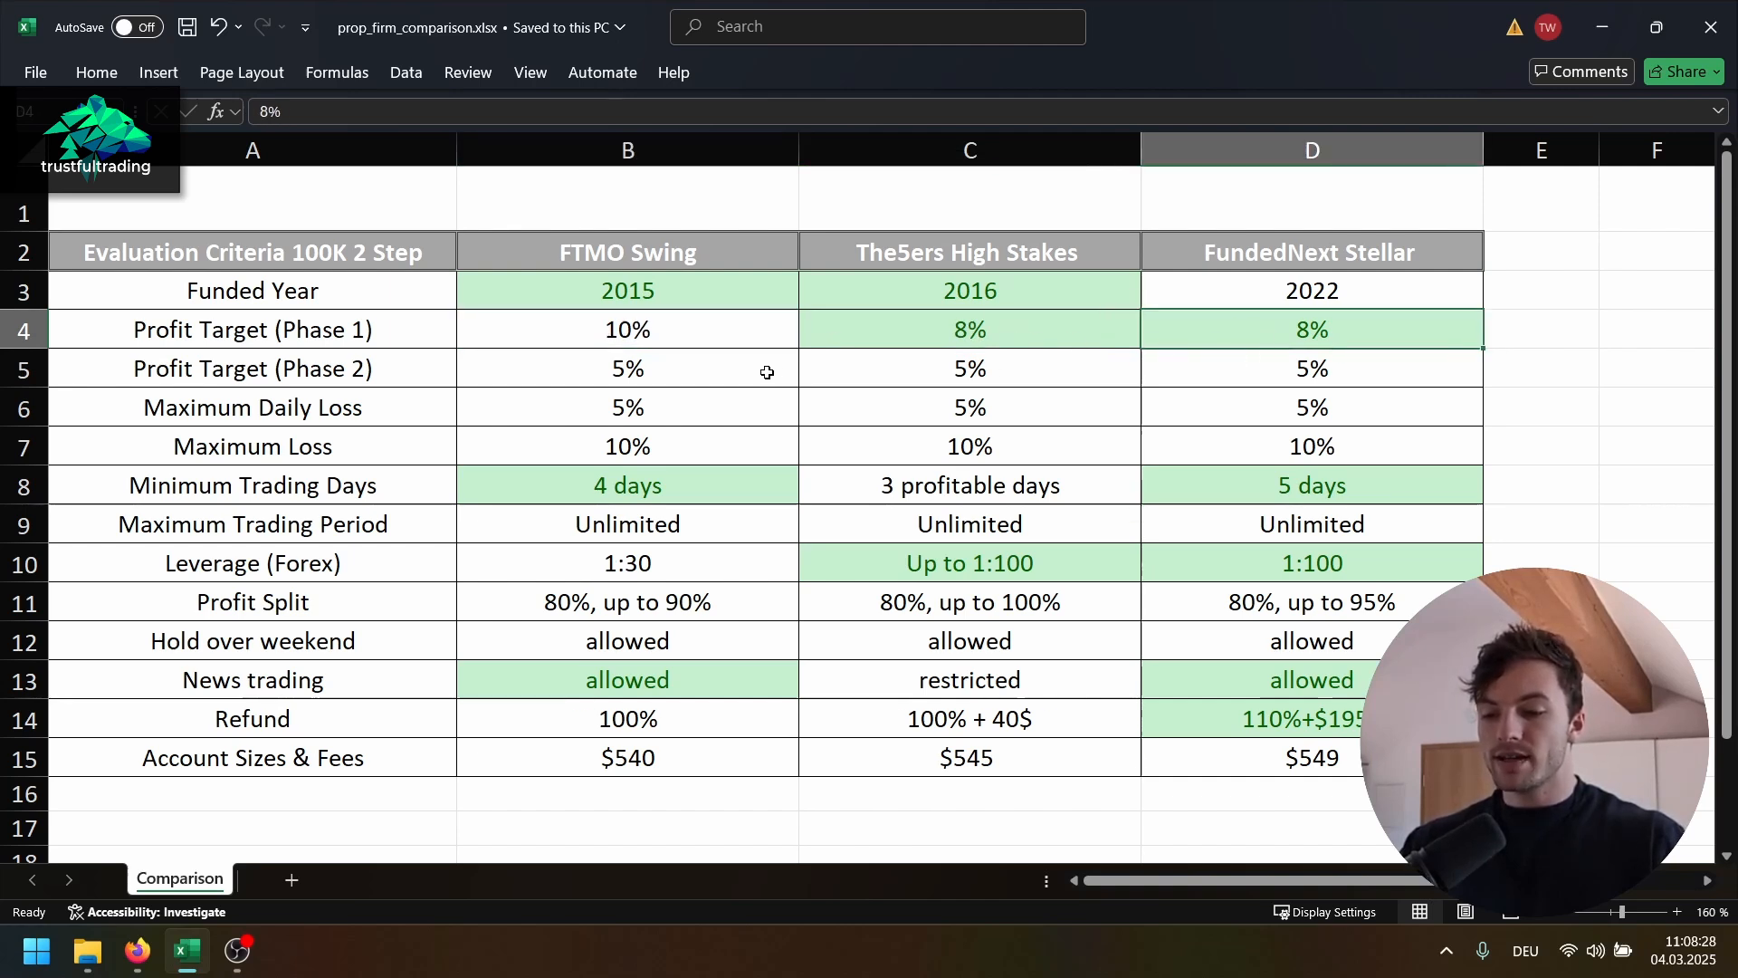
{"action": "mouse_move", "coordinate": [684, 367]}
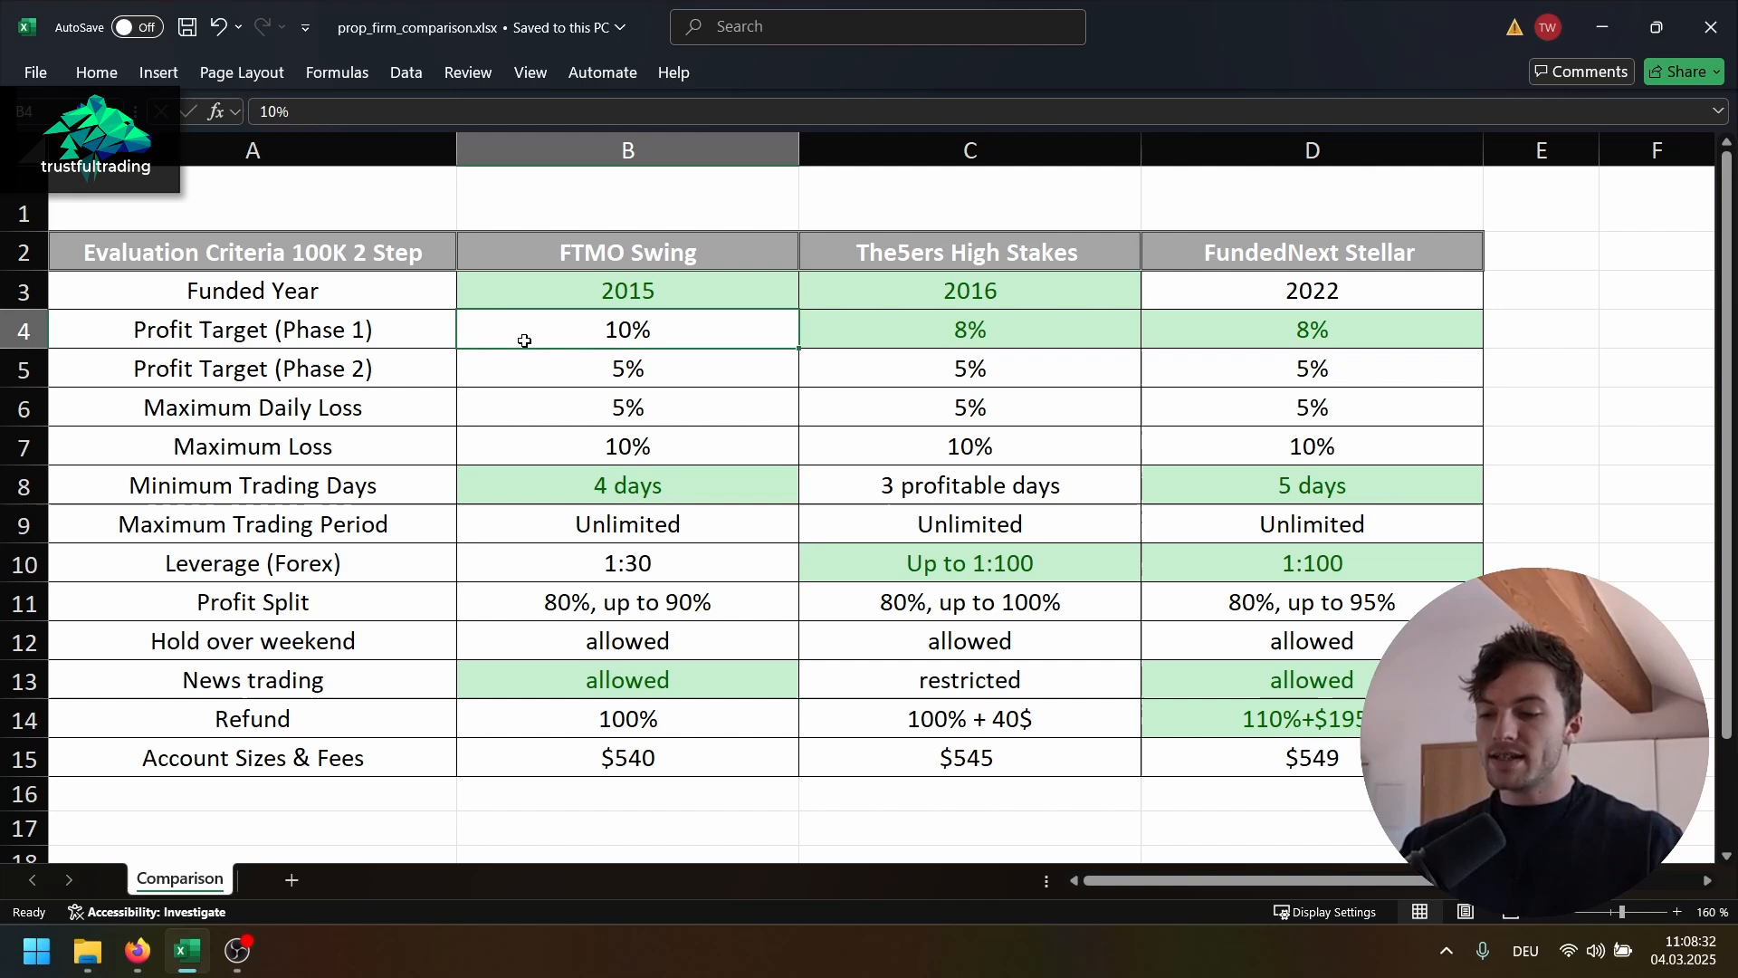
{"action": "mouse_move", "coordinate": [780, 357]}
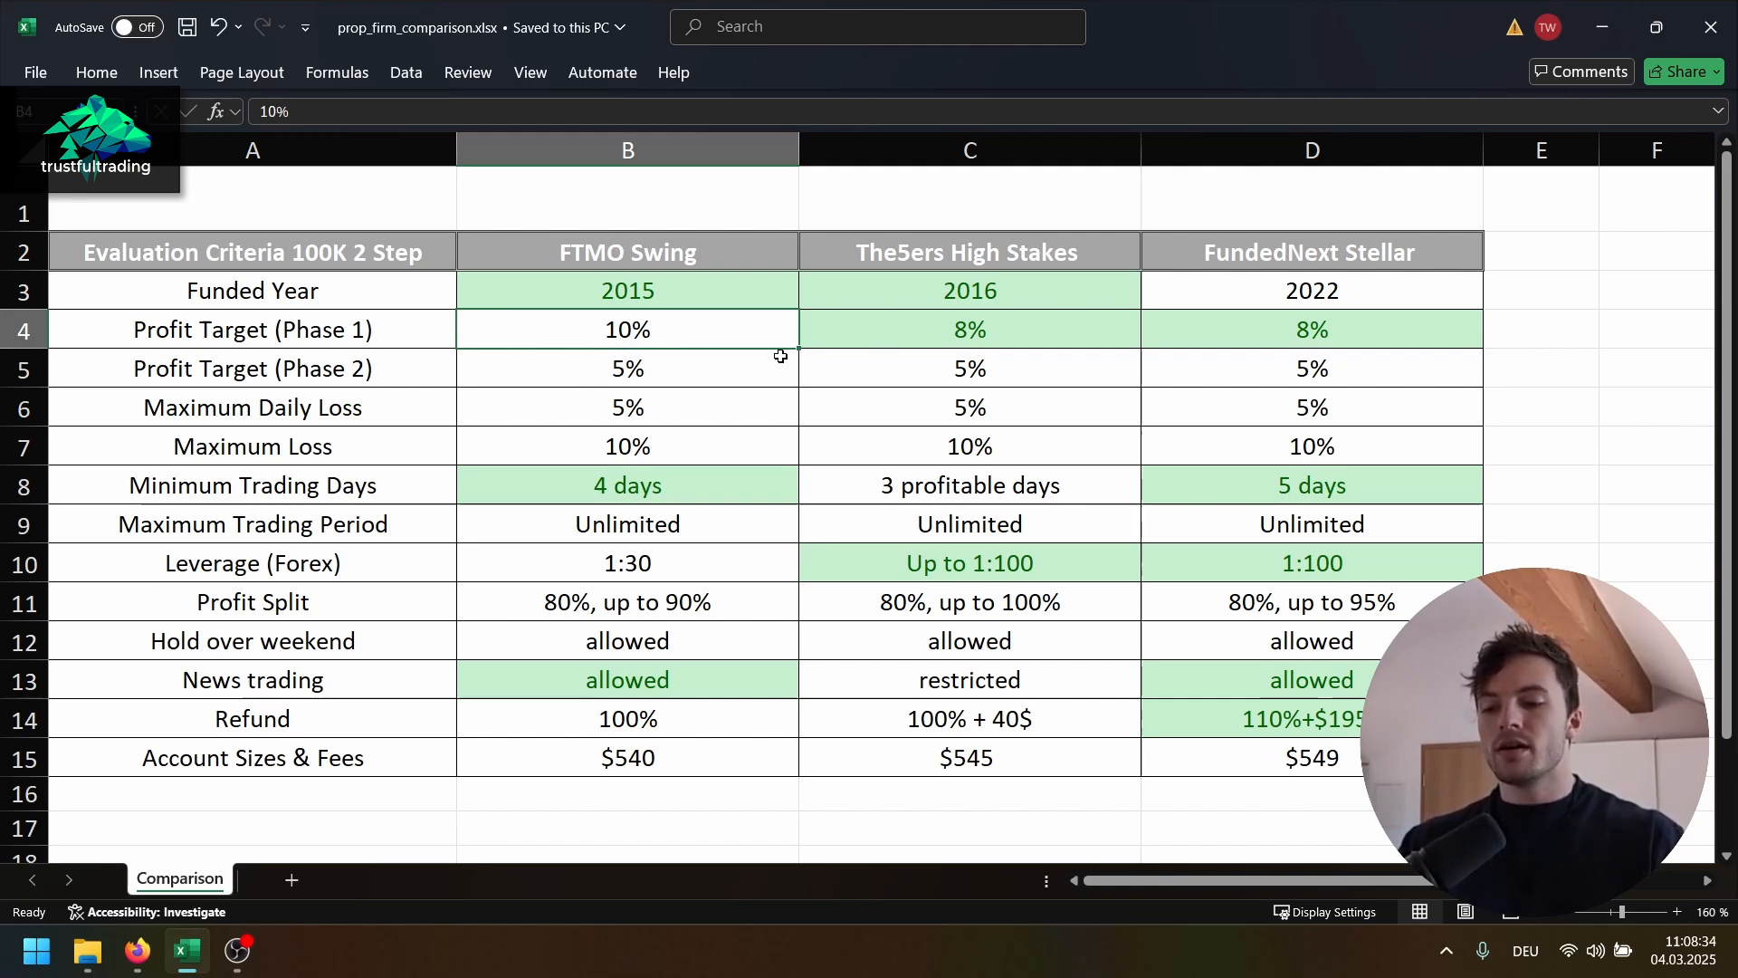
{"action": "mouse_move", "coordinate": [853, 310]}
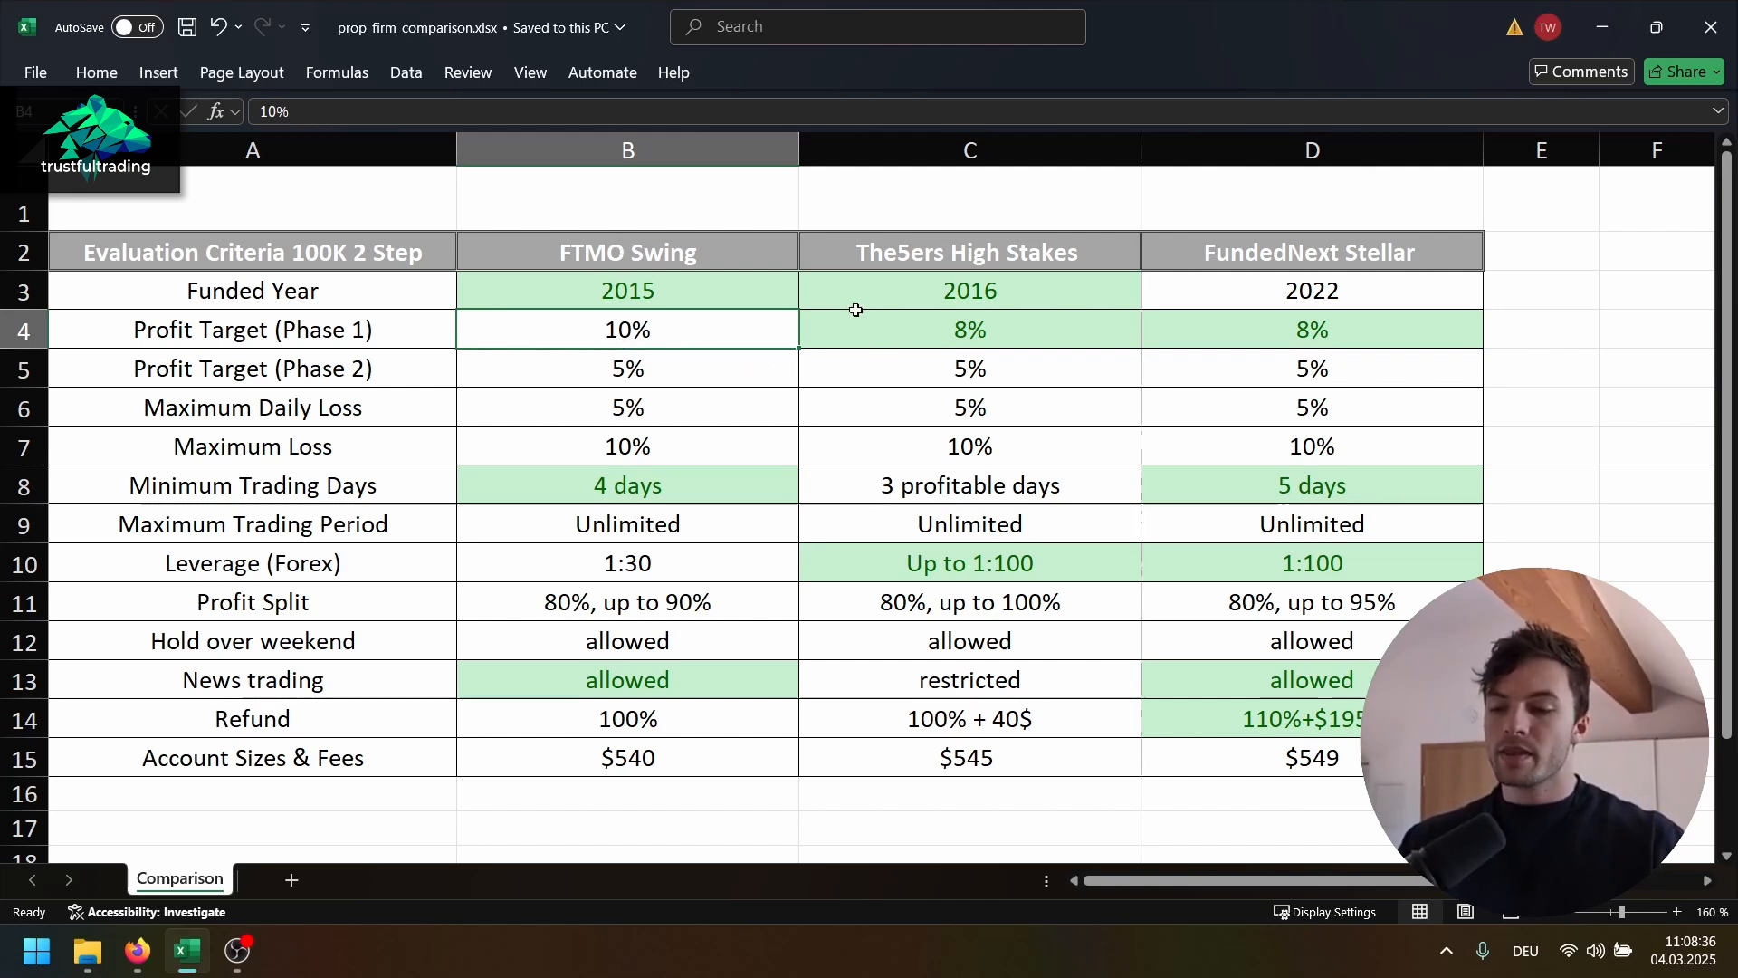
{"action": "left_click", "coordinate": [969, 330]}
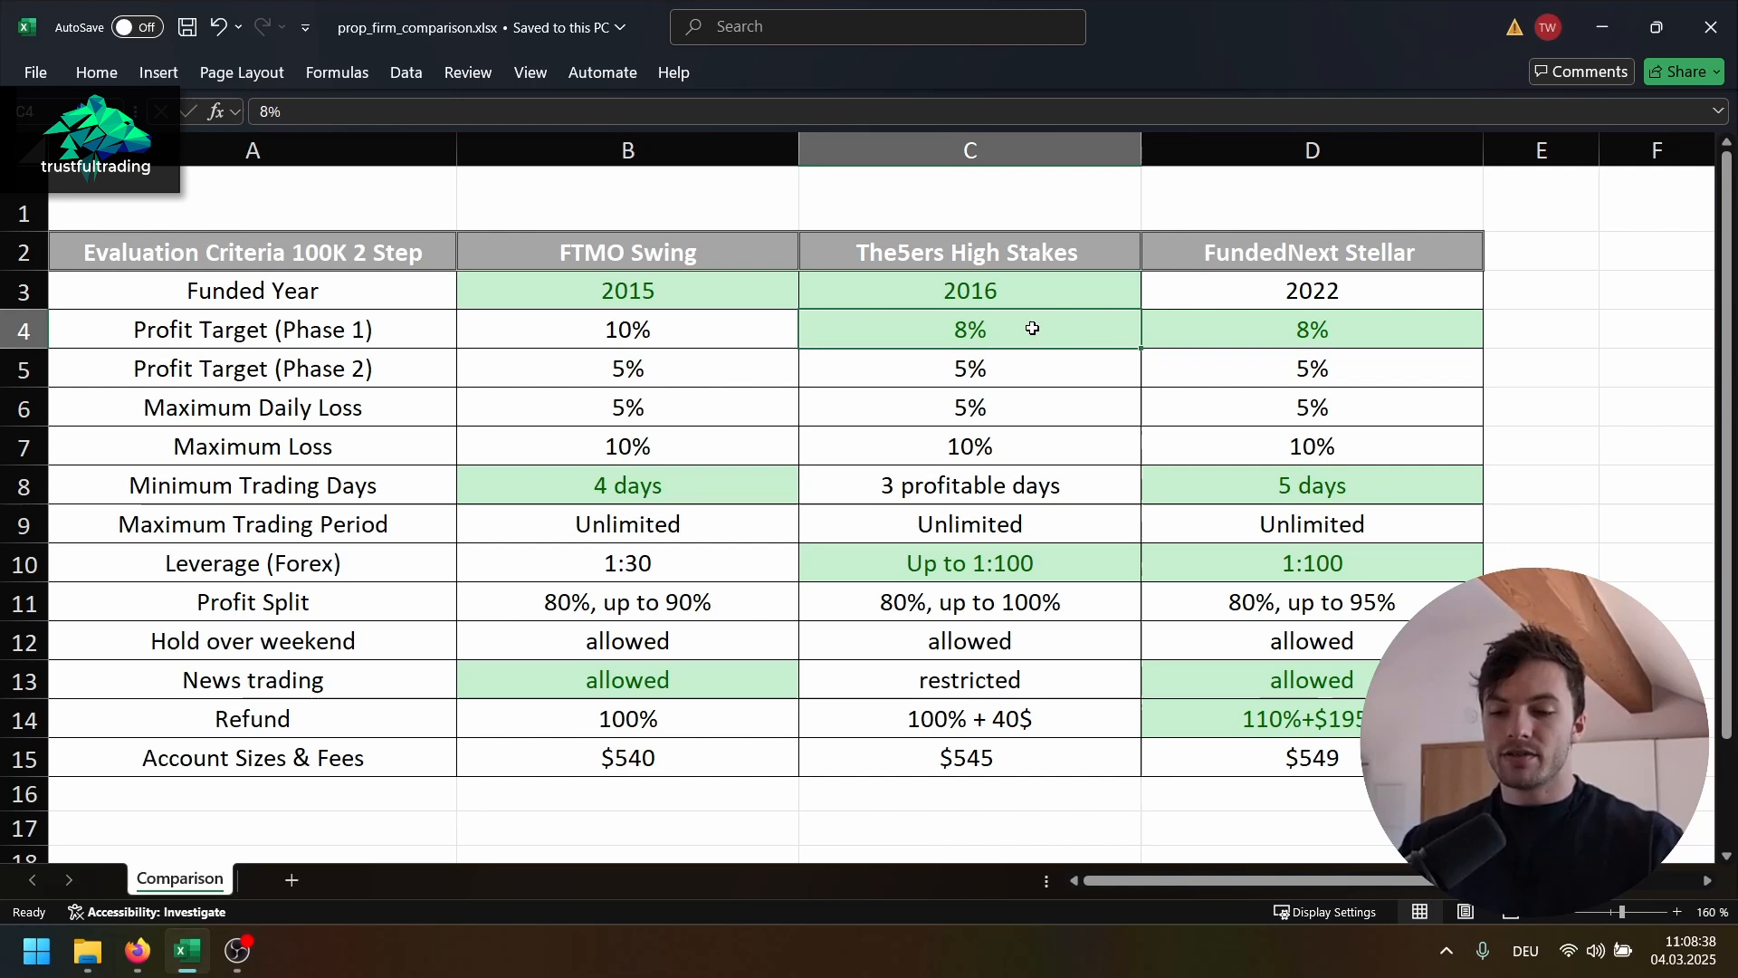
{"action": "left_click", "coordinate": [1311, 329]}
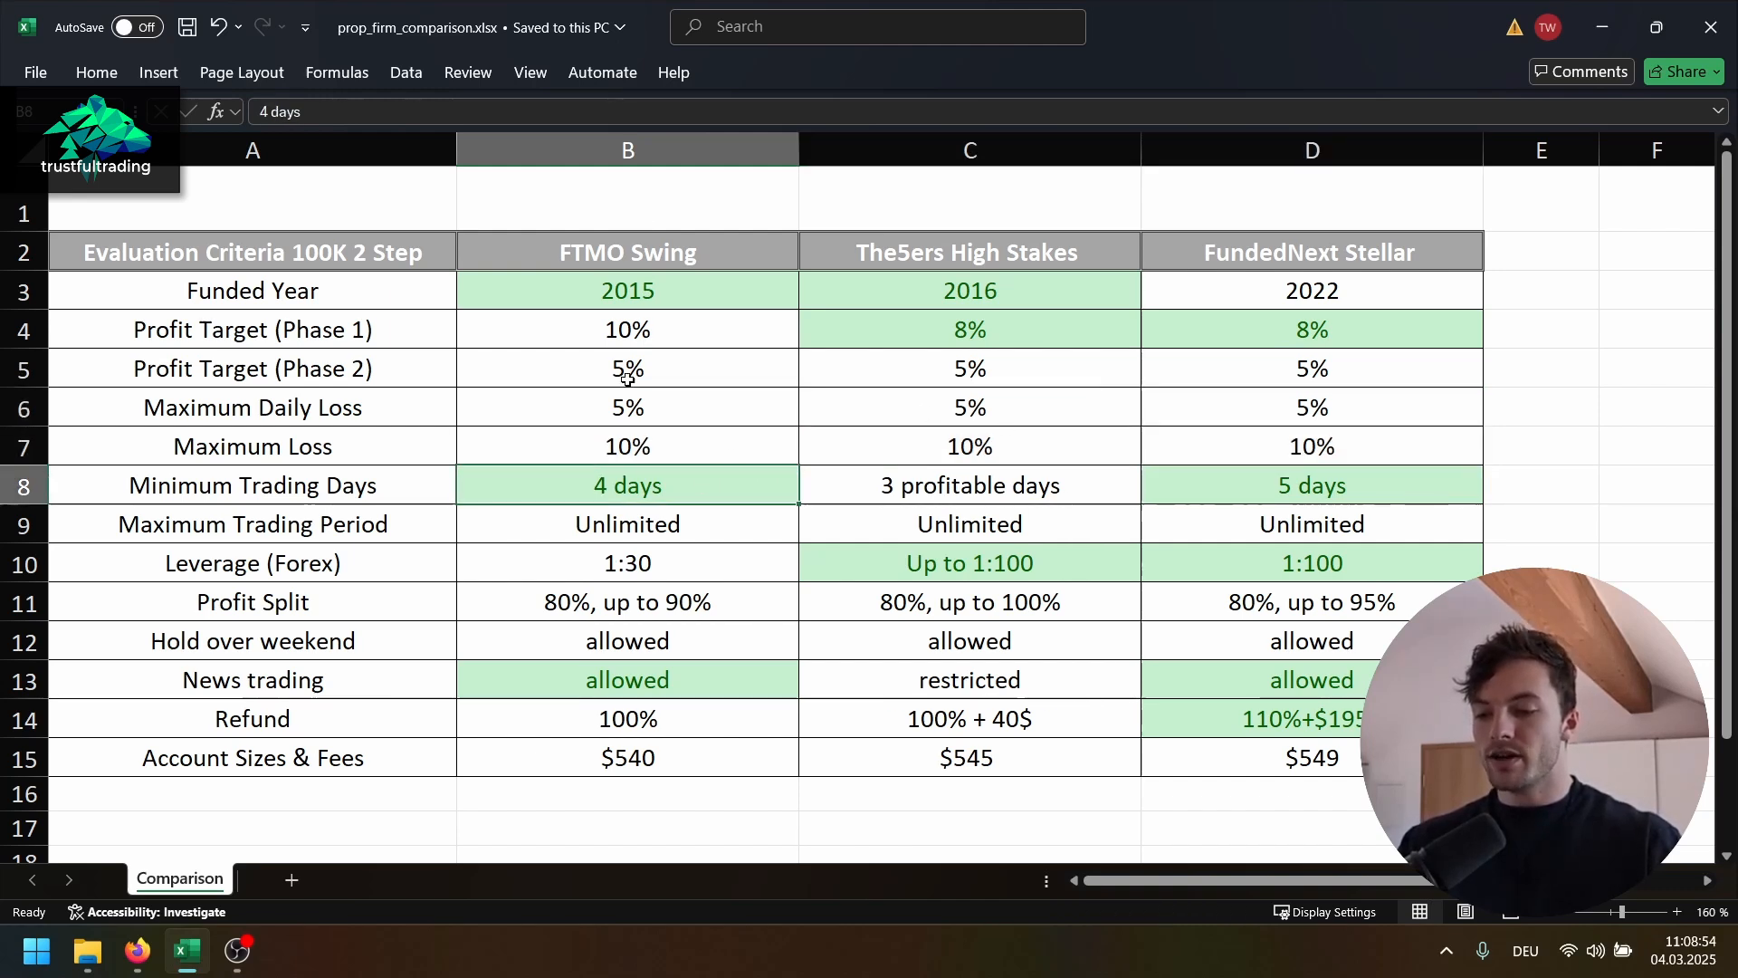
{"action": "mouse_move", "coordinate": [1220, 459]}
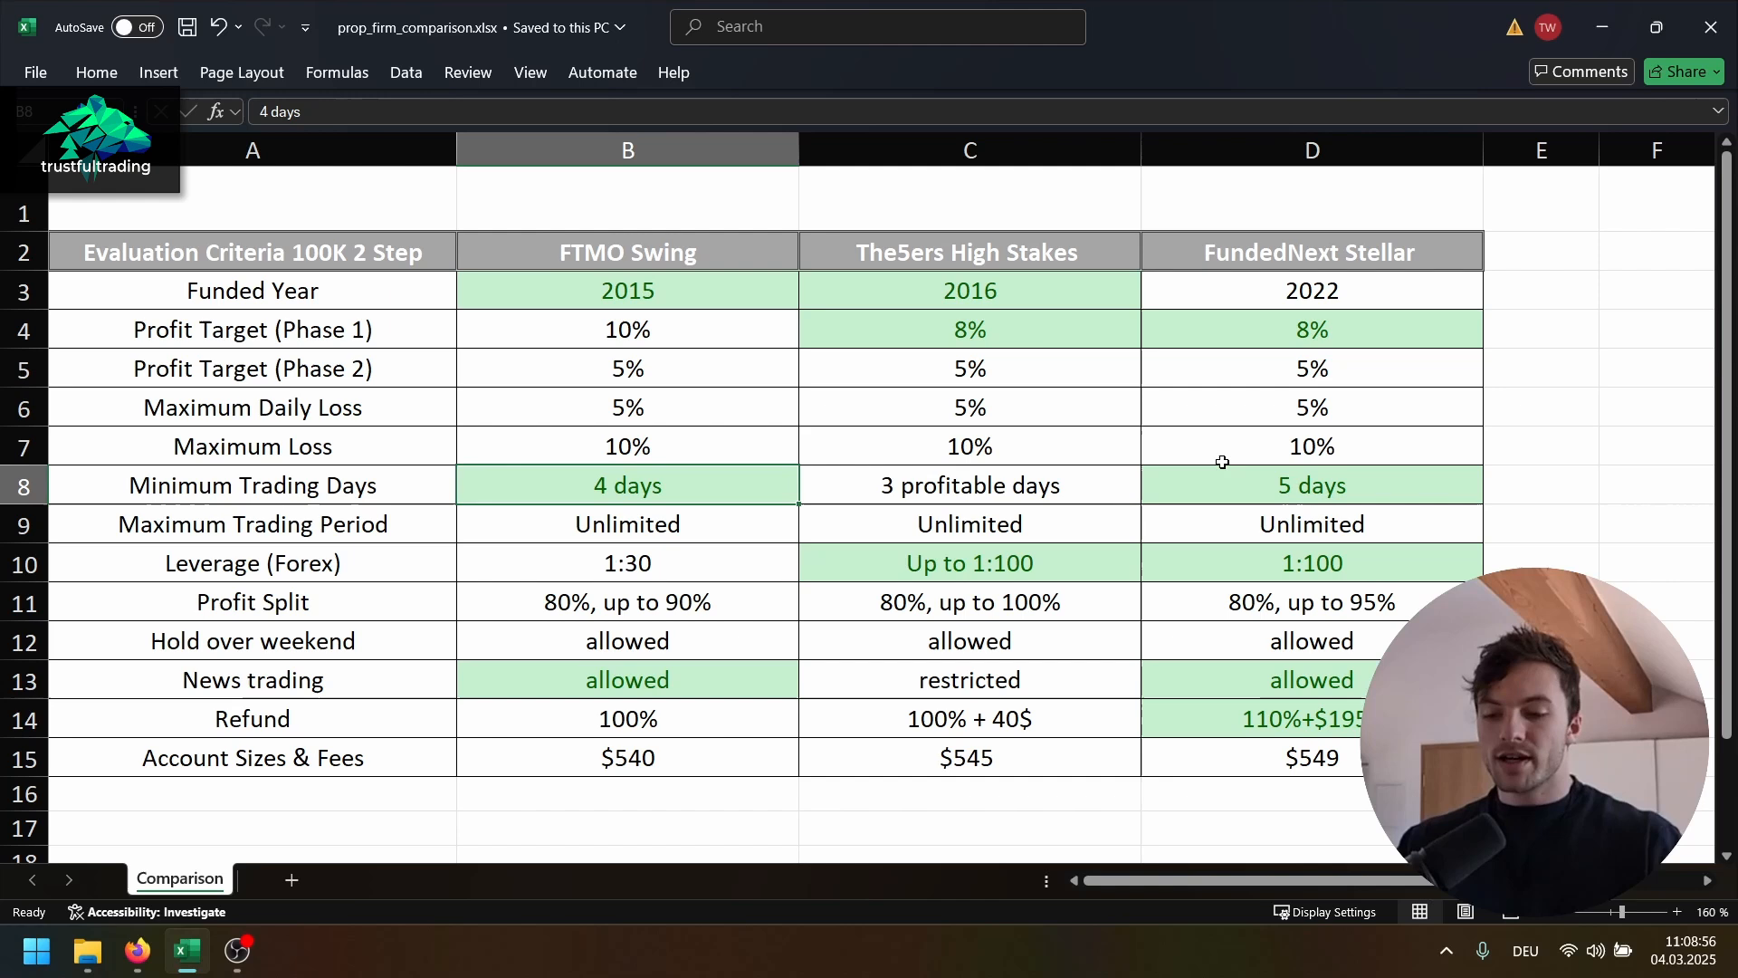
{"action": "left_click", "coordinate": [1311, 485]}
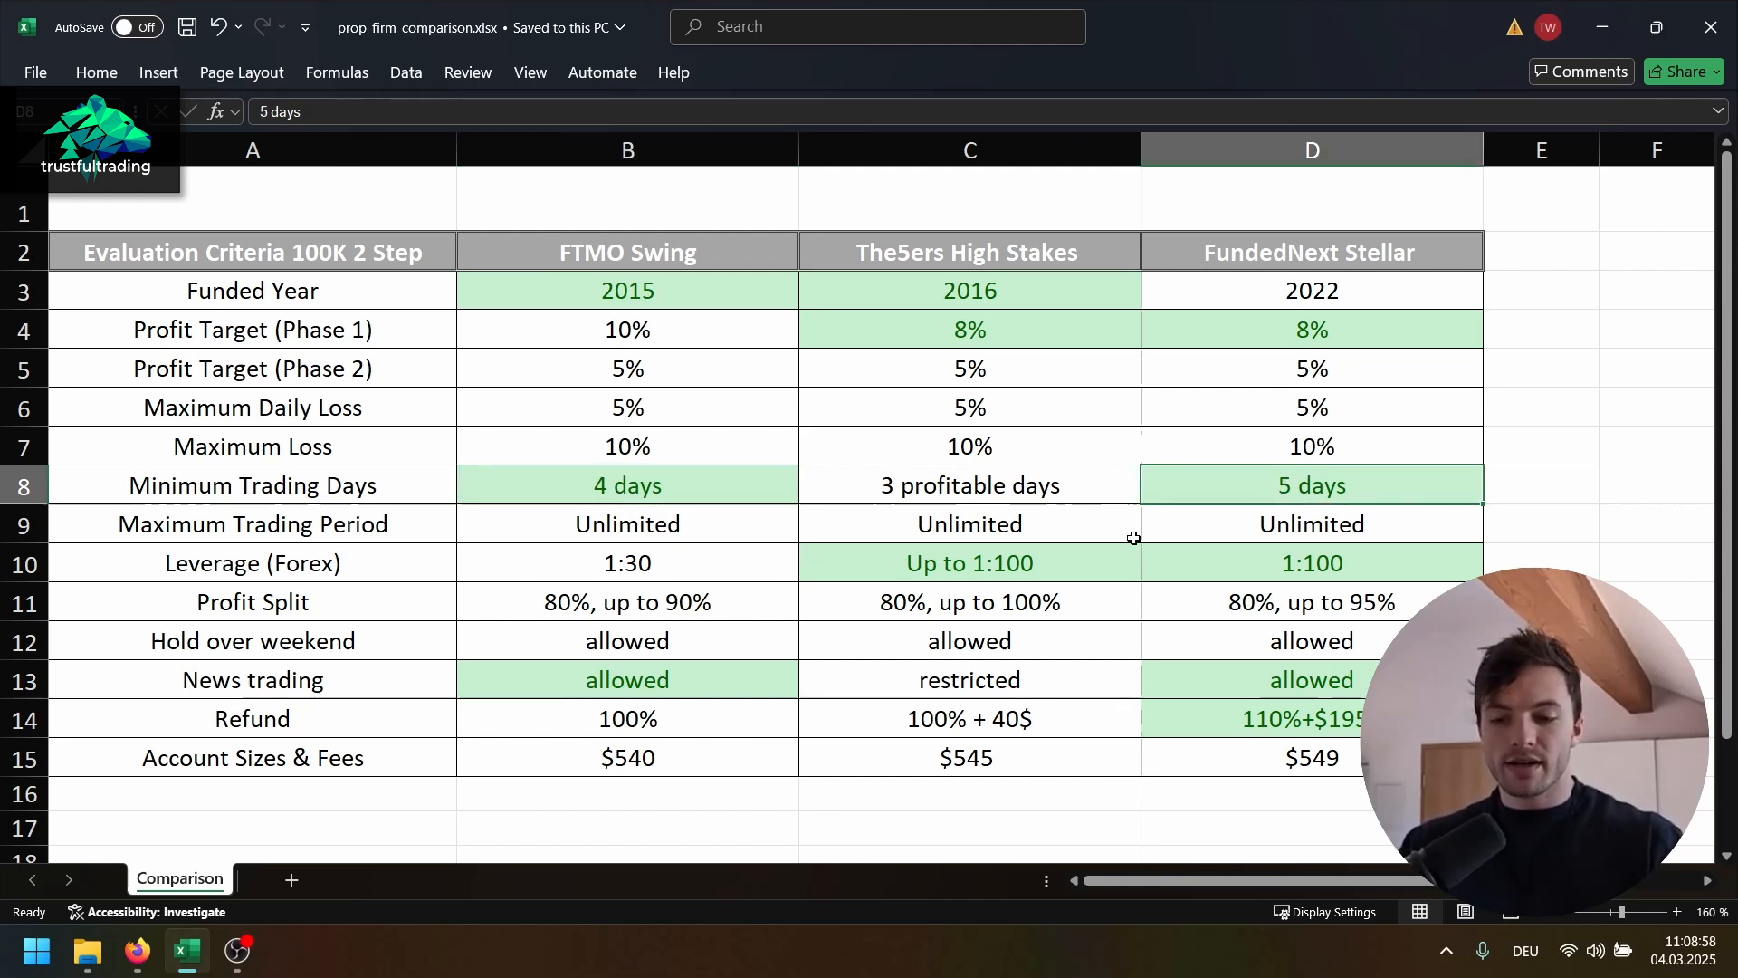
{"action": "left_click", "coordinate": [968, 486]}
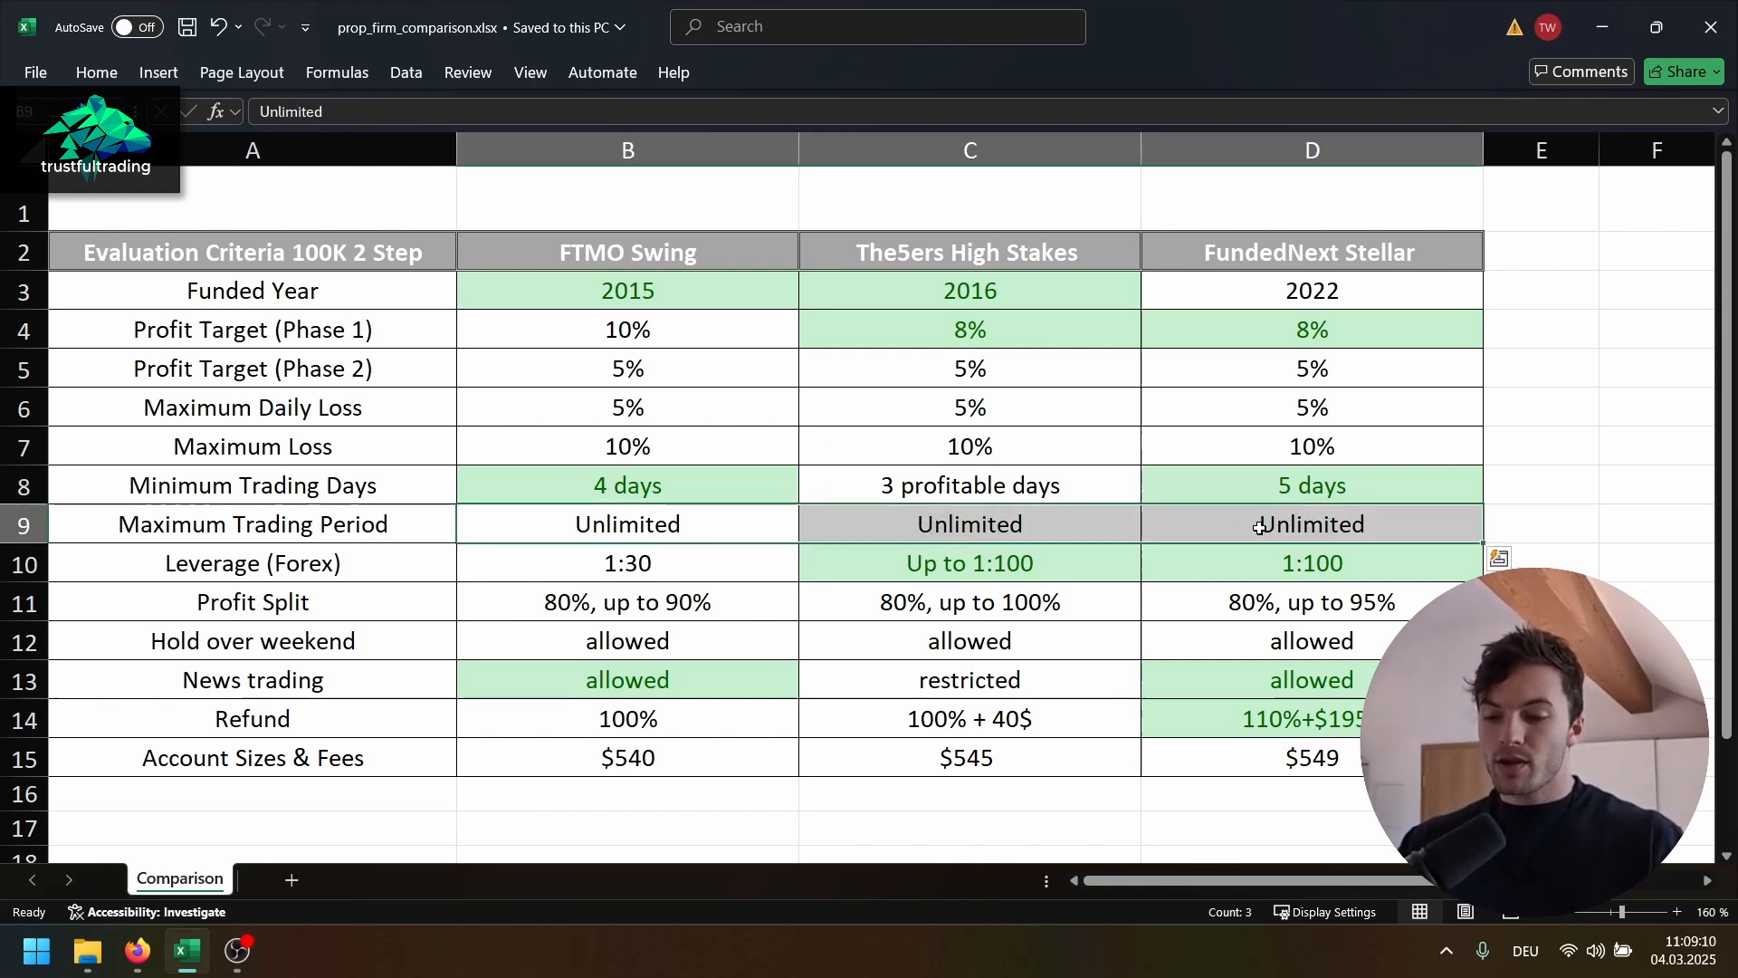
{"action": "left_click", "coordinate": [627, 561]}
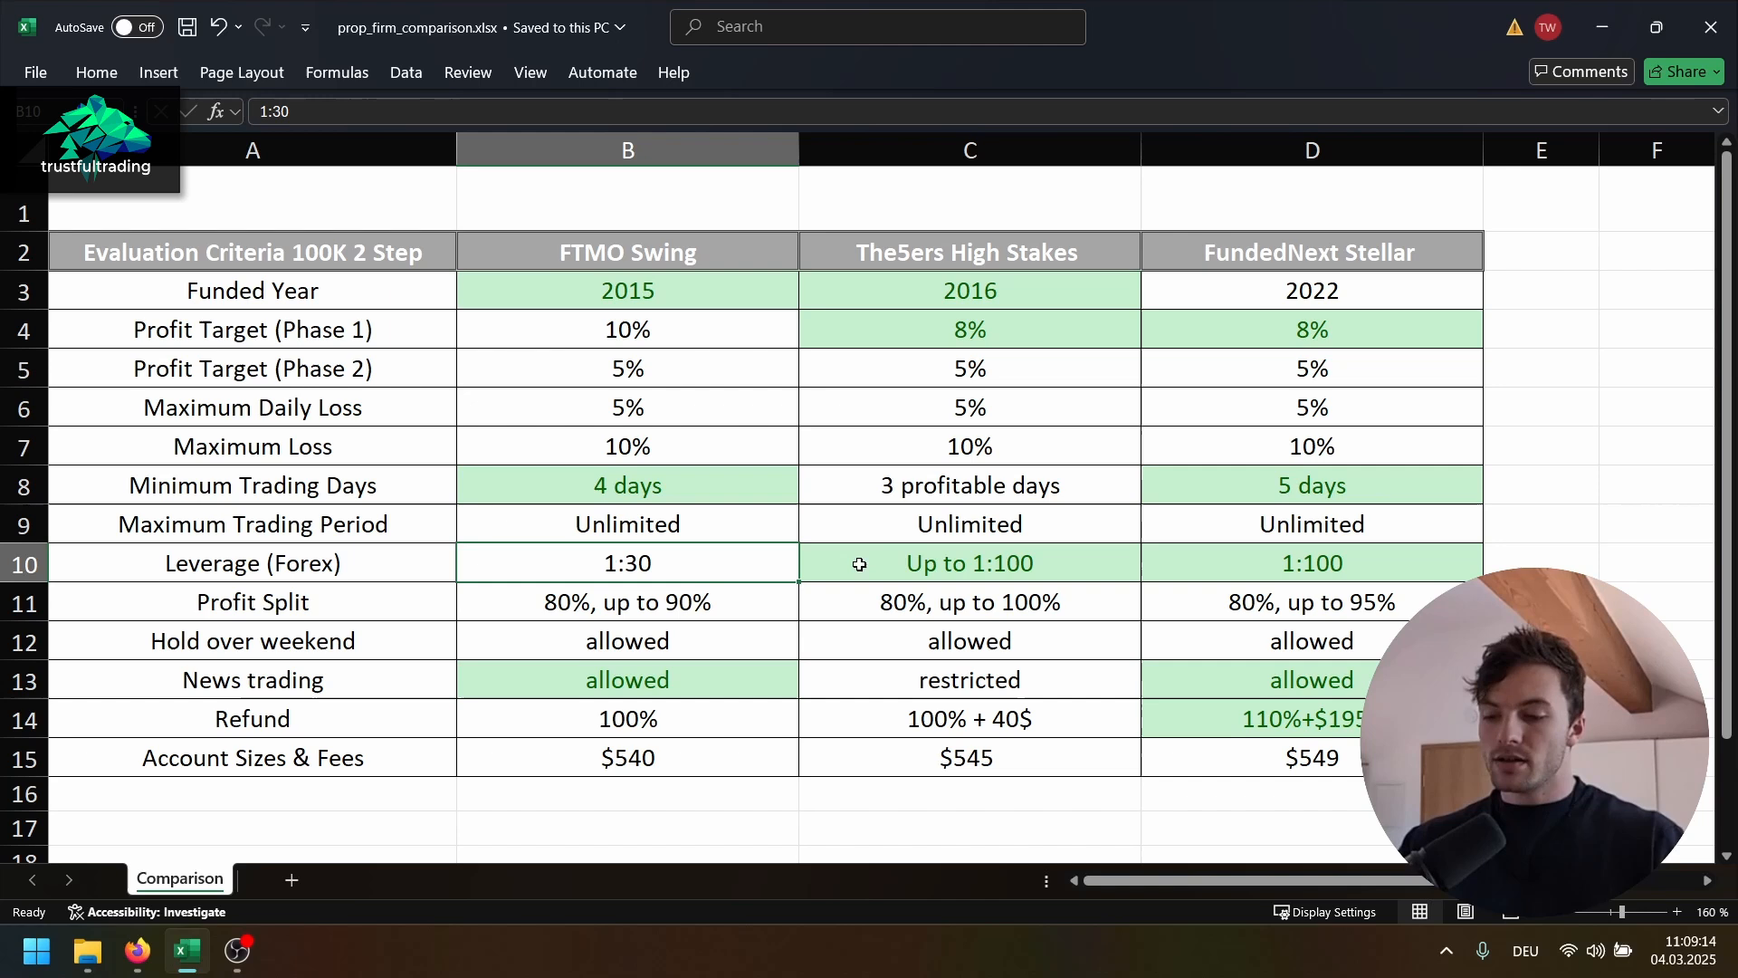
{"action": "left_click", "coordinate": [967, 561]}
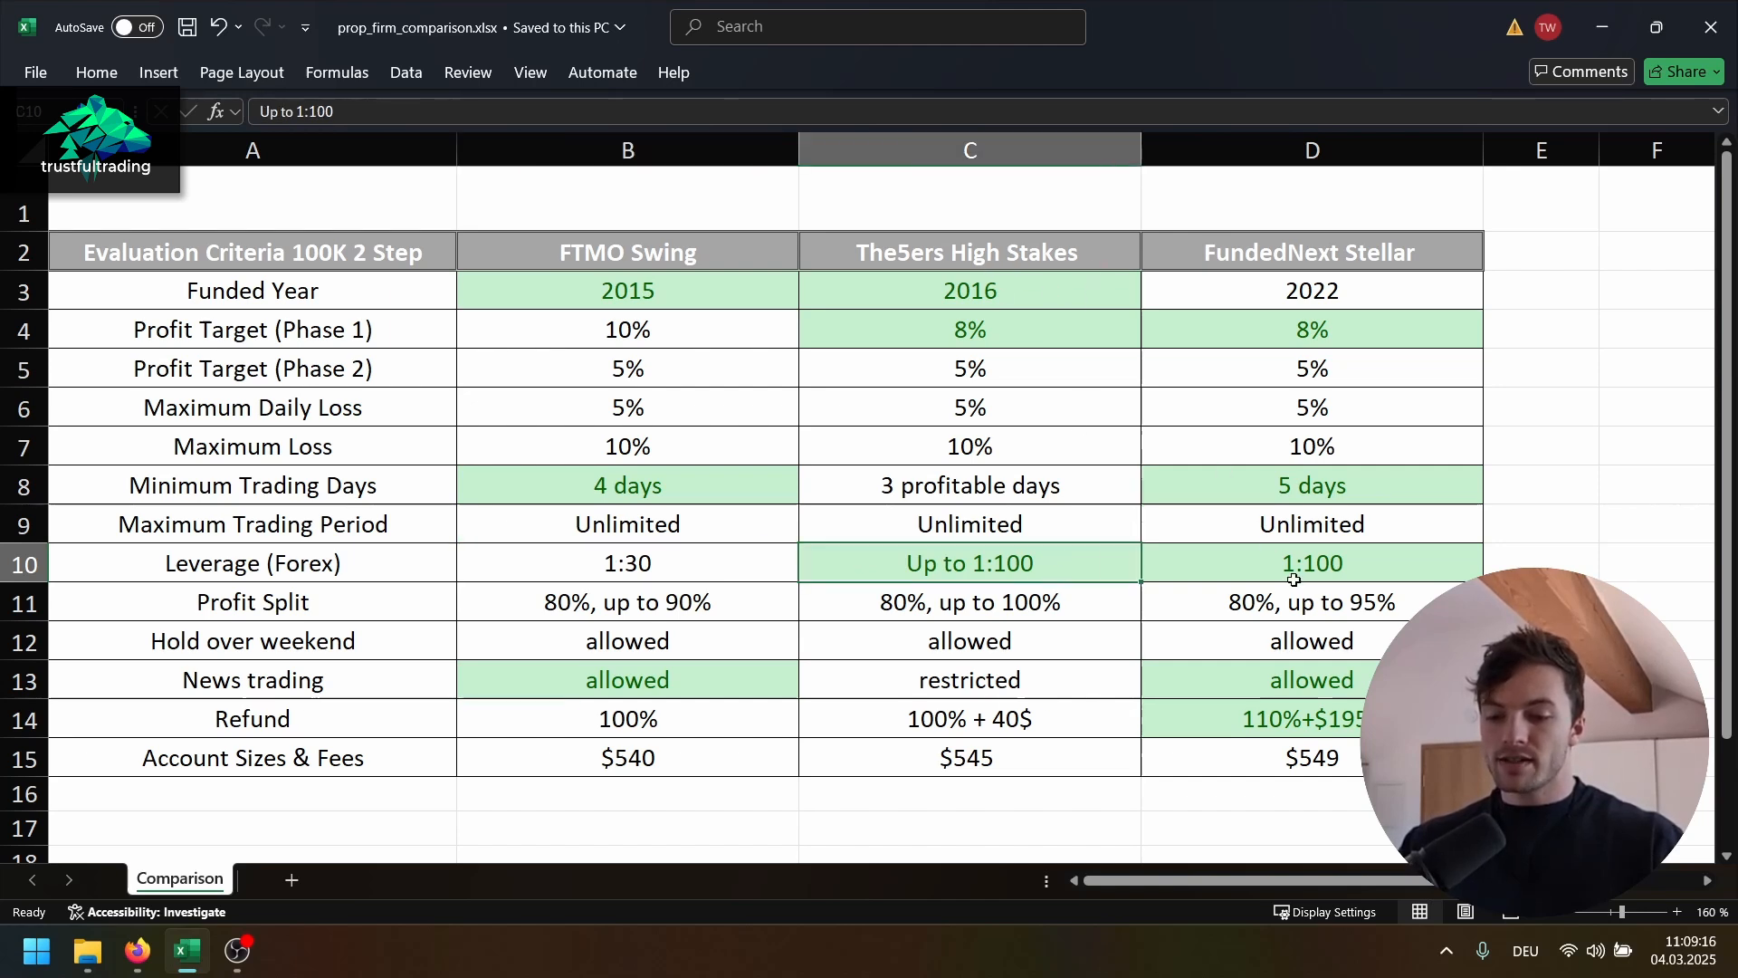
{"action": "left_click", "coordinate": [1311, 562]}
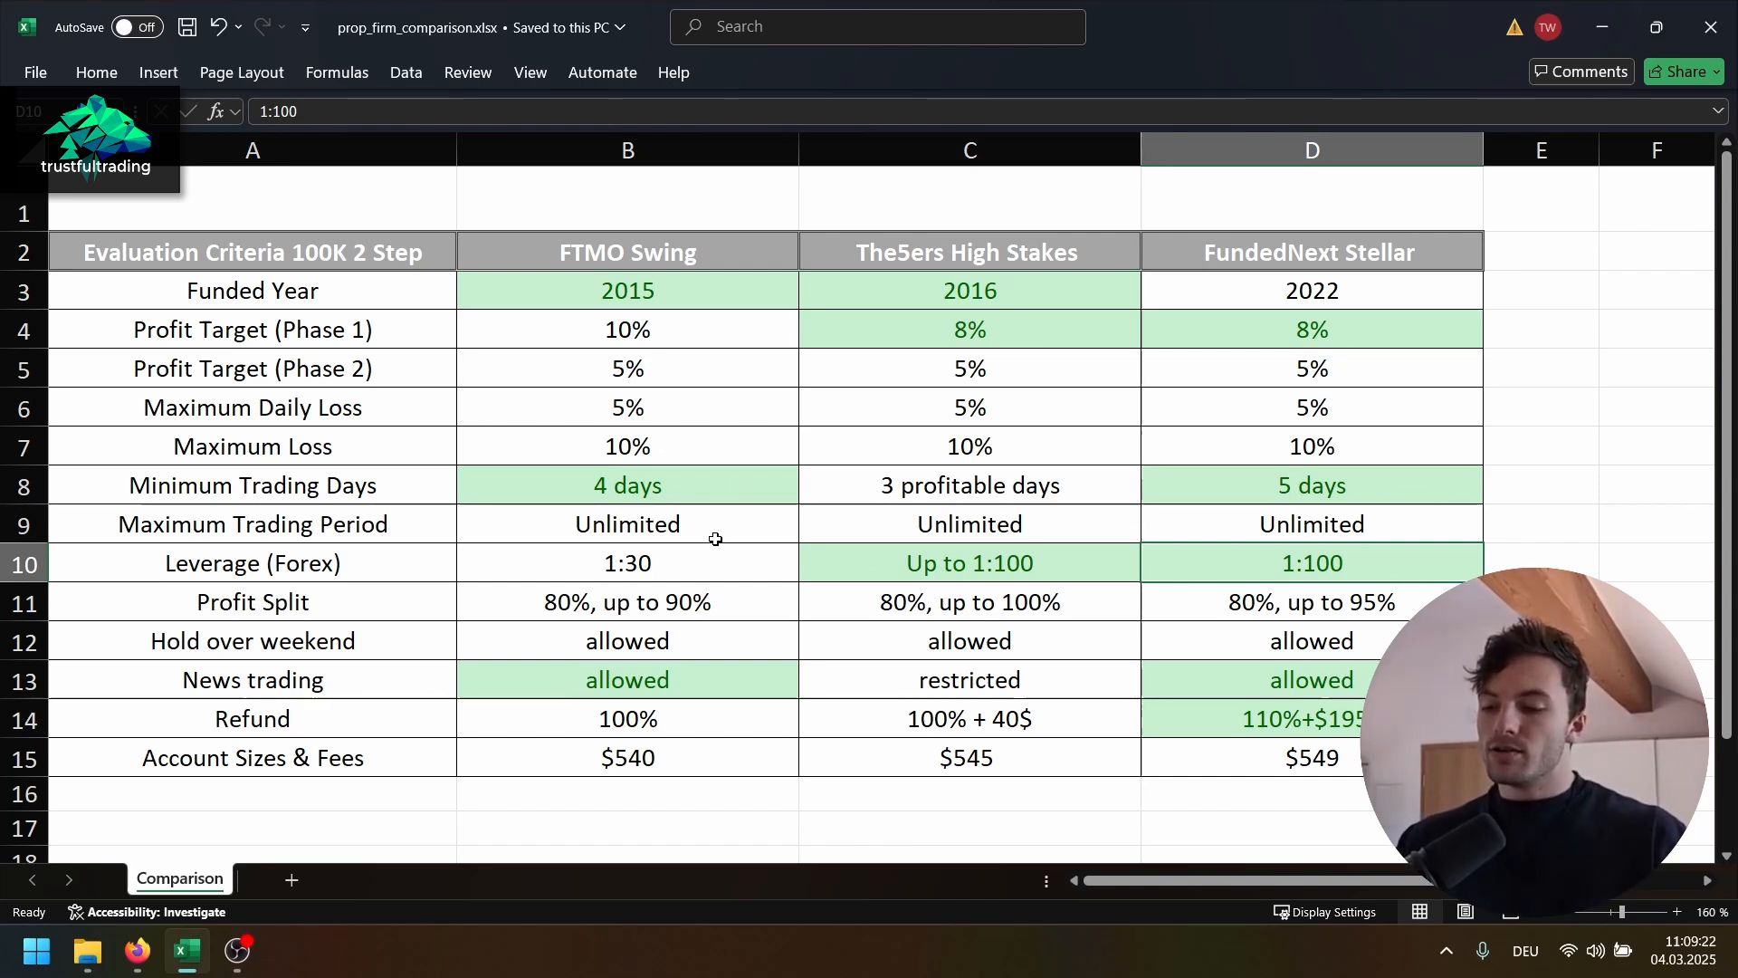
{"action": "left_click", "coordinate": [629, 561]}
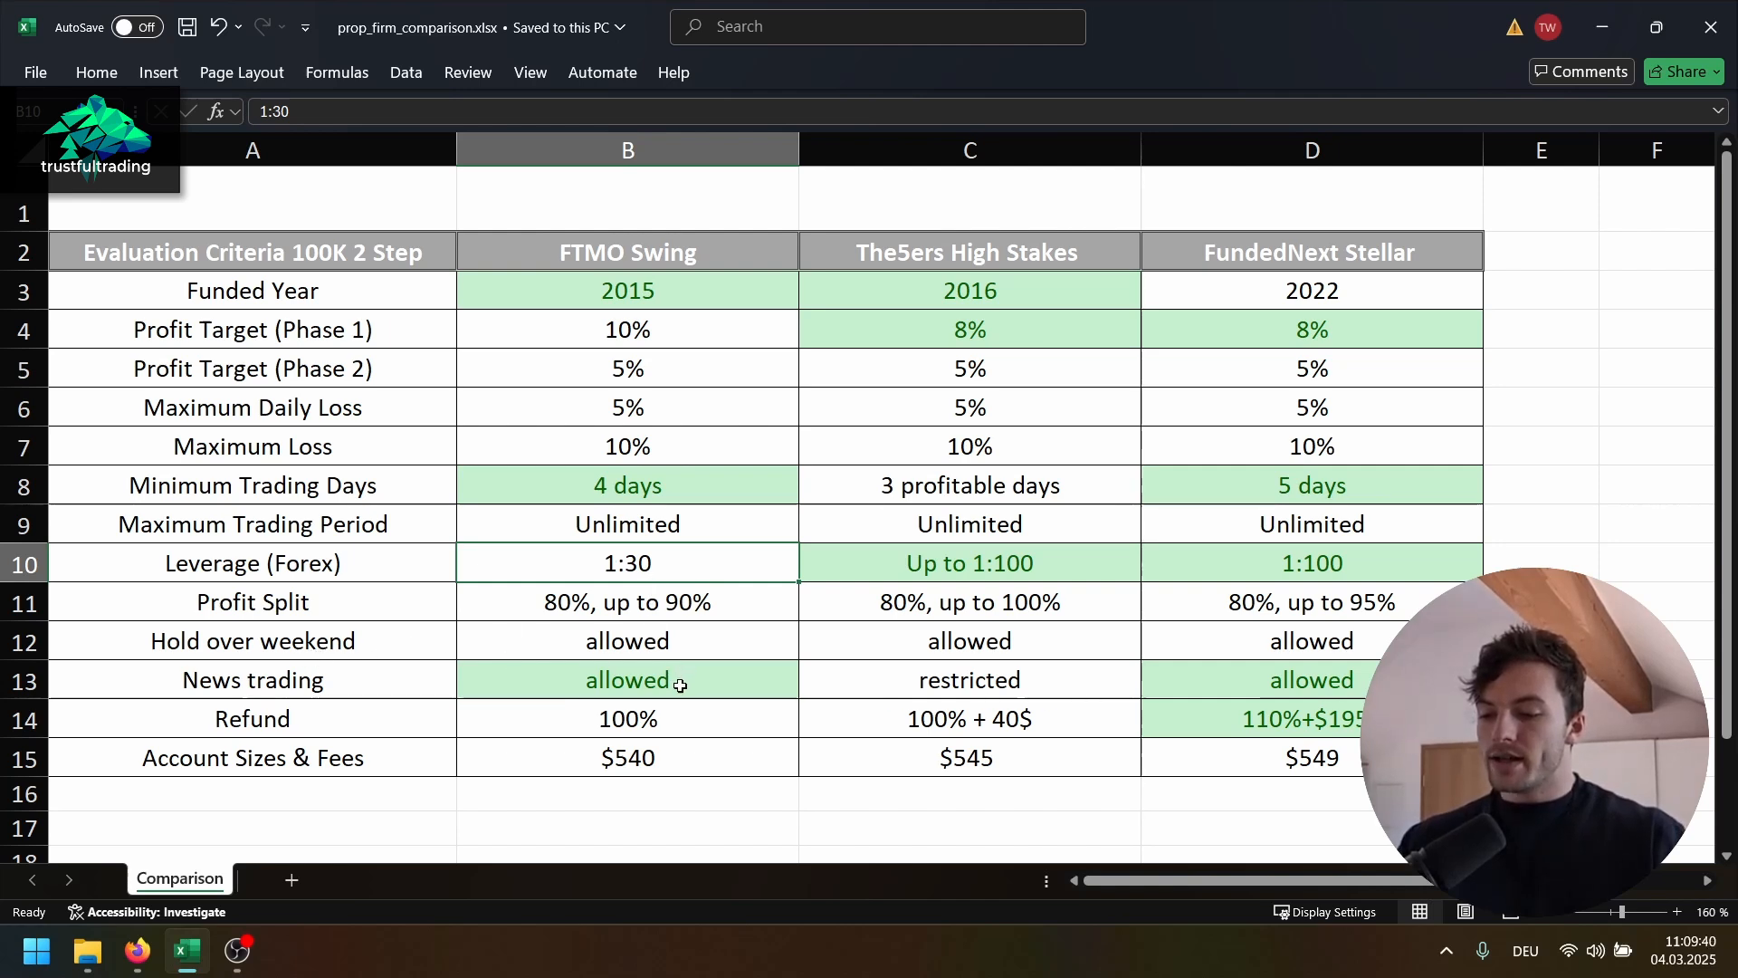
{"action": "left_click", "coordinate": [968, 679]}
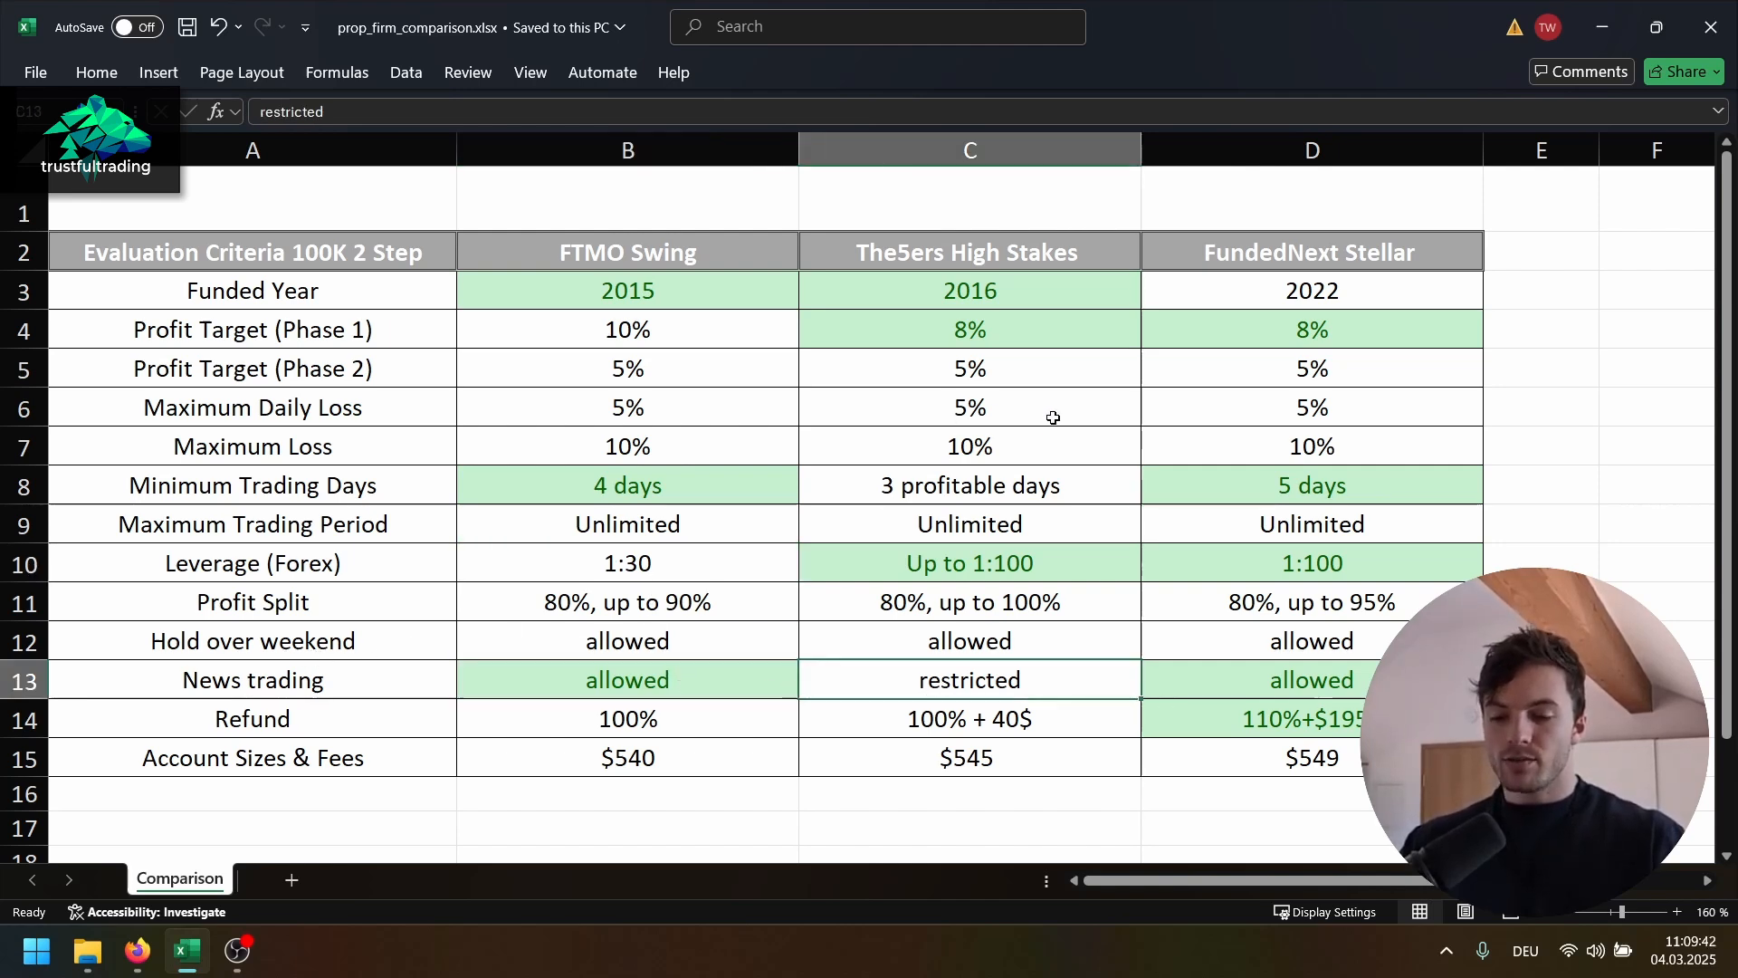
{"action": "mouse_move", "coordinate": [1043, 667]}
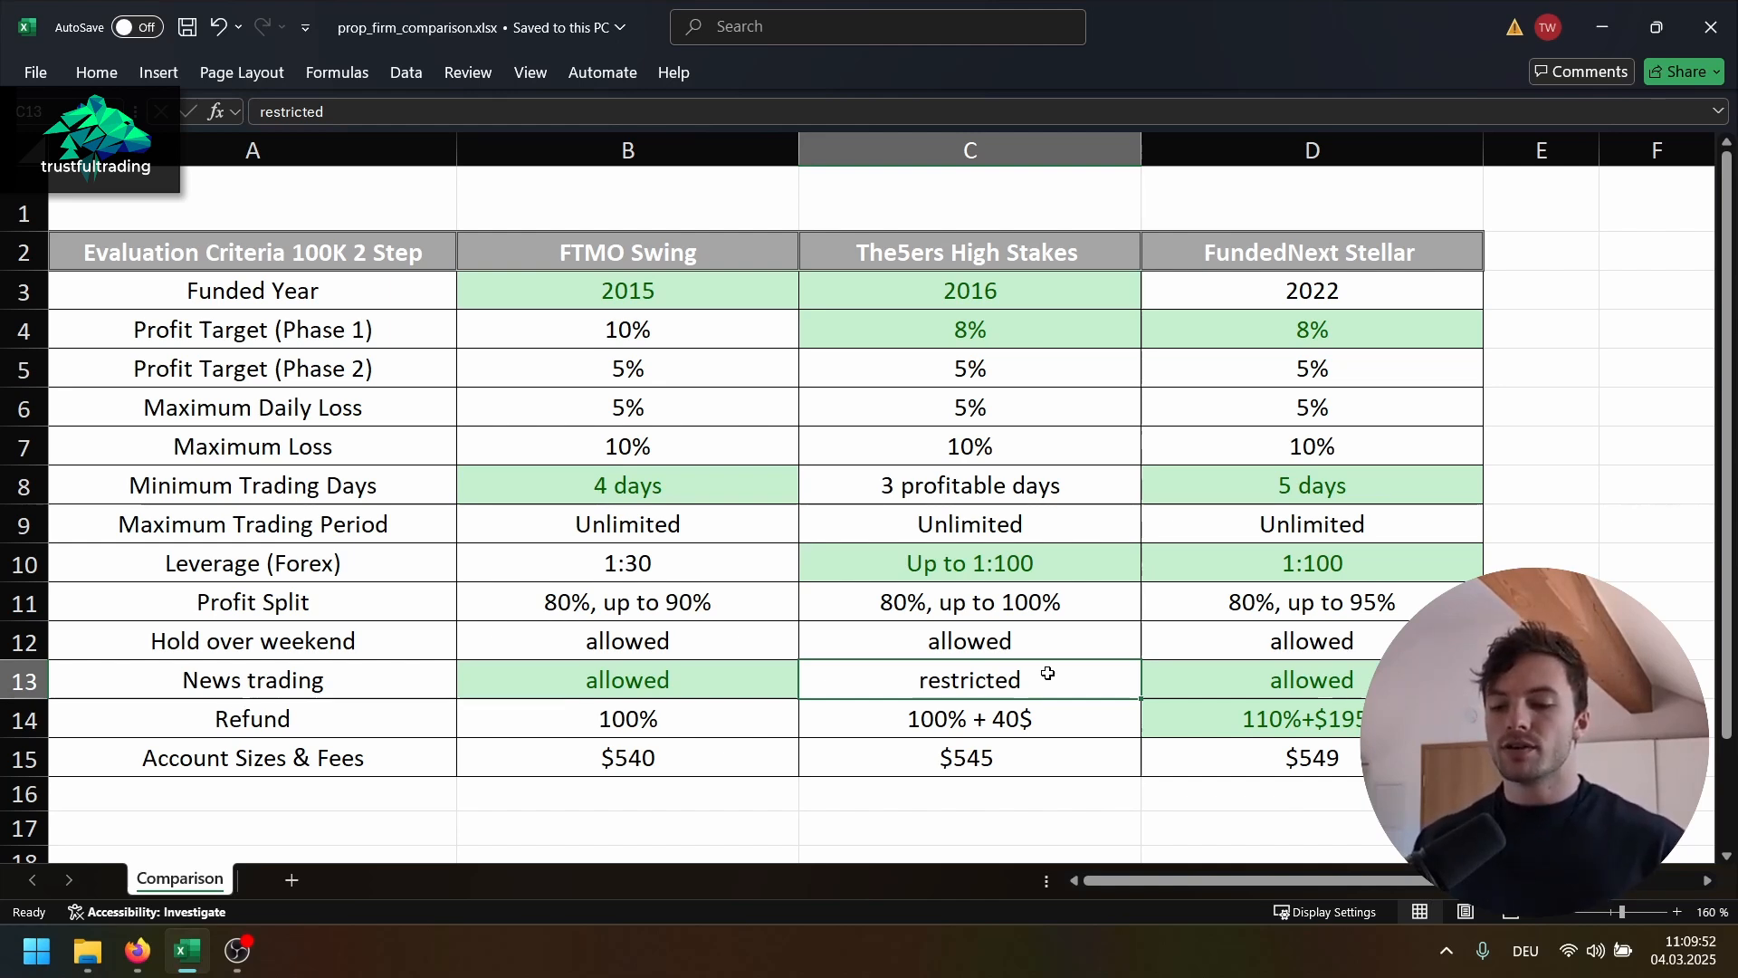
{"action": "left_click", "coordinate": [626, 679]}
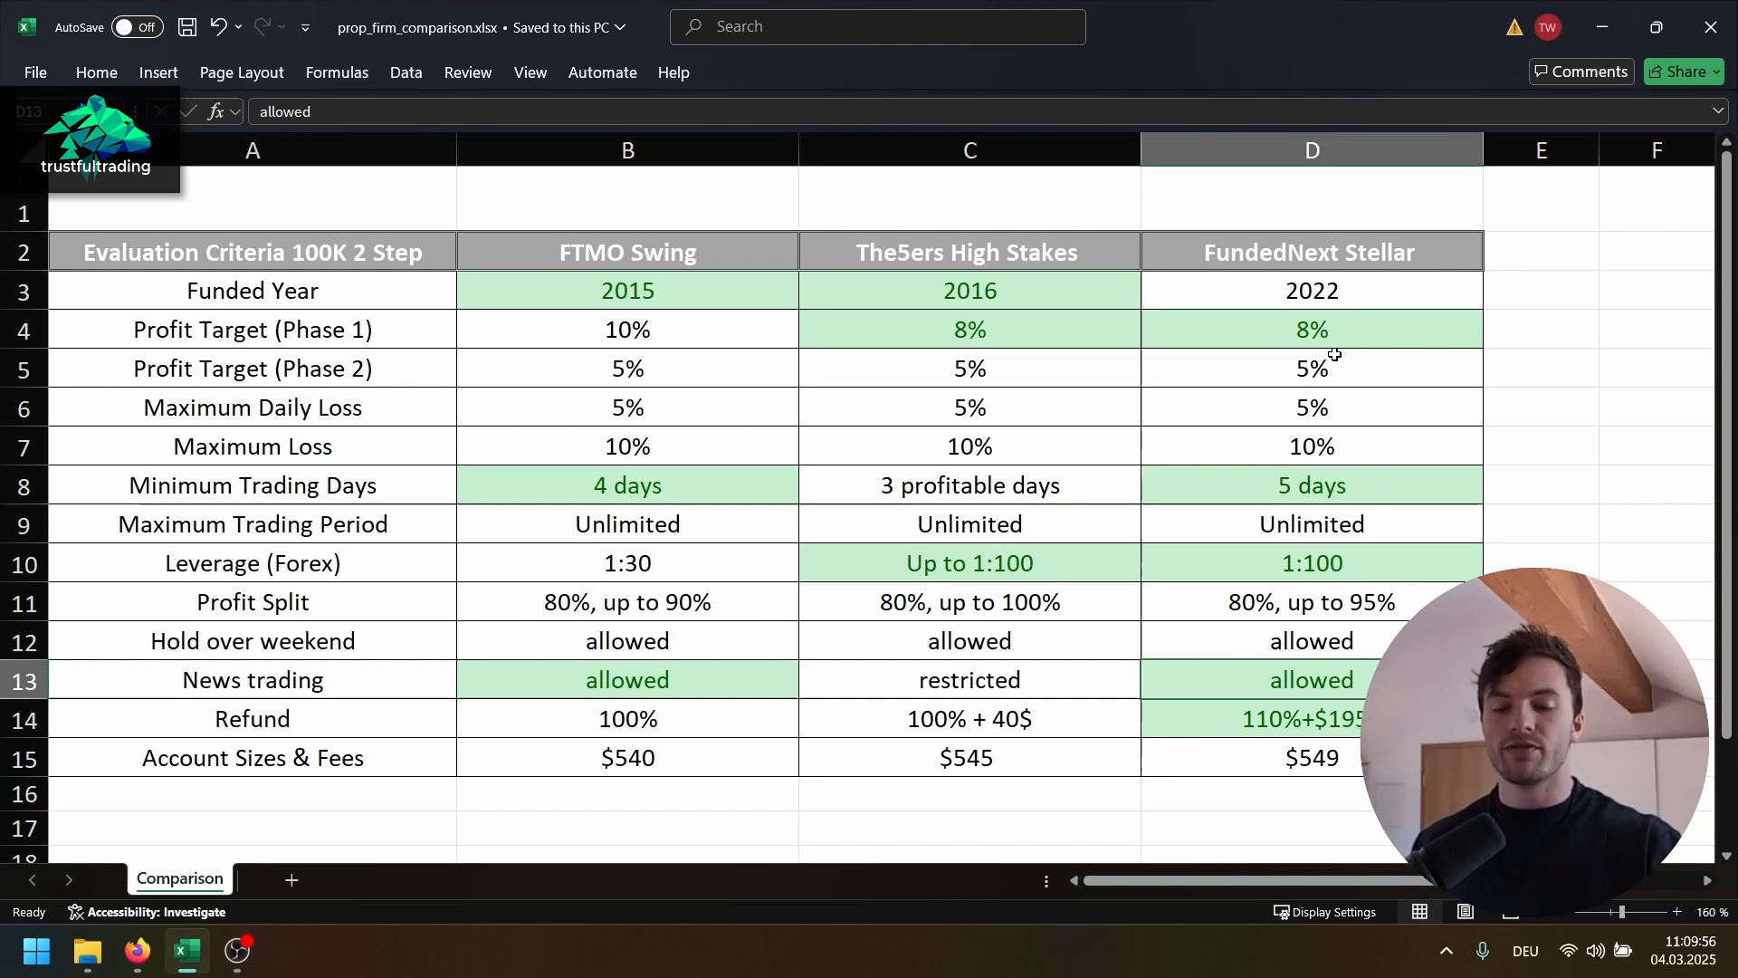
{"action": "left_click", "coordinate": [627, 719]}
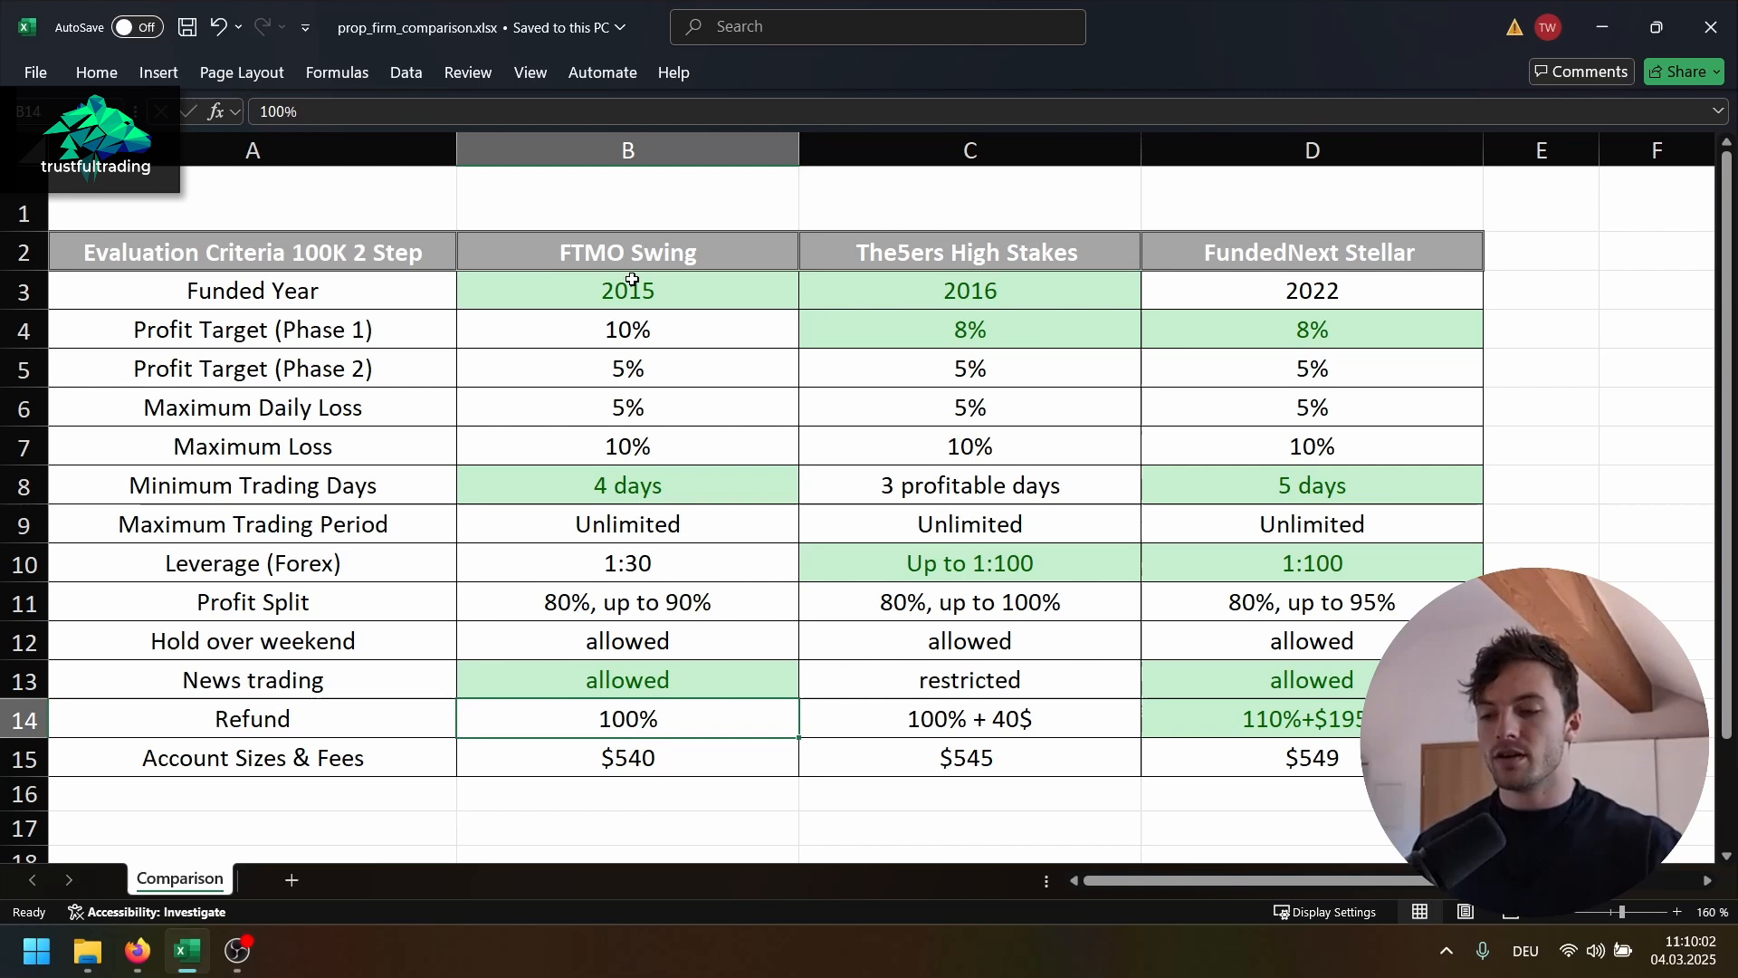
{"action": "left_click", "coordinate": [967, 717]}
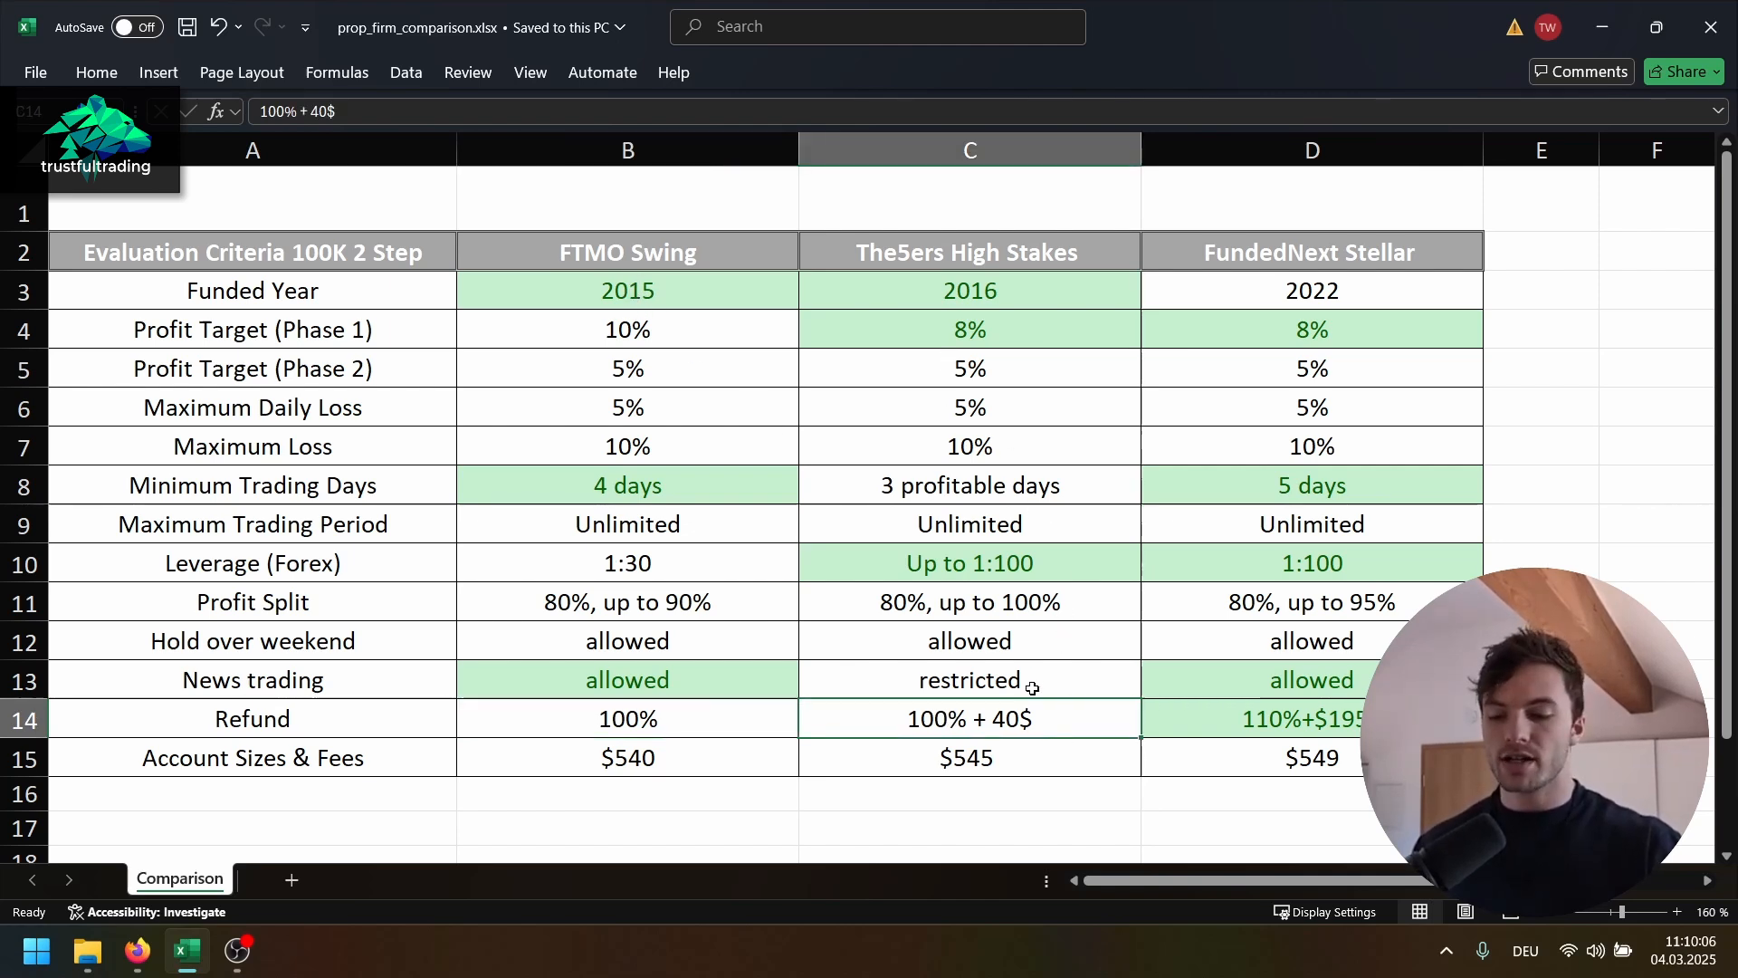
{"action": "mouse_move", "coordinate": [994, 719]}
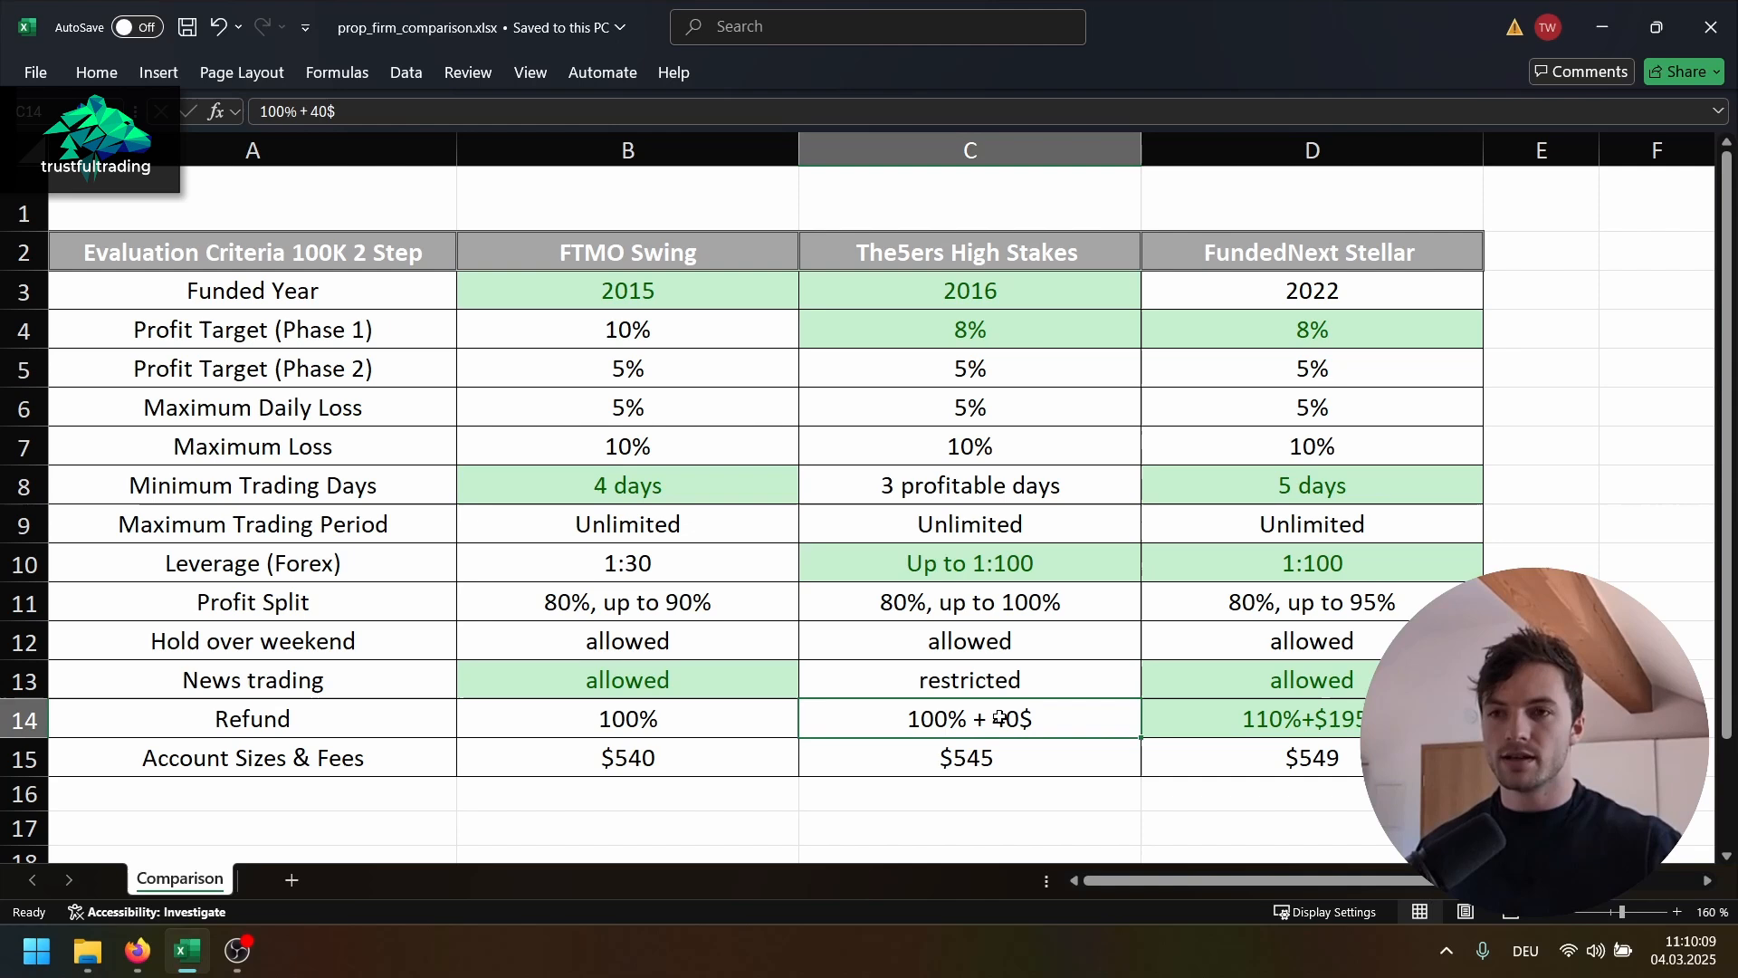
{"action": "scroll", "scroll_direction": "down", "scroll_amount": 3}
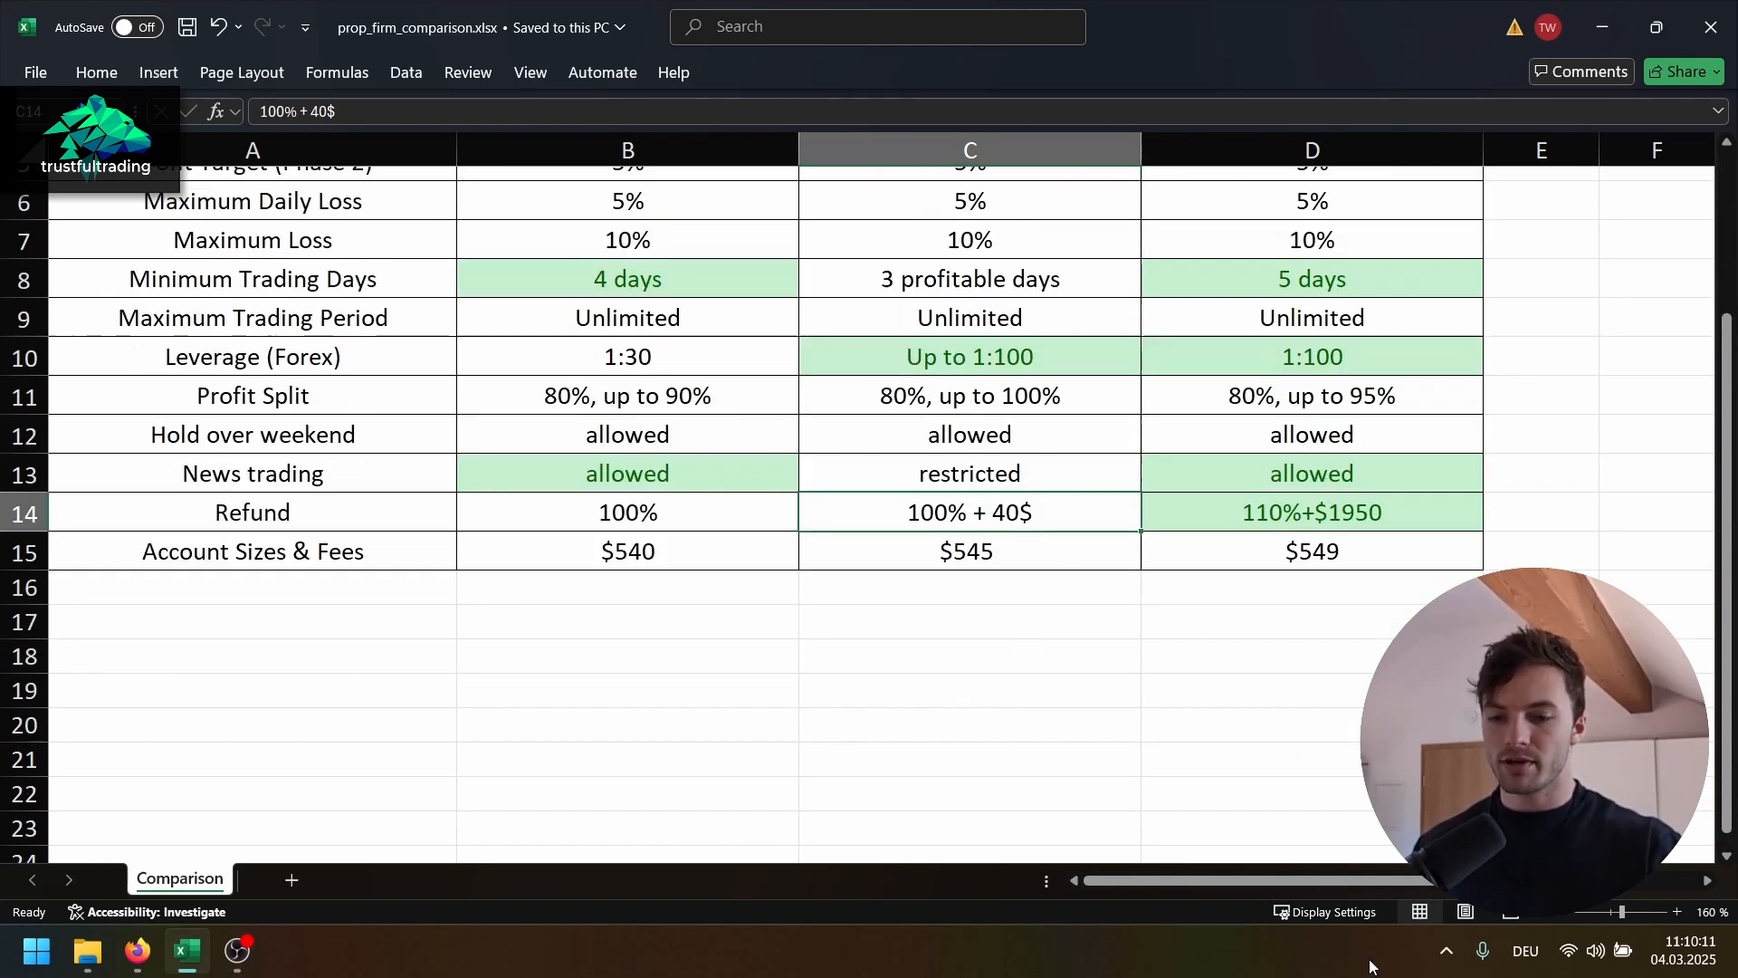
{"action": "left_click", "coordinate": [1311, 511]}
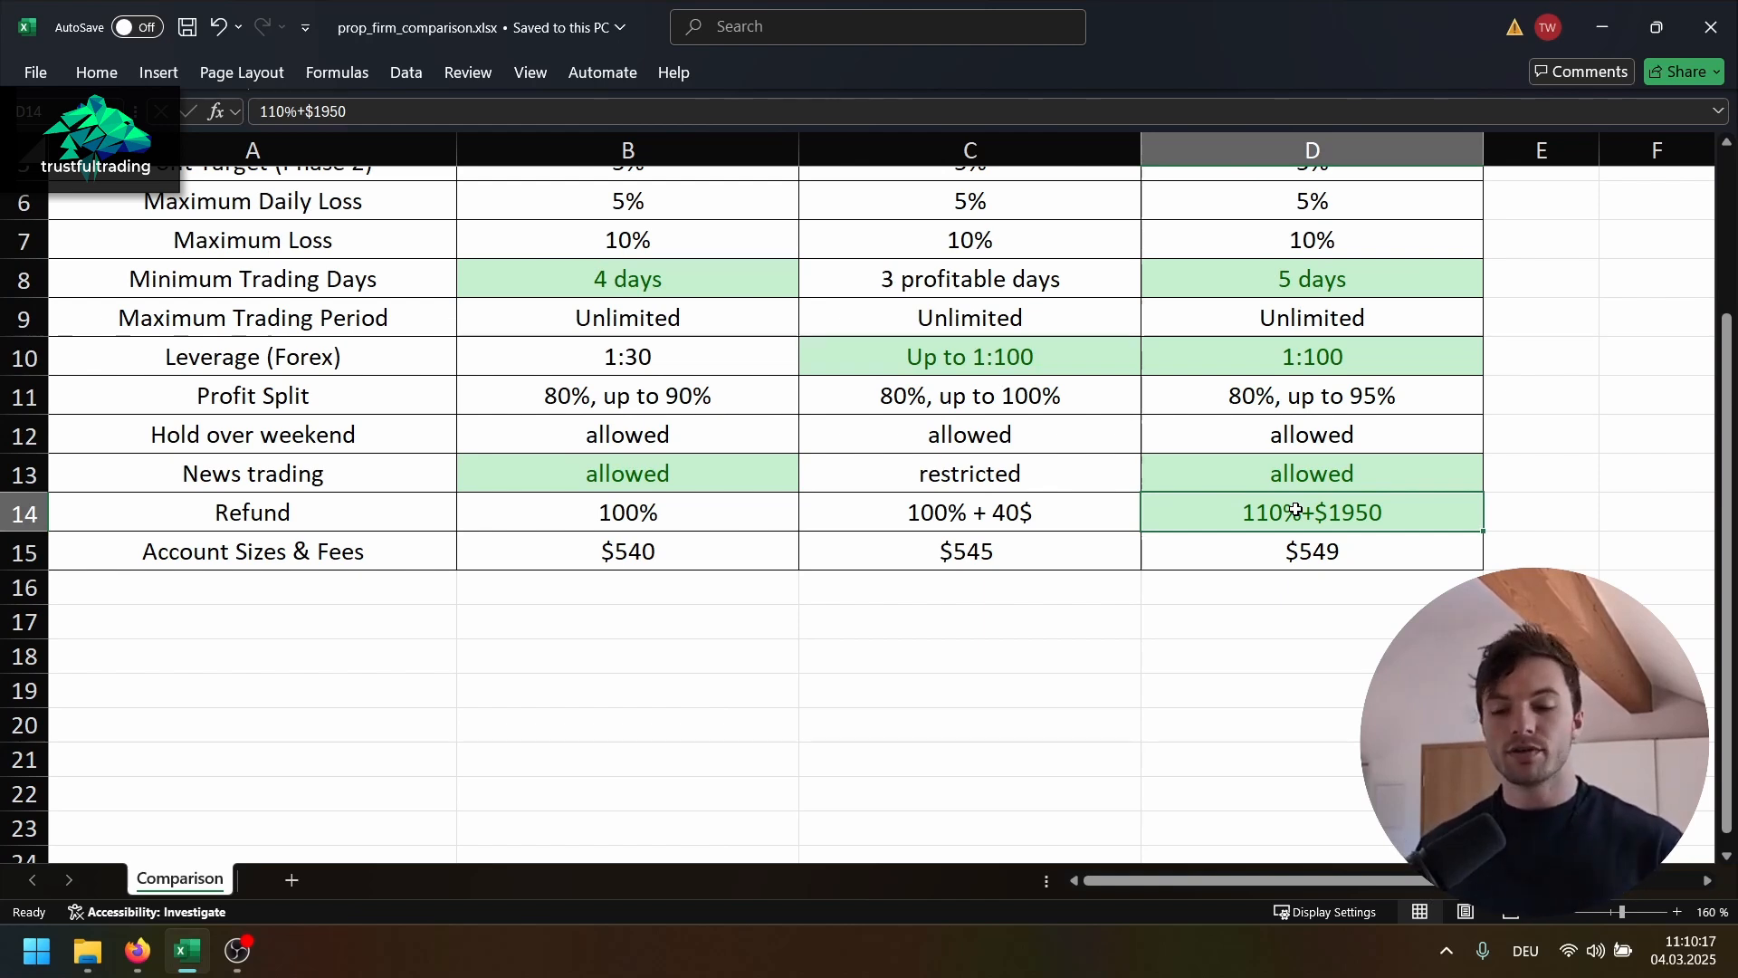
{"action": "mouse_move", "coordinate": [1351, 520]}
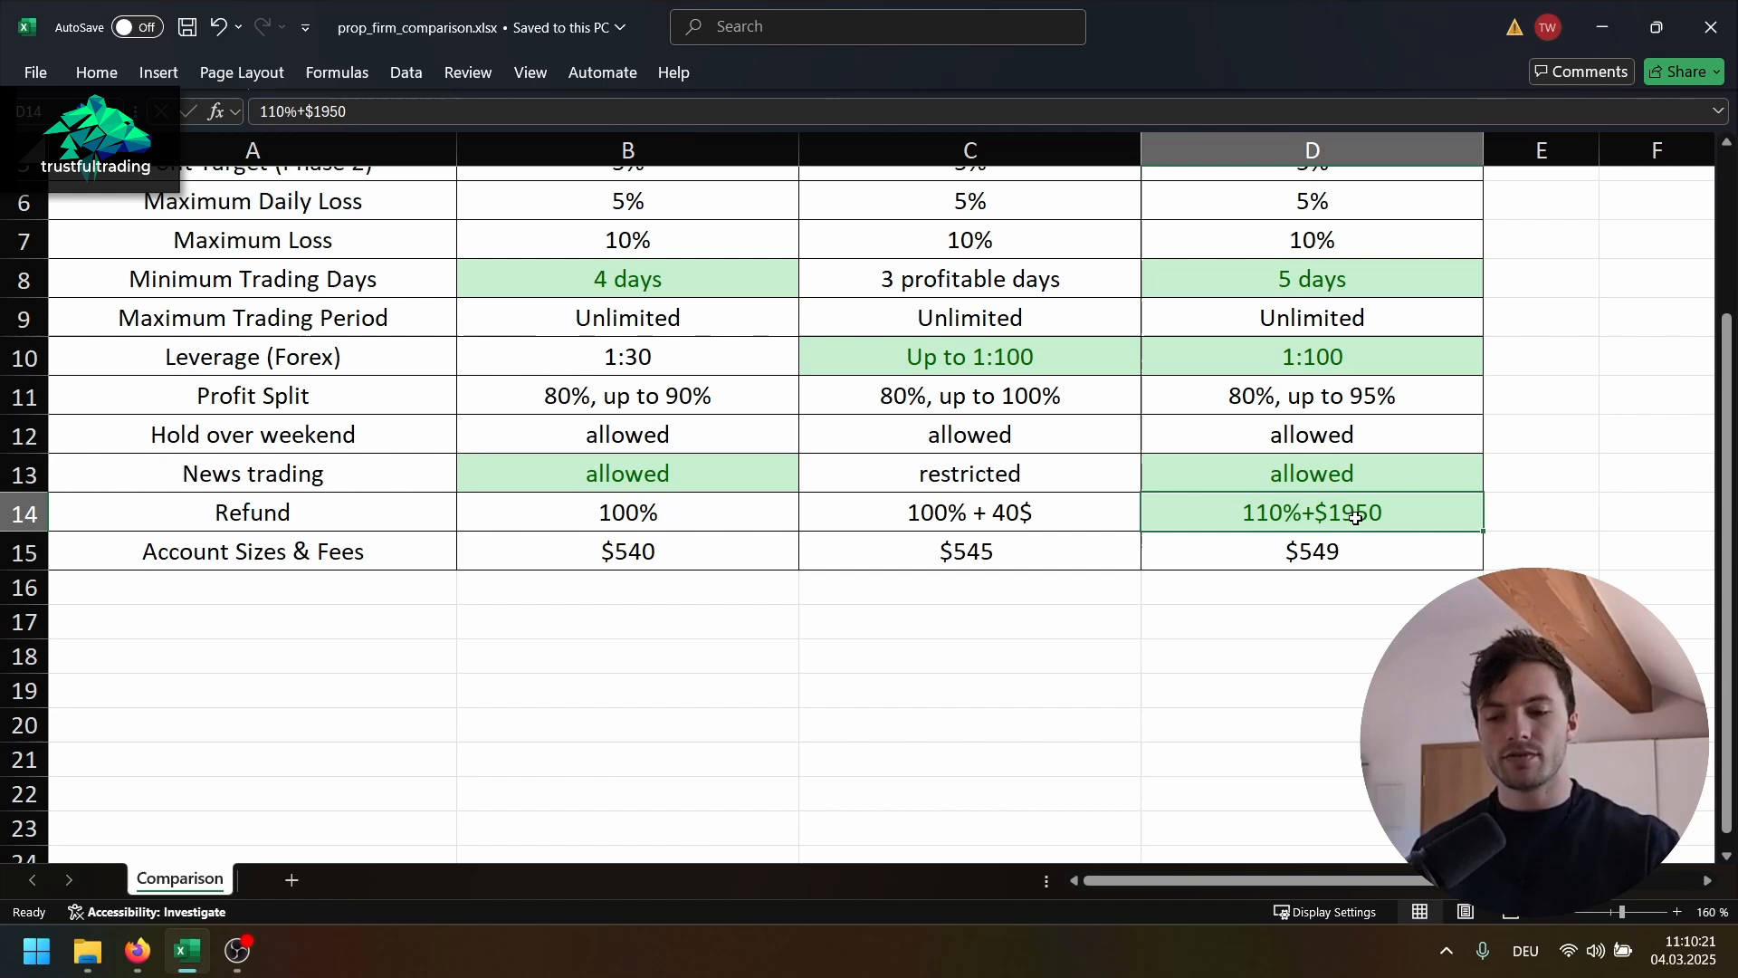
{"action": "mouse_move", "coordinate": [1371, 485]}
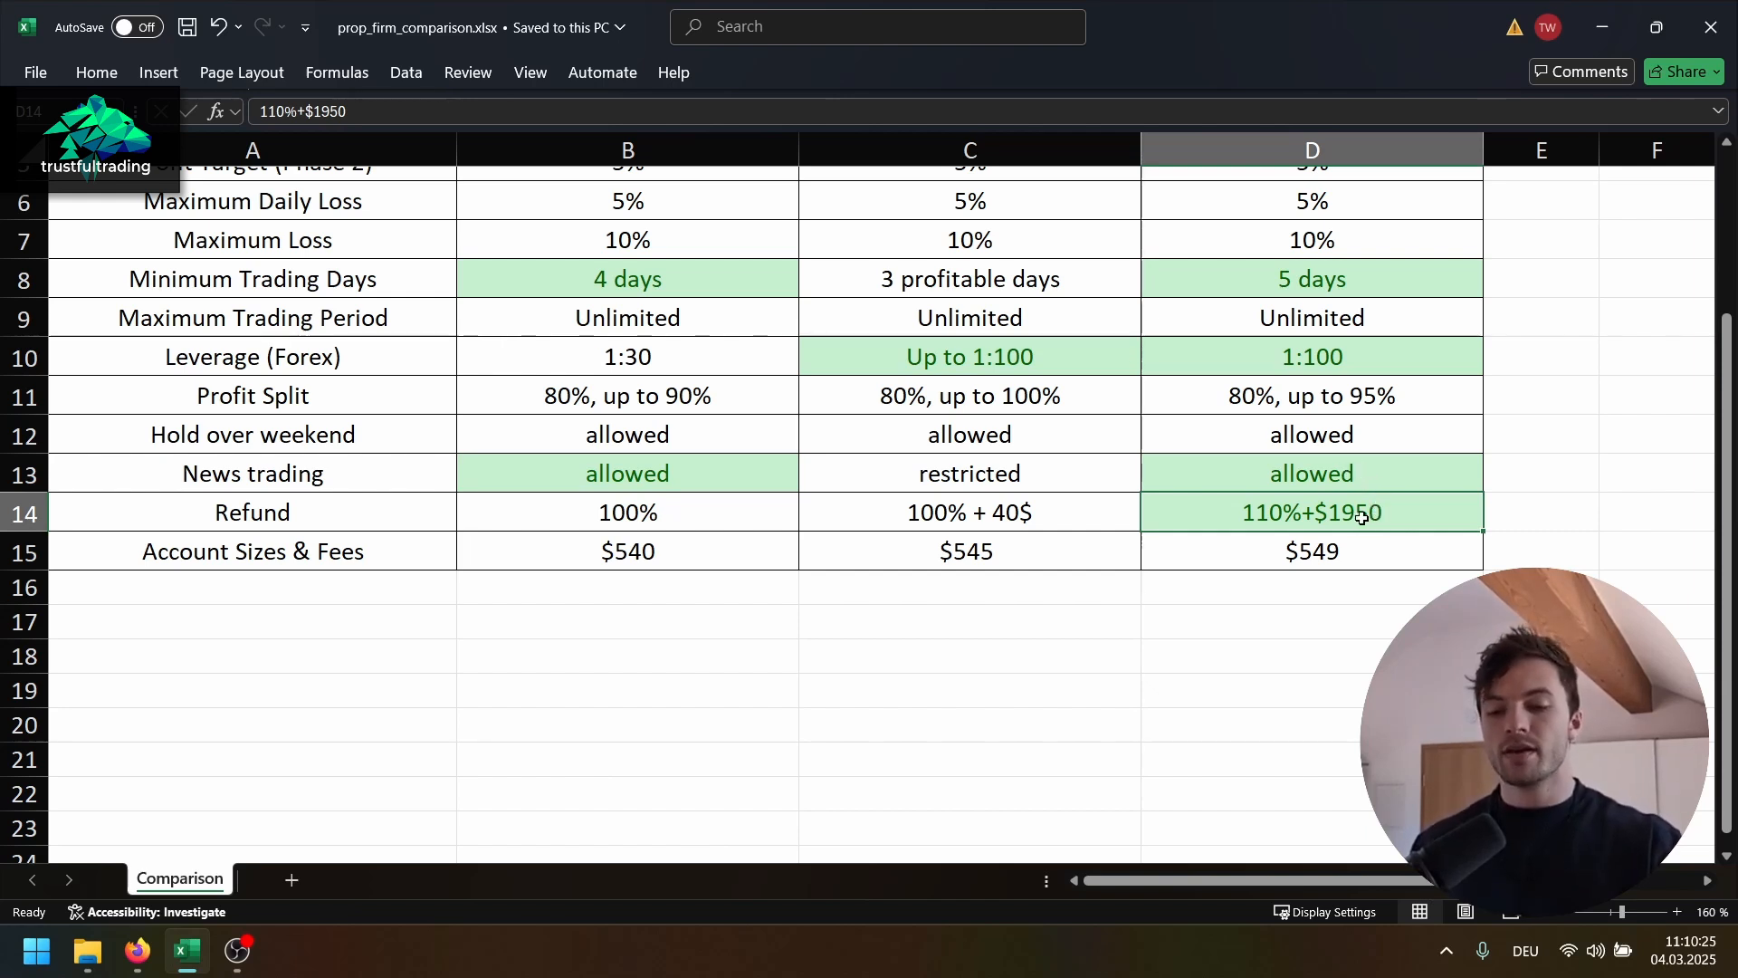
{"action": "mouse_move", "coordinate": [1362, 494]}
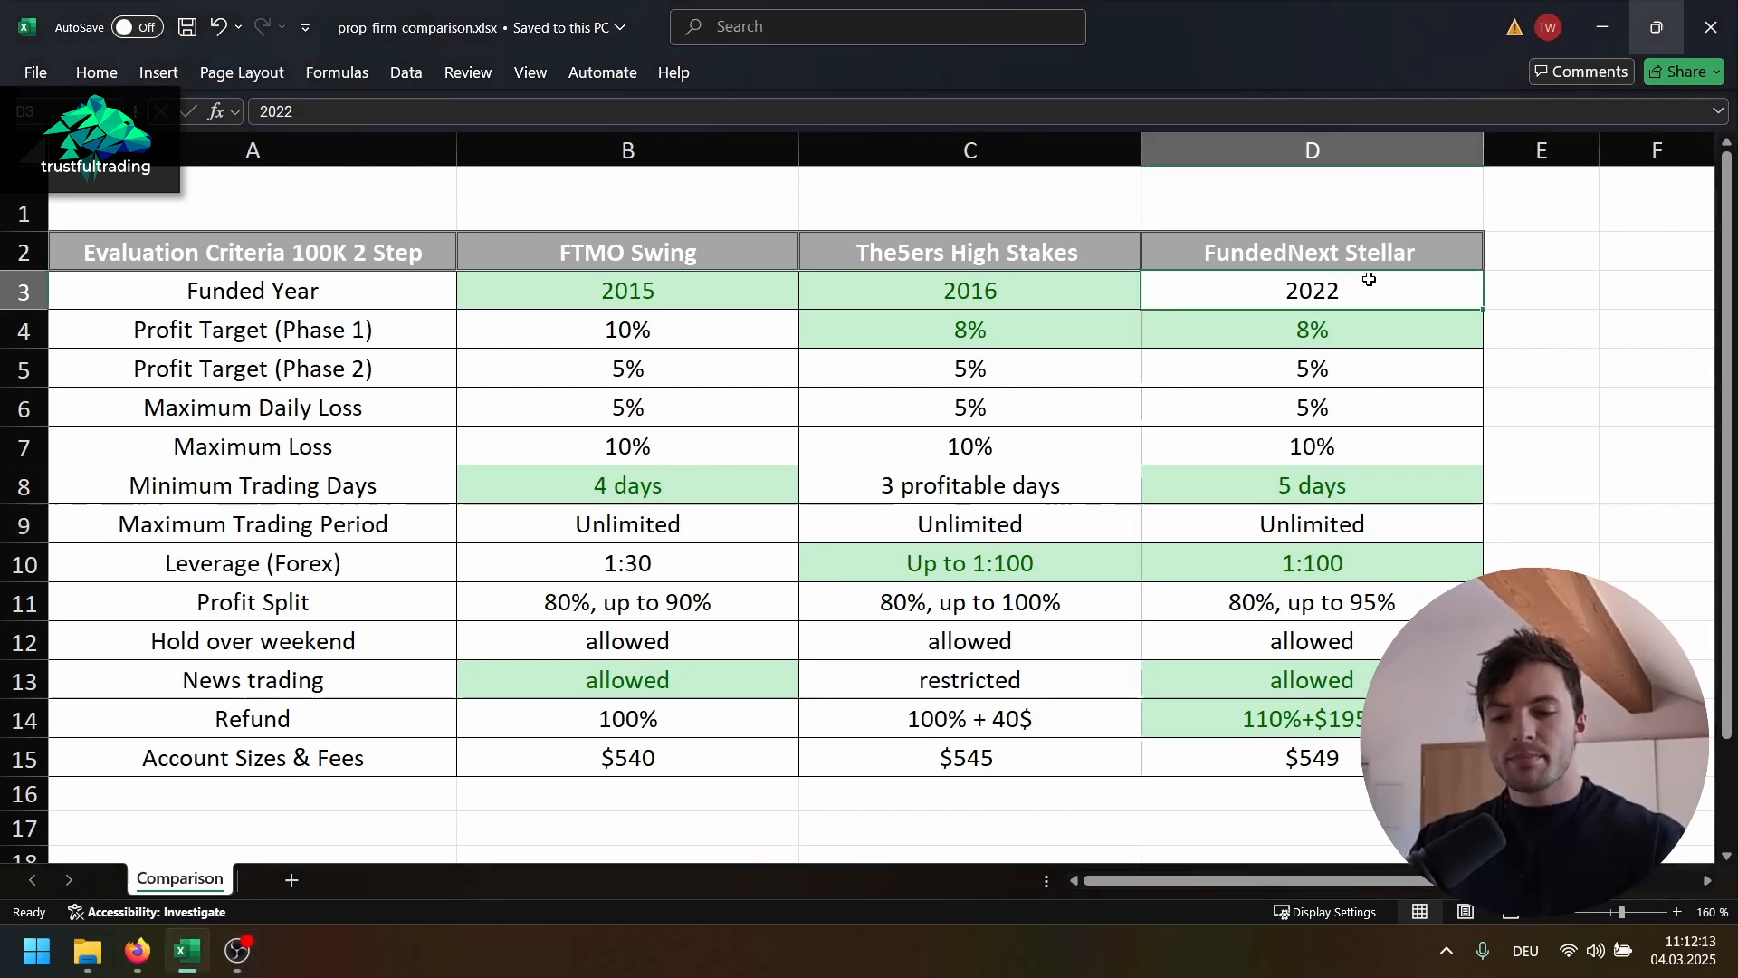
{"action": "mouse_move", "coordinate": [771, 297]}
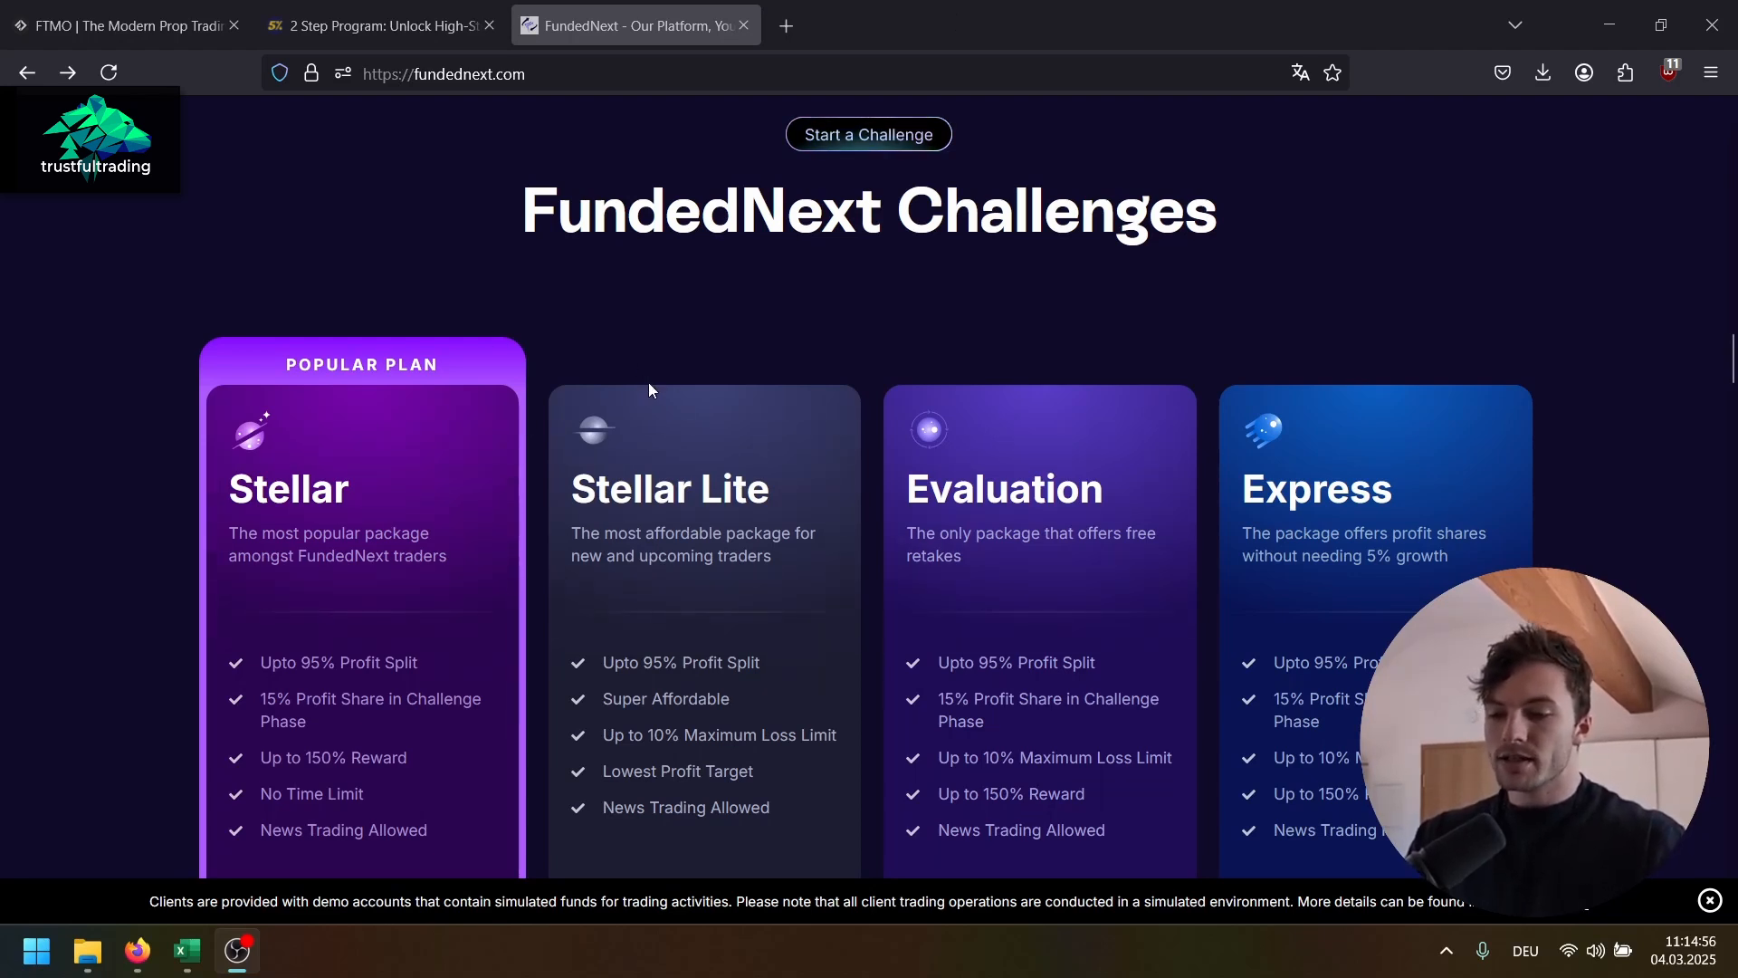
{"action": "mouse_move", "coordinate": [682, 357]}
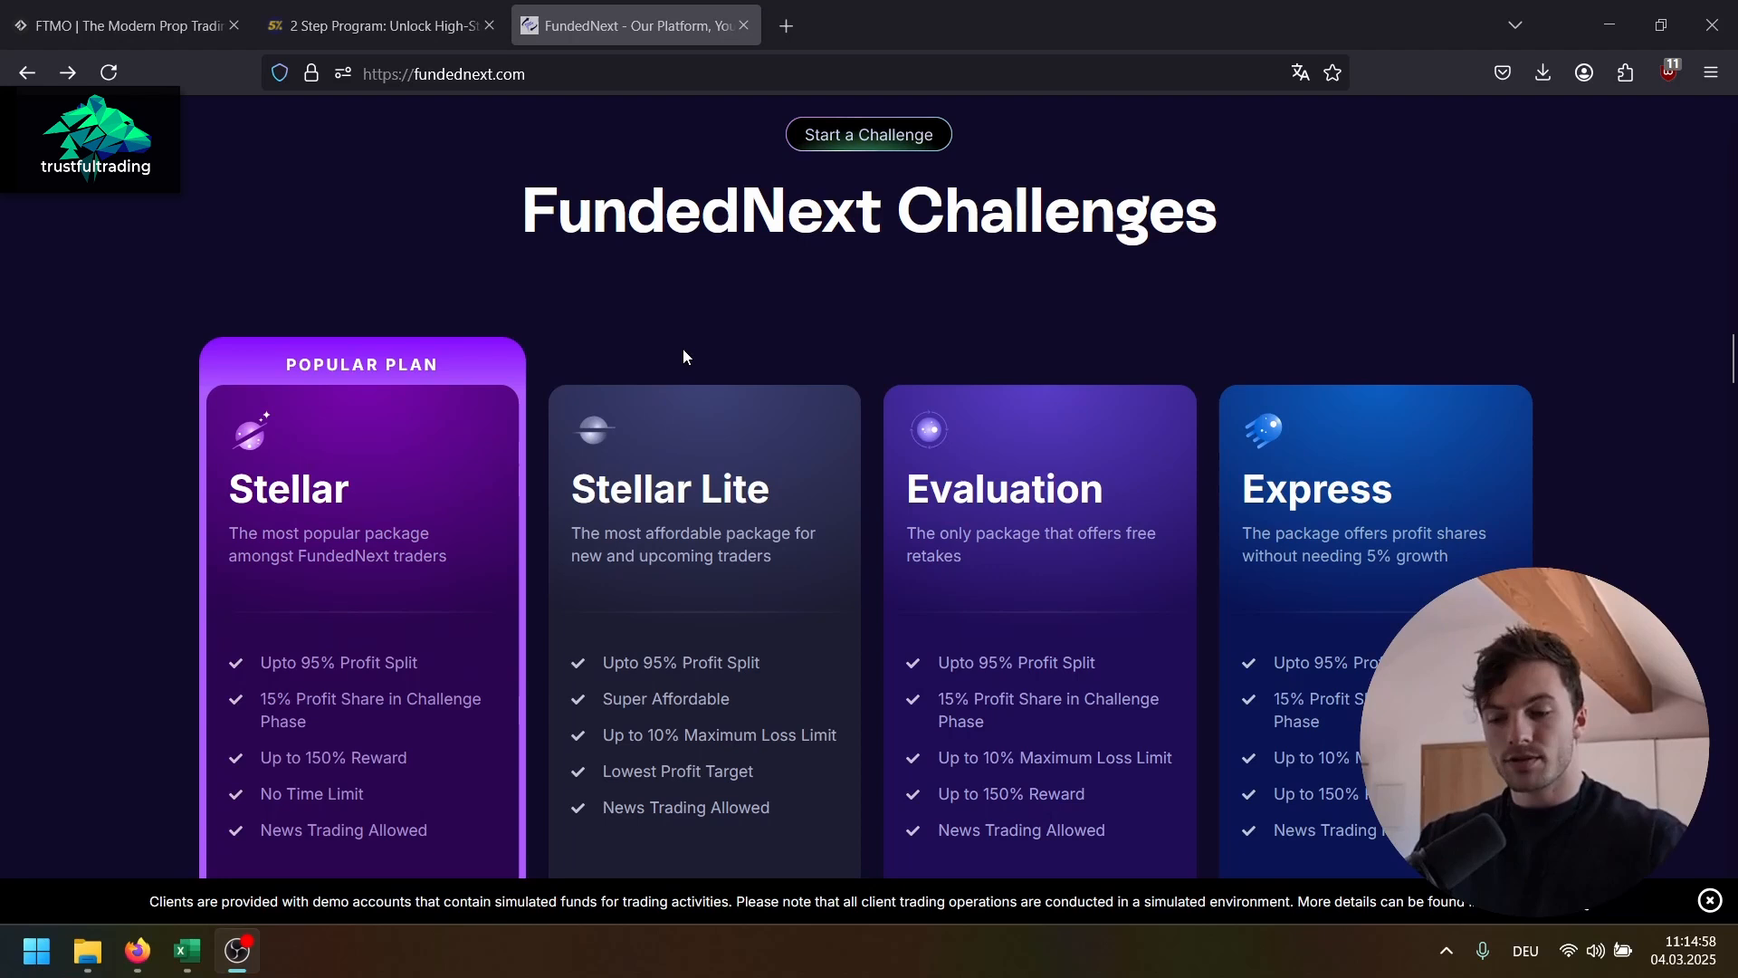
Step: Scroll down fundednext.com to the Choose the Best Plan section with Compare Challenges
{"action": "scroll", "scroll_direction": "down", "scroll_amount": 3}
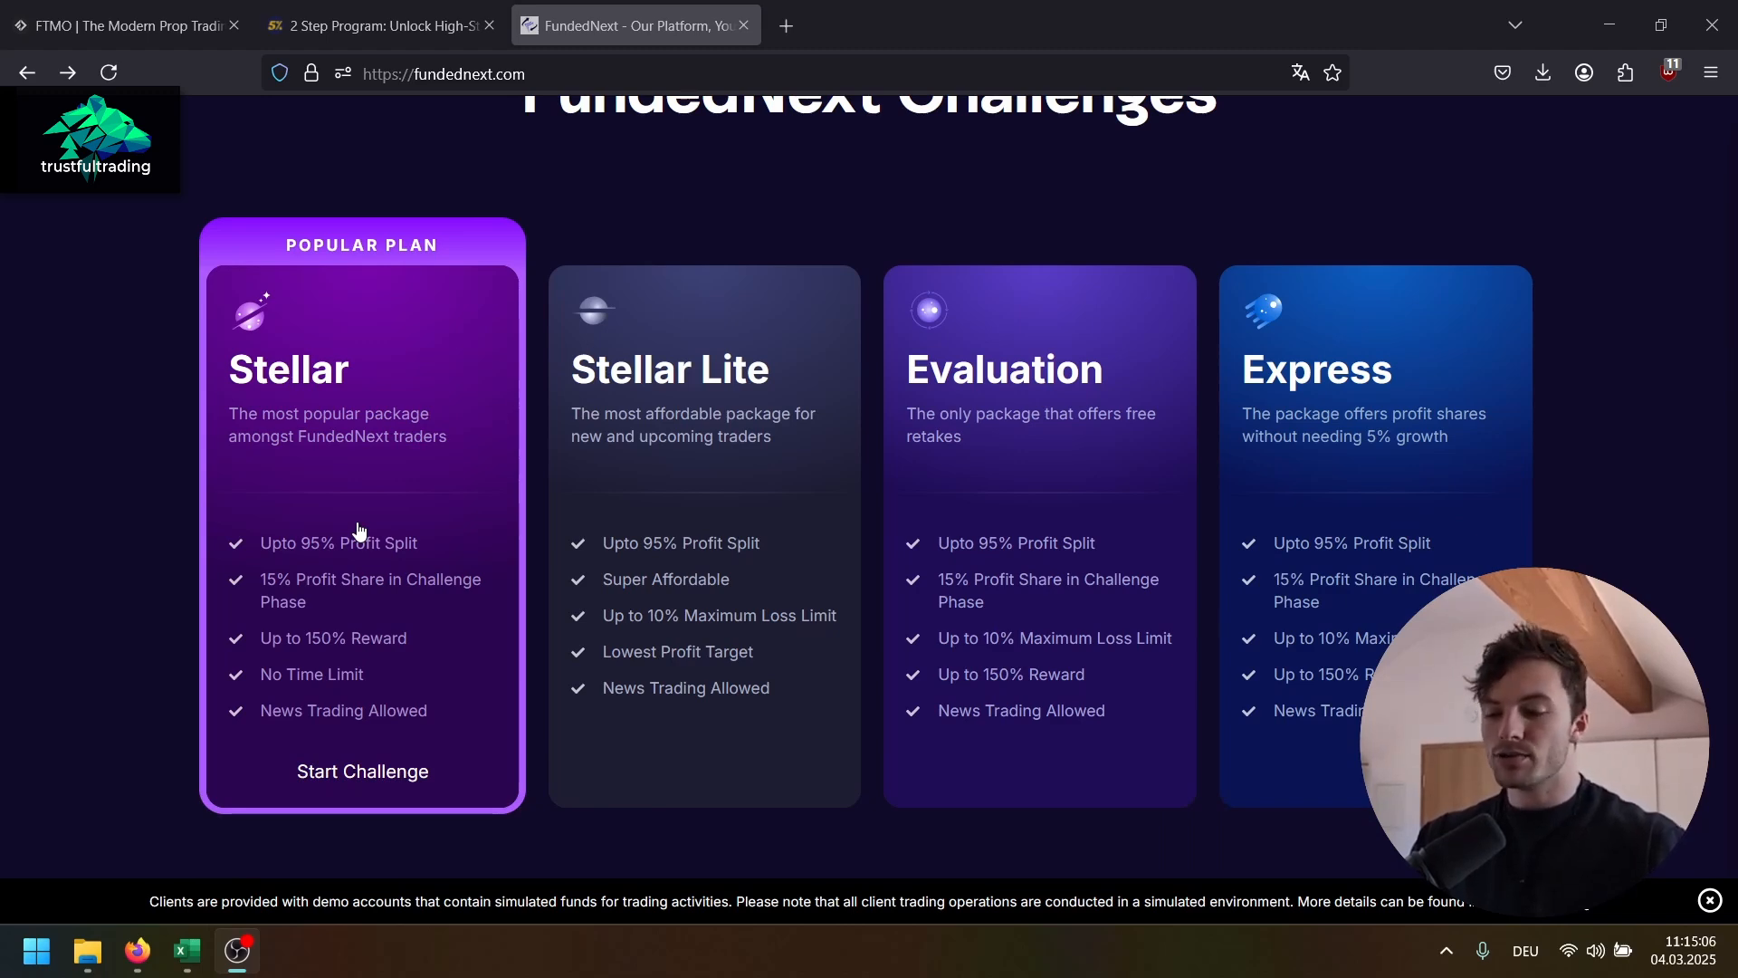
{"action": "mouse_move", "coordinate": [373, 797]}
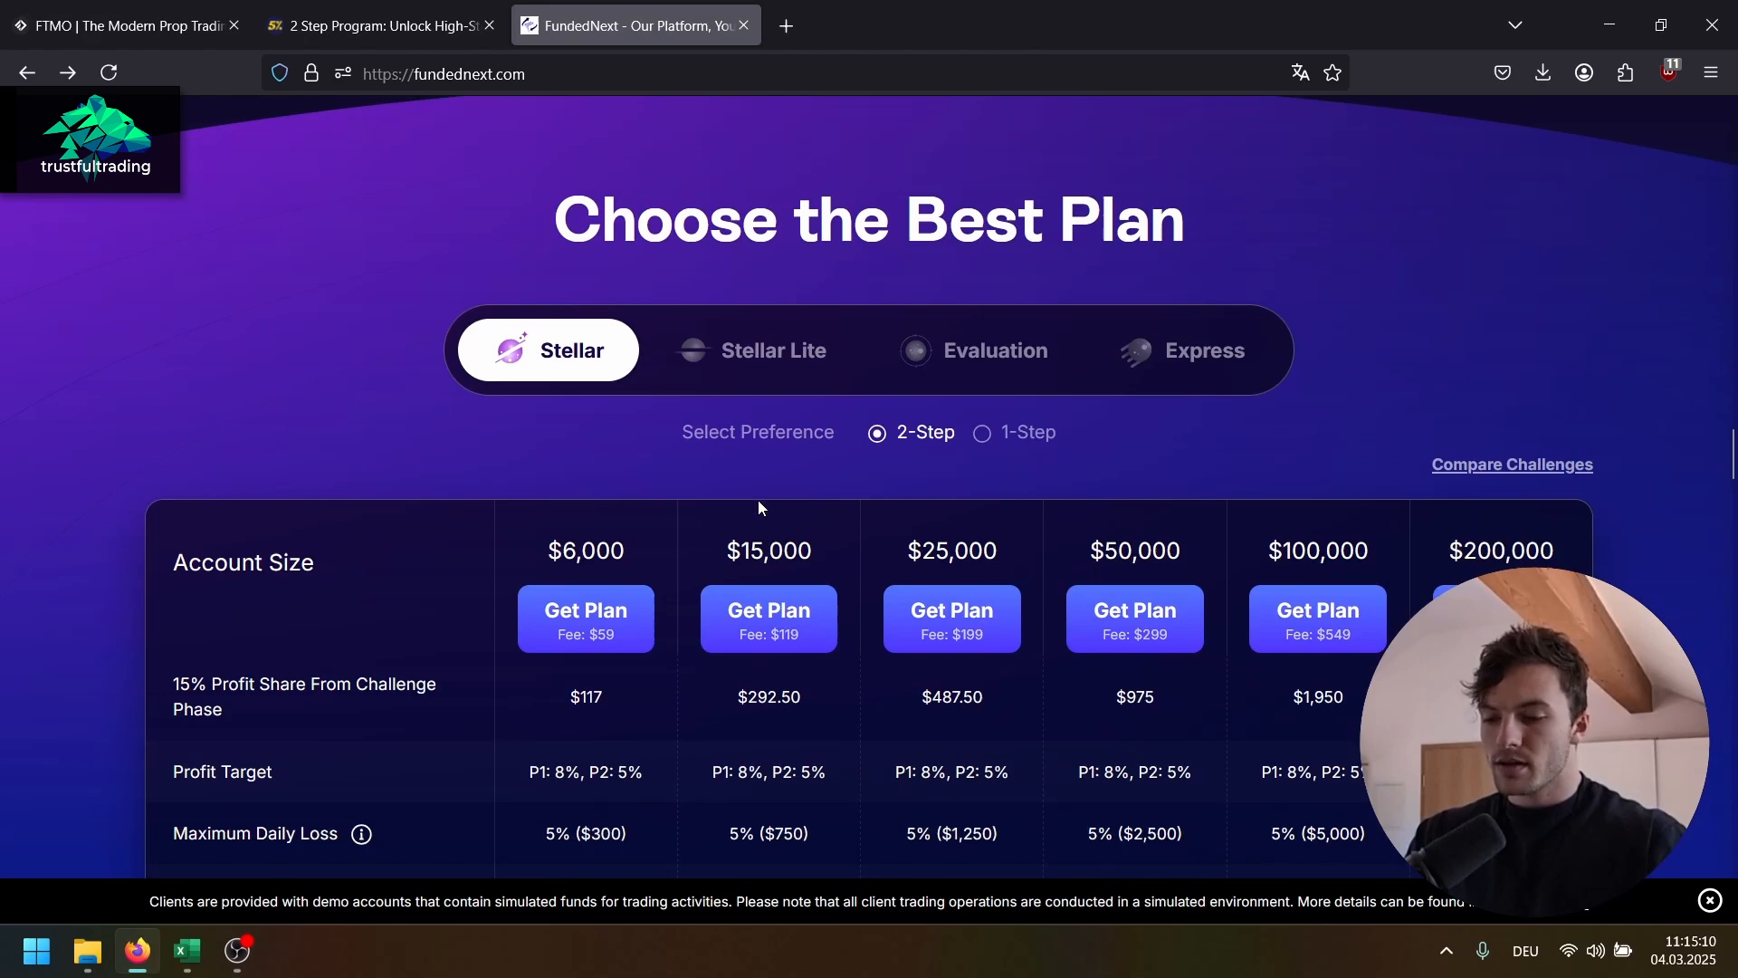
{"action": "scroll", "scroll_direction": "down", "scroll_amount": 3}
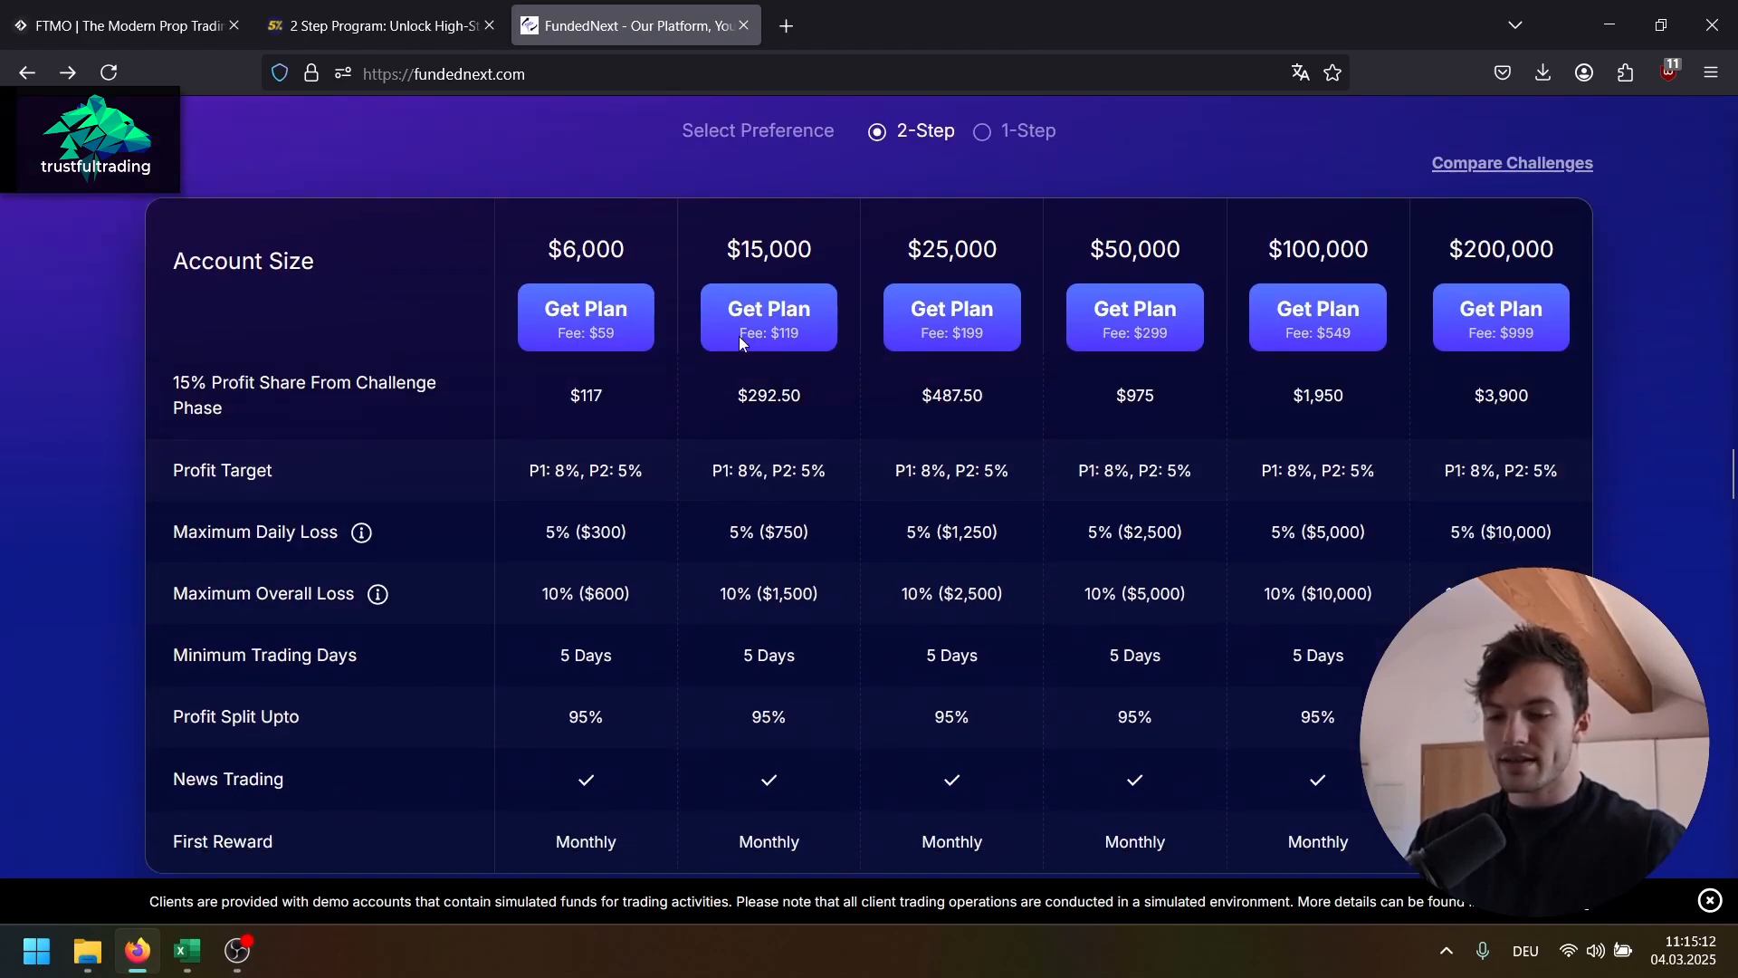
{"action": "scroll", "scroll_direction": "down", "scroll_amount": 3}
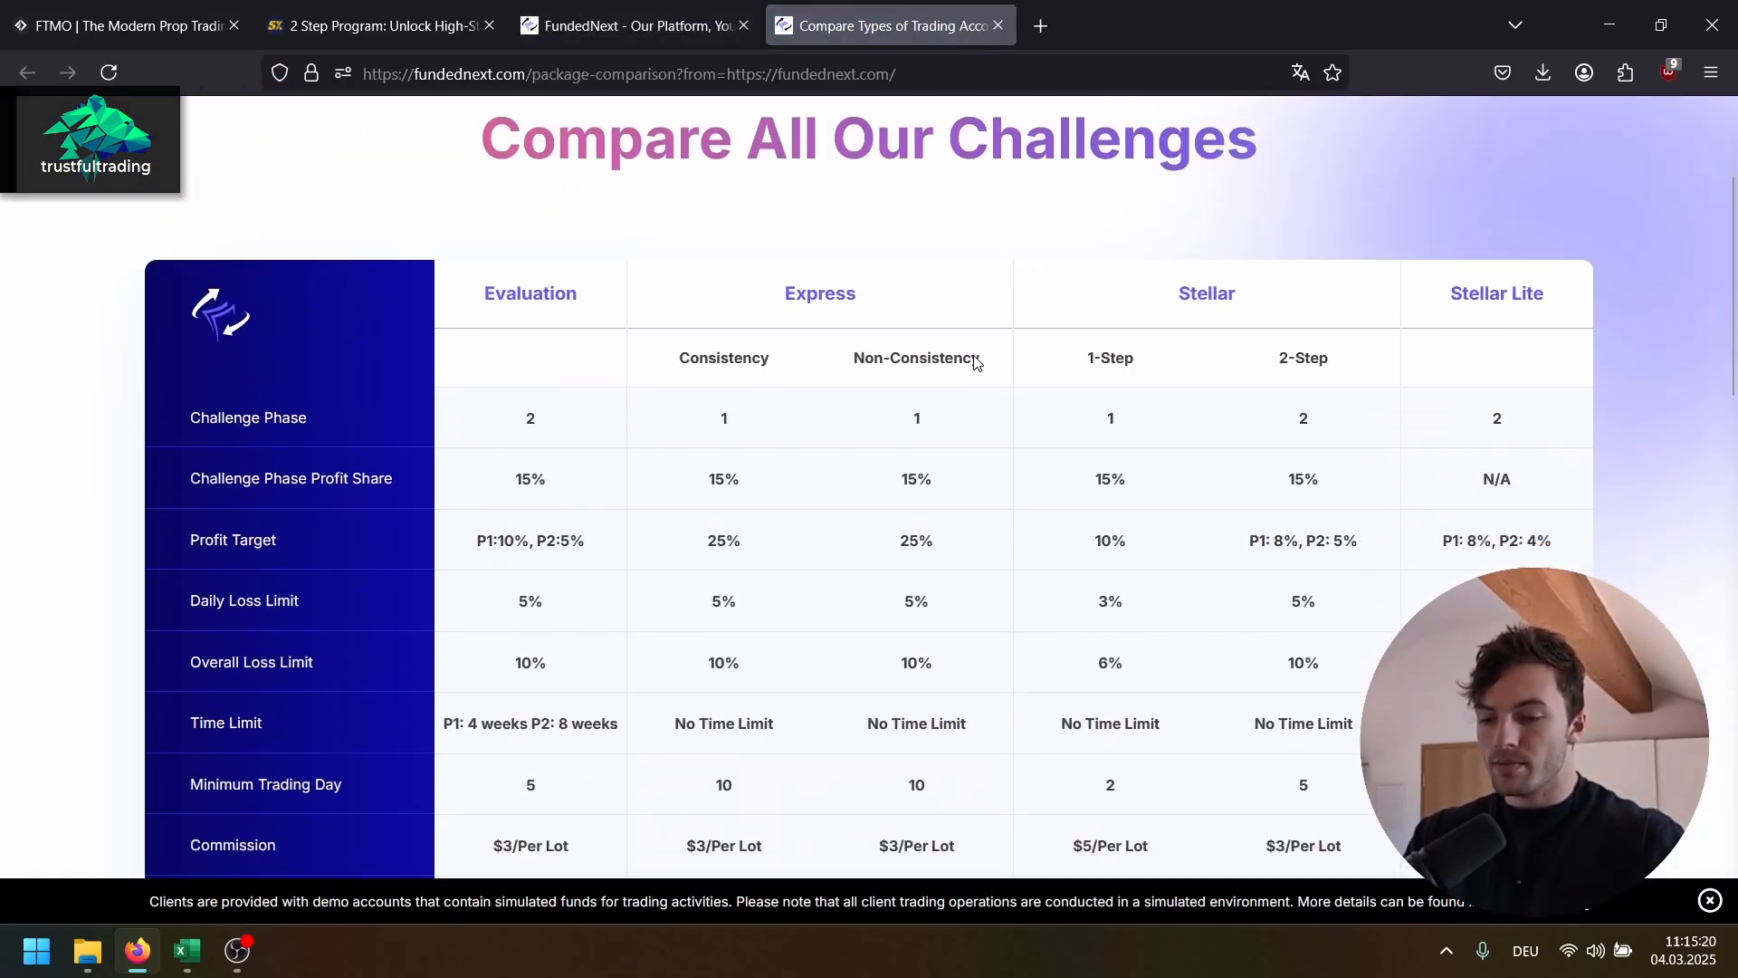
Step: Scroll through the Compare All Our Challenges table and go to the client area Log In
{"action": "scroll", "scroll_direction": "down", "scroll_amount": 3}
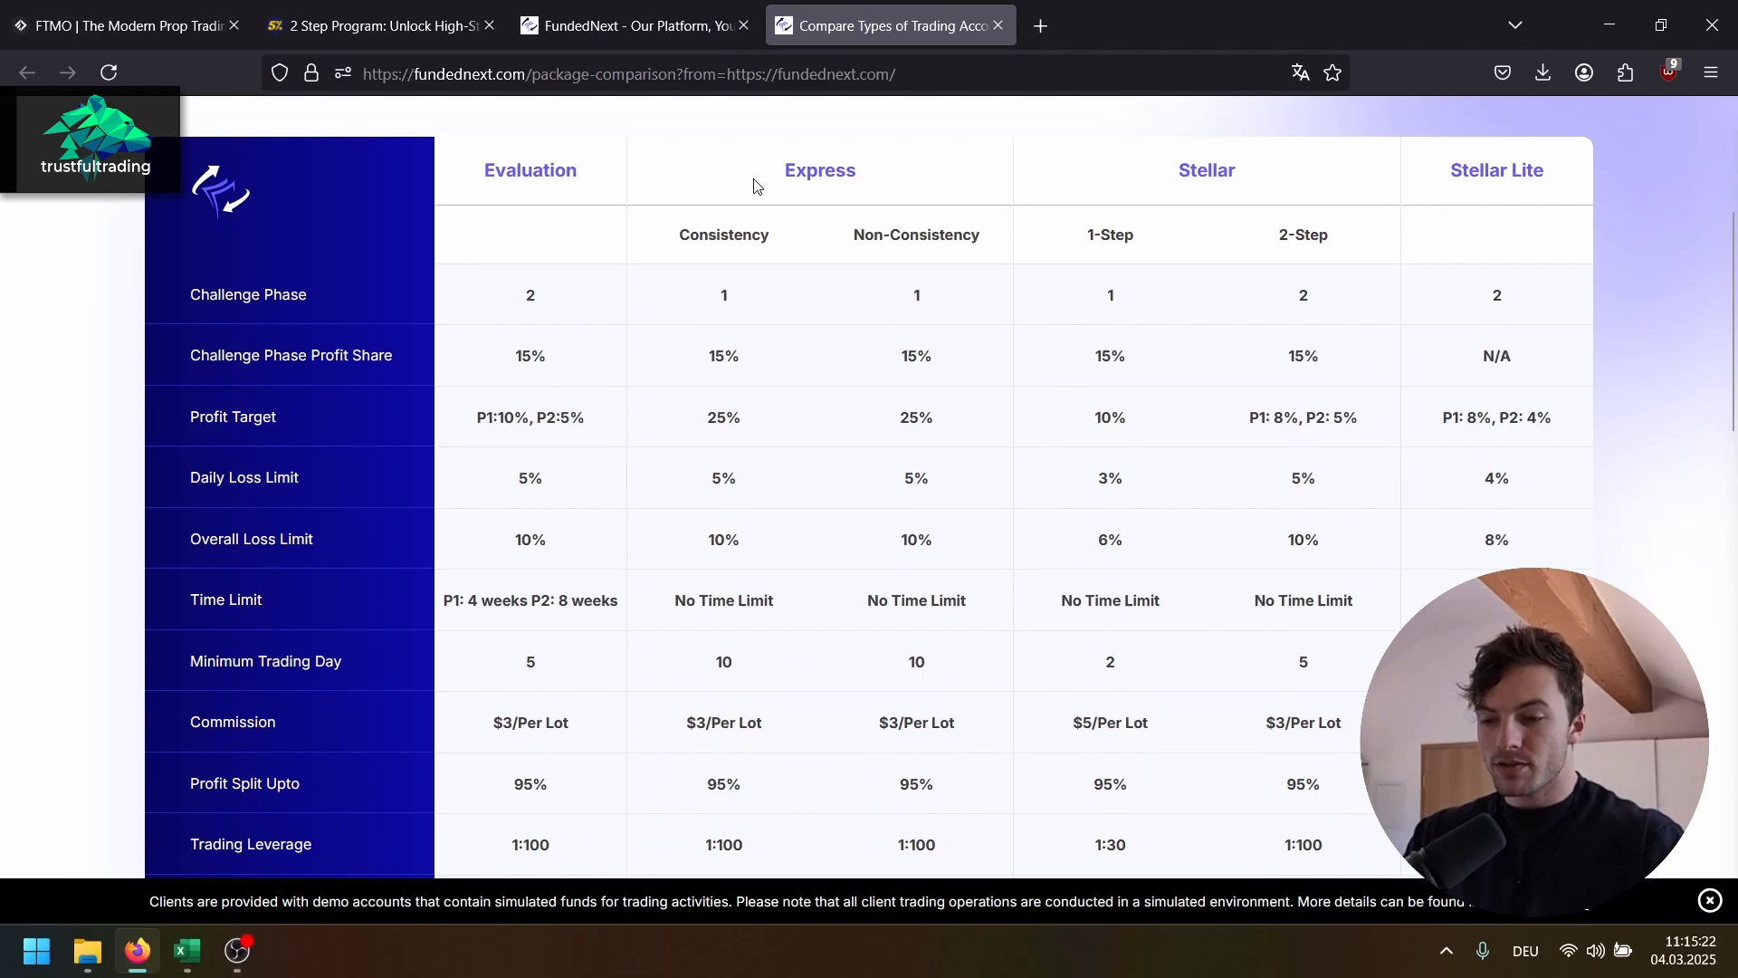
{"action": "scroll", "scroll_direction": "down", "scroll_amount": 3}
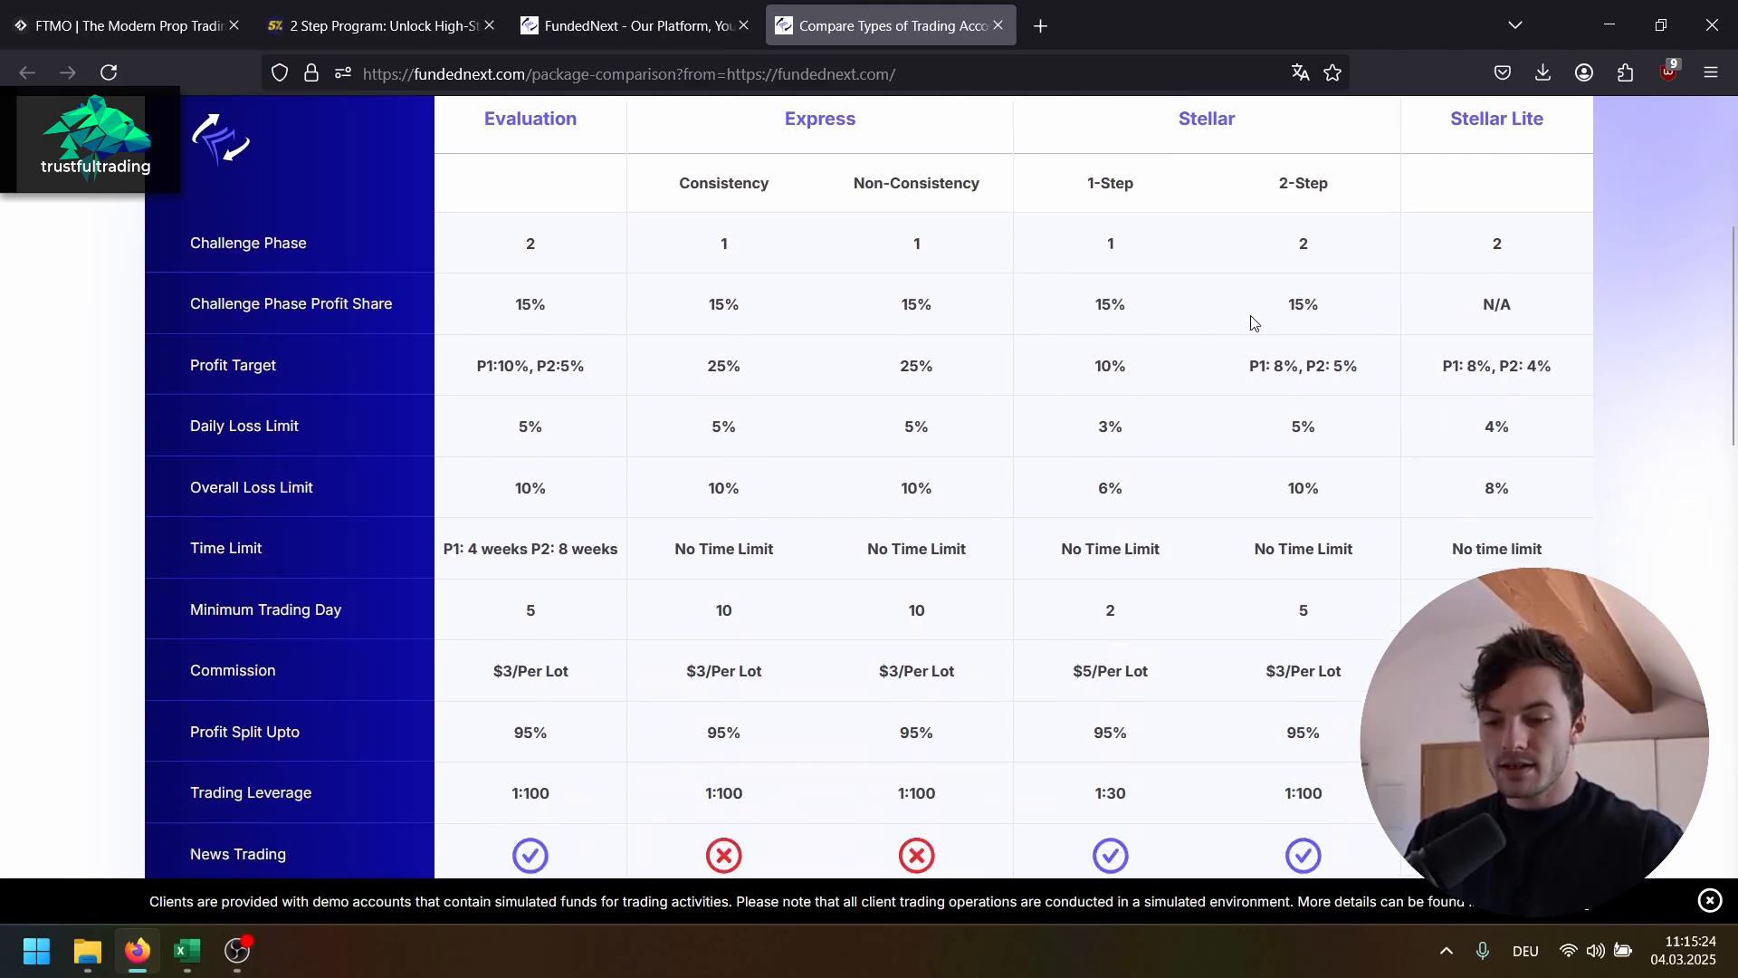
{"action": "scroll", "scroll_direction": "down", "scroll_amount": 3}
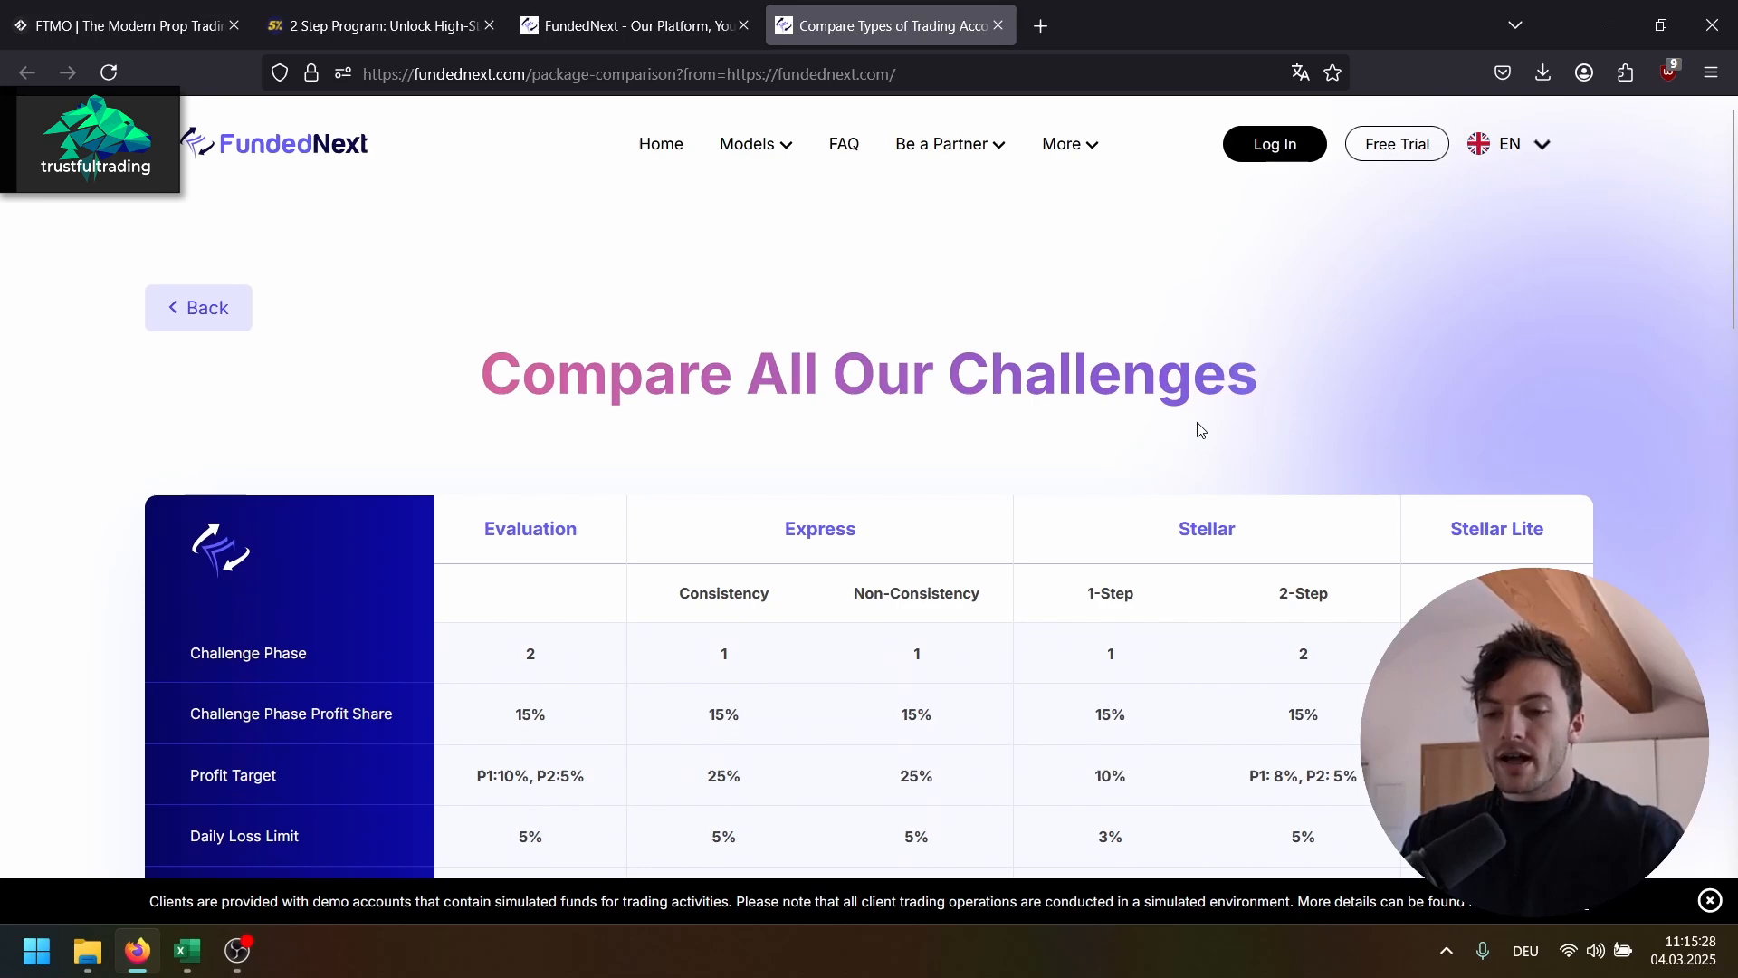
{"action": "left_click", "coordinate": [1273, 143]}
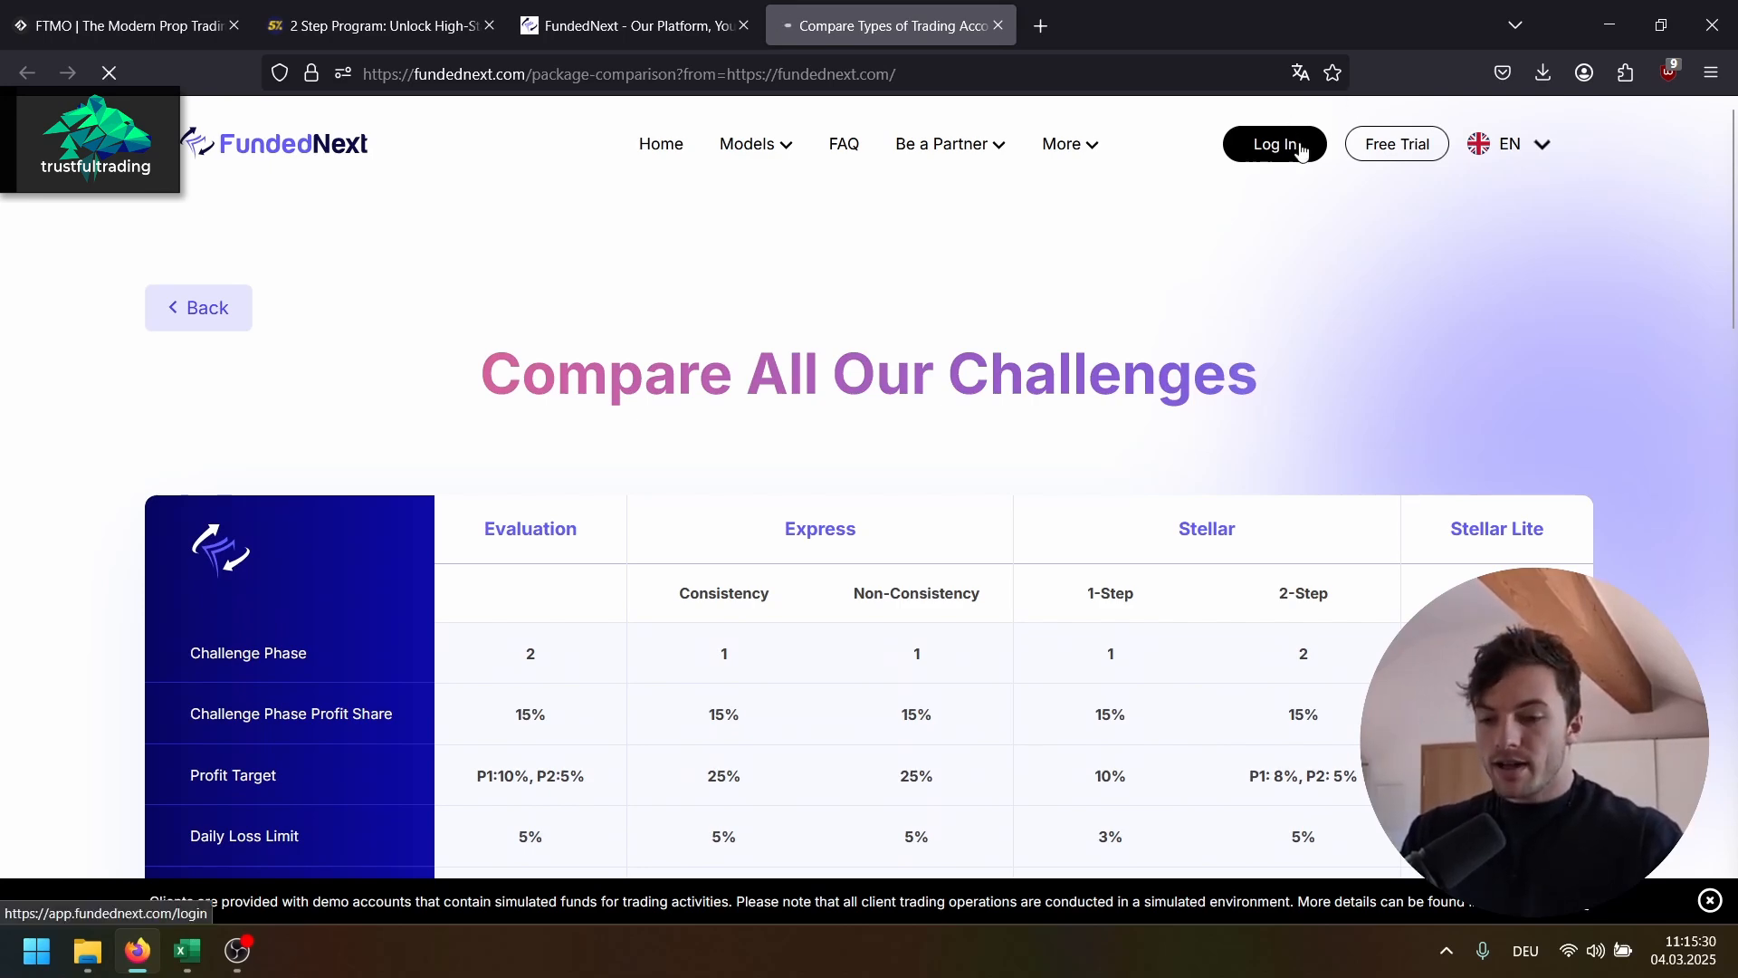
{"action": "left_click", "coordinate": [1273, 145]}
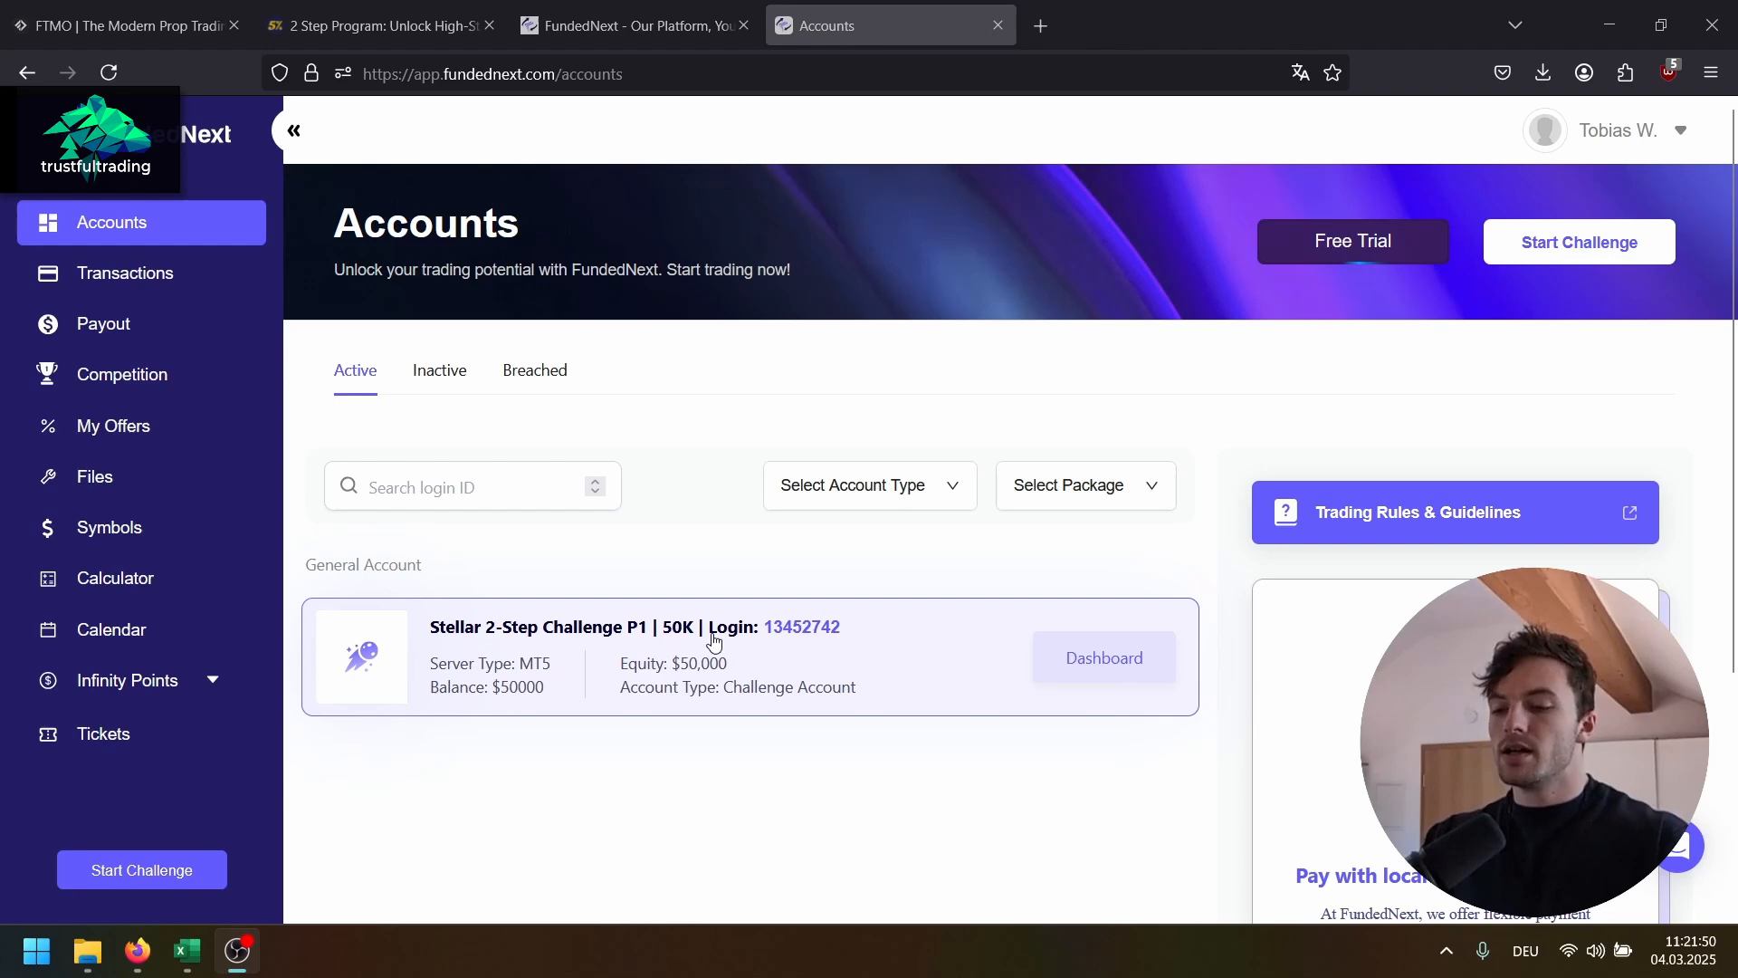
Step: Open the Stellar 2-Step Challenge 50K account card and scroll through its Stats and Trading Objective
{"action": "left_click", "coordinate": [1102, 657]}
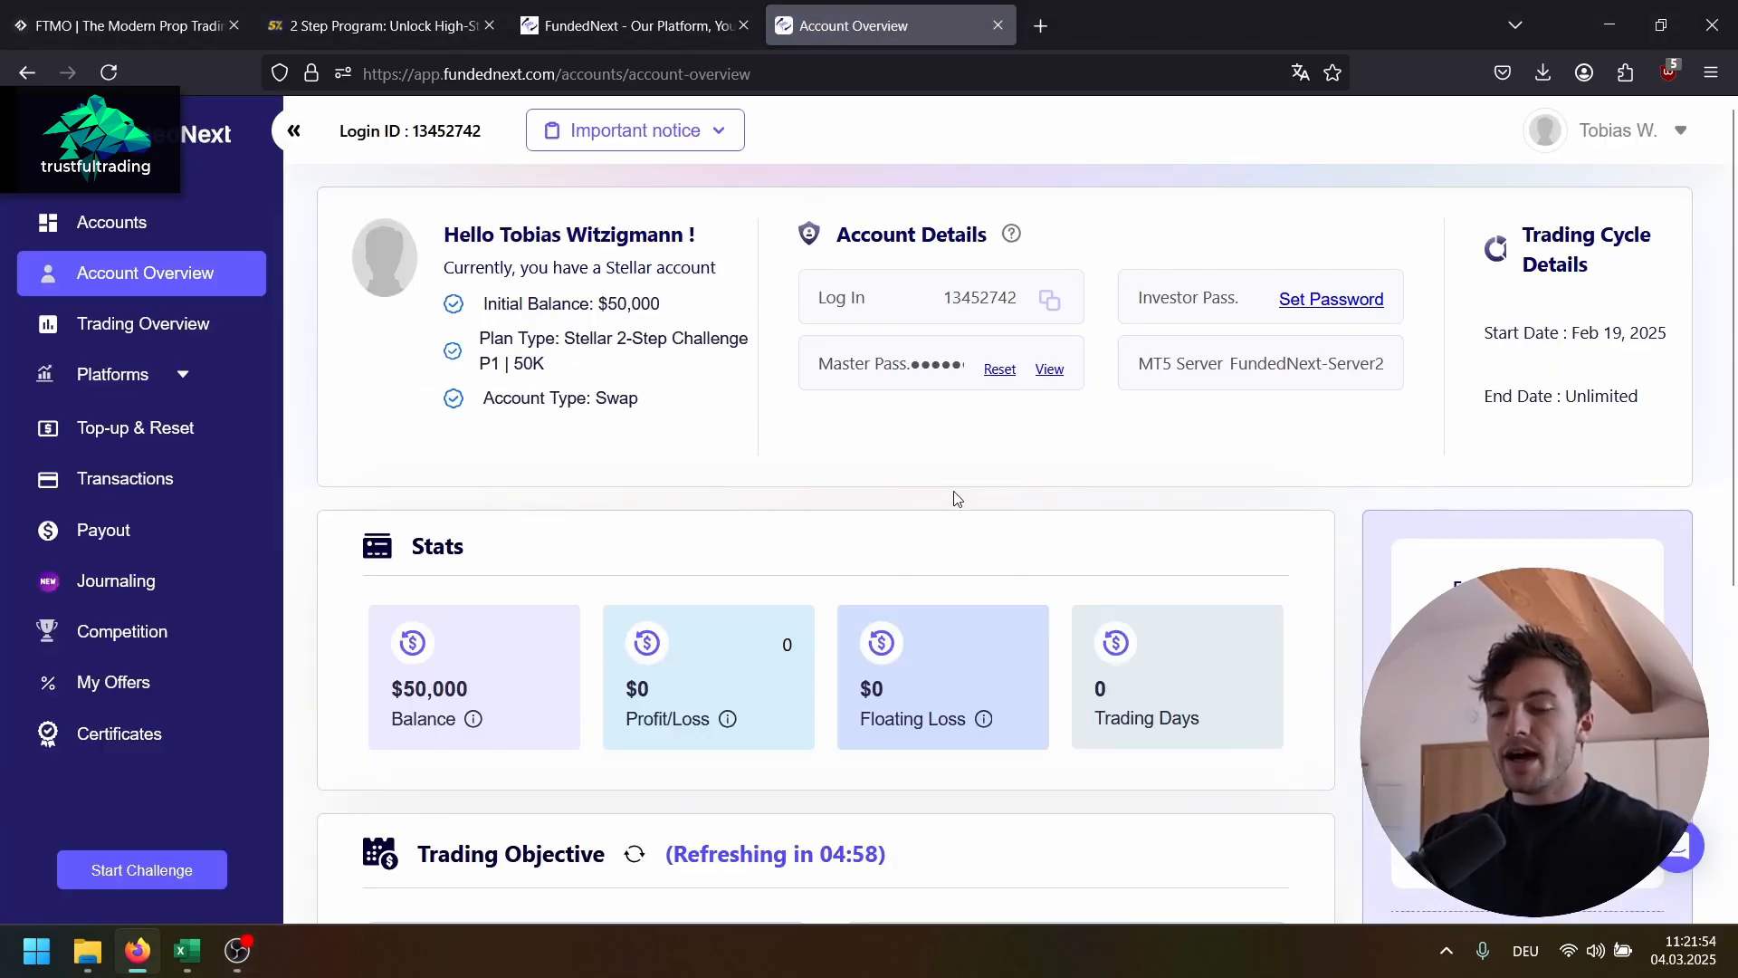
{"action": "scroll", "scroll_direction": "down", "scroll_amount": 3}
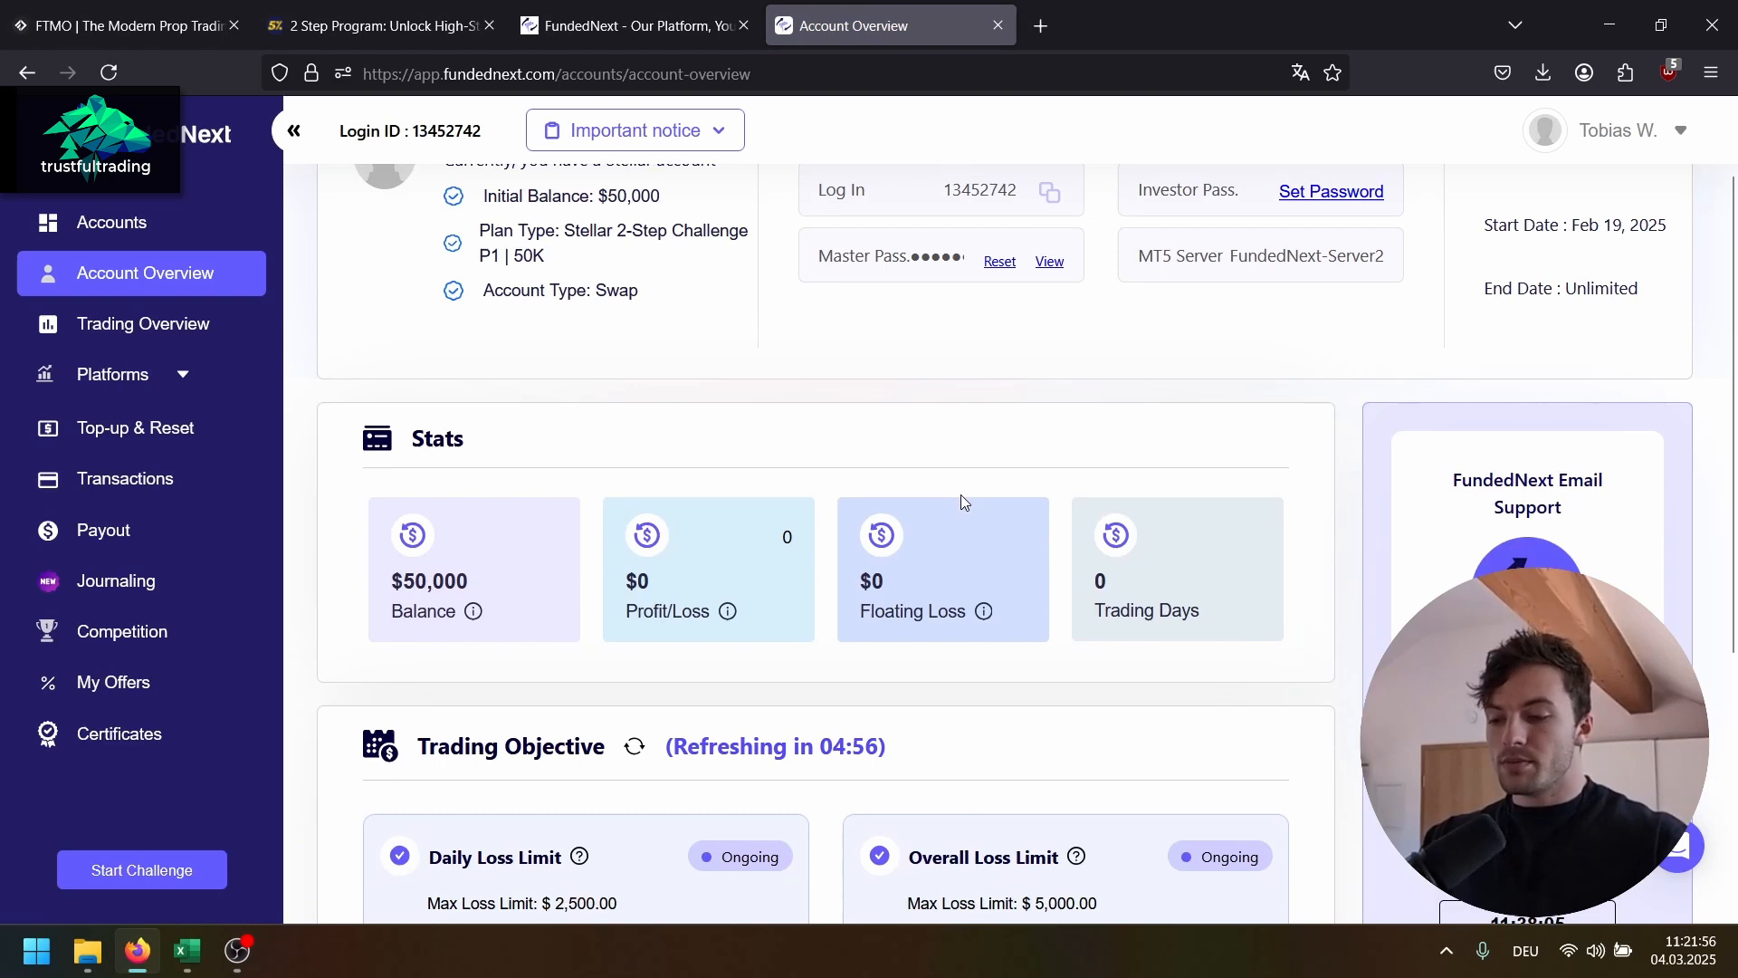
{"action": "scroll", "scroll_direction": "down", "scroll_amount": 3}
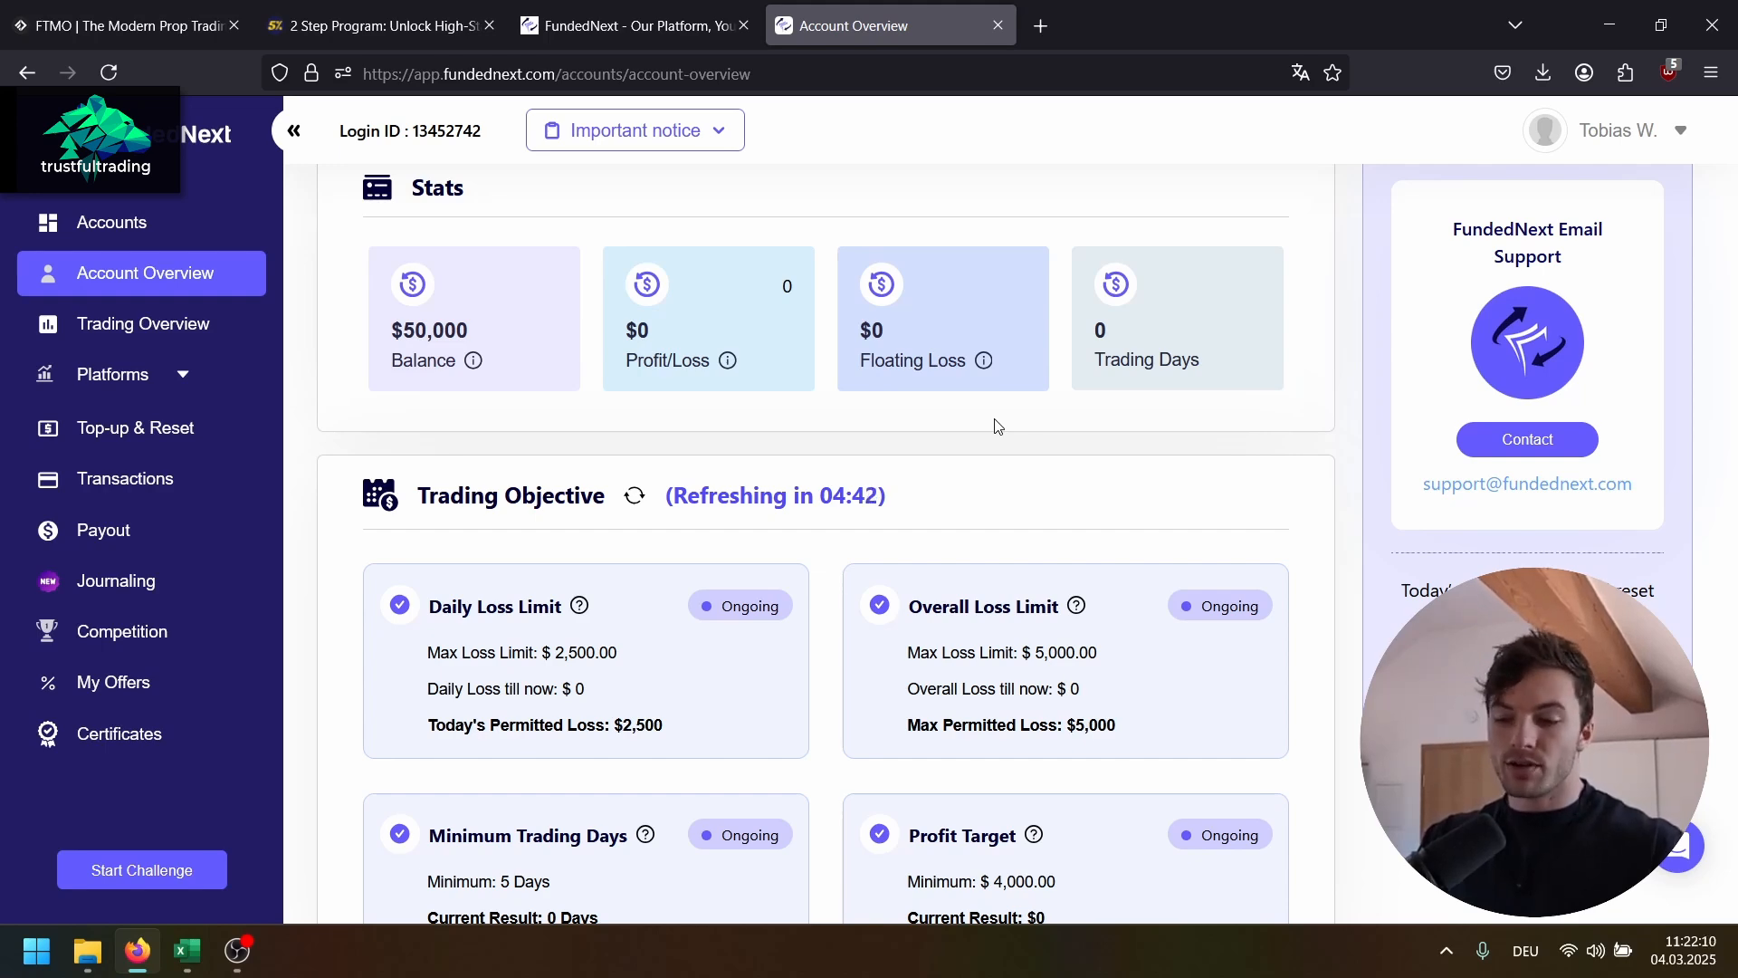
{"action": "scroll", "scroll_direction": "up", "scroll_amount": 3}
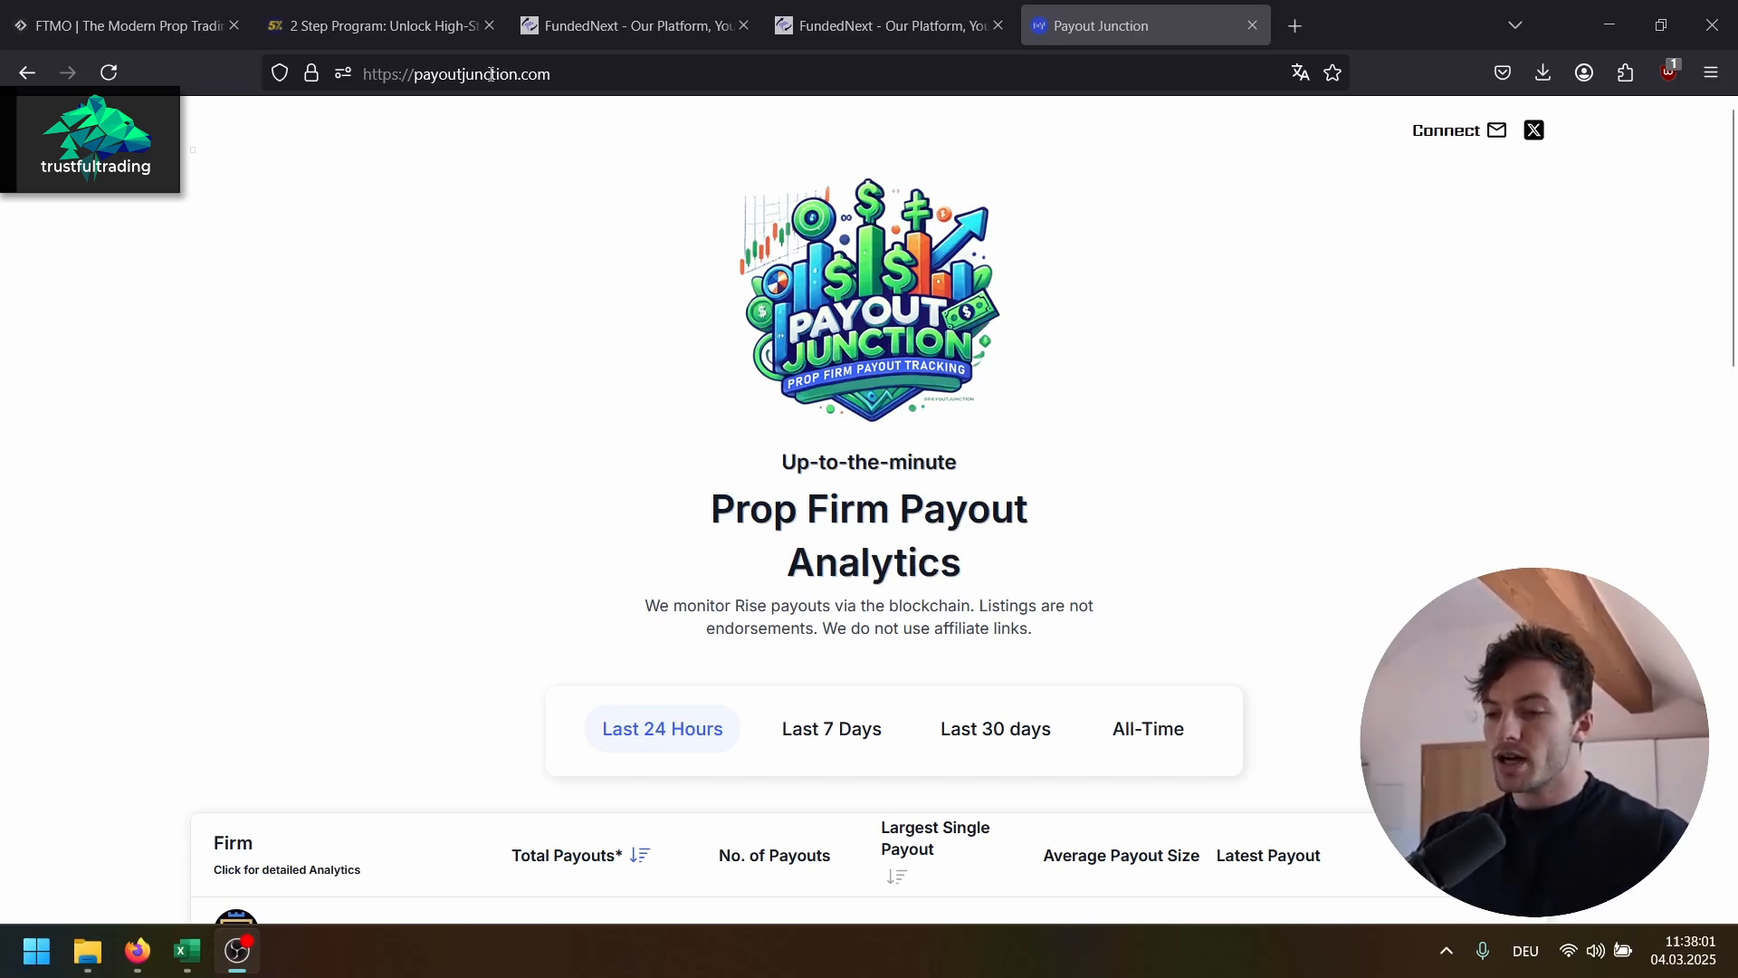
Step: Scroll to the firm table and open FundedNext's payout analytics with its monthly payouts chart
{"action": "scroll", "scroll_direction": "down", "scroll_amount": 3}
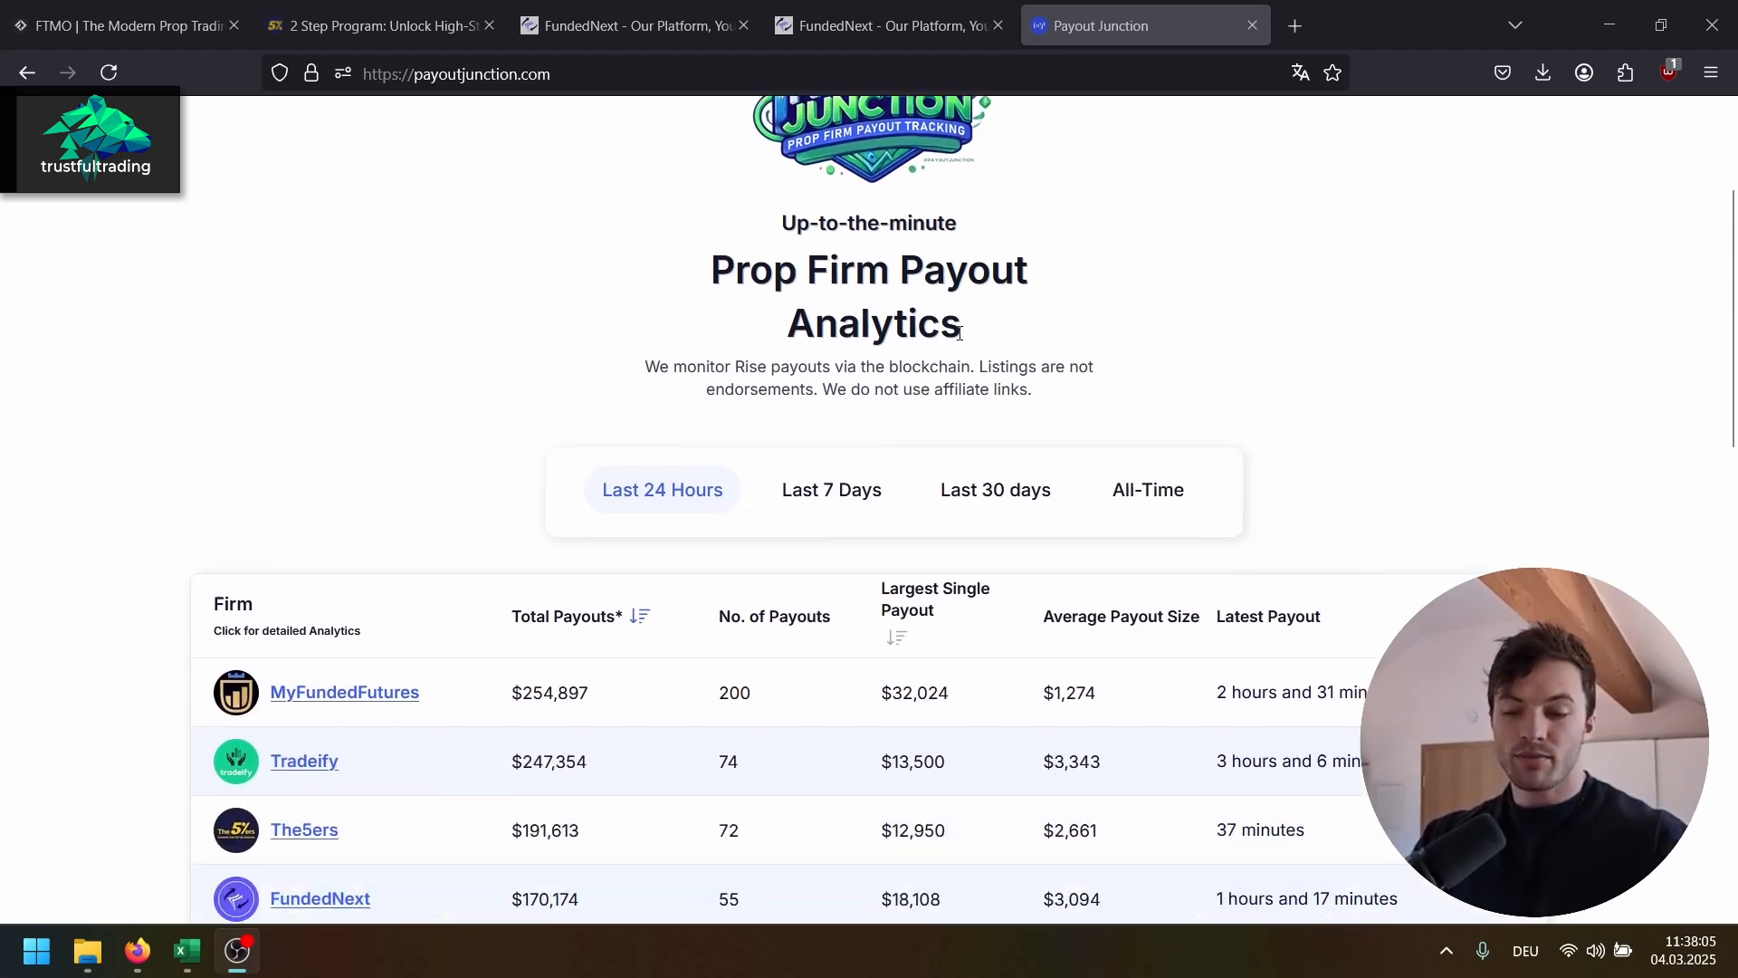
{"action": "scroll", "scroll_direction": "down", "scroll_amount": 3}
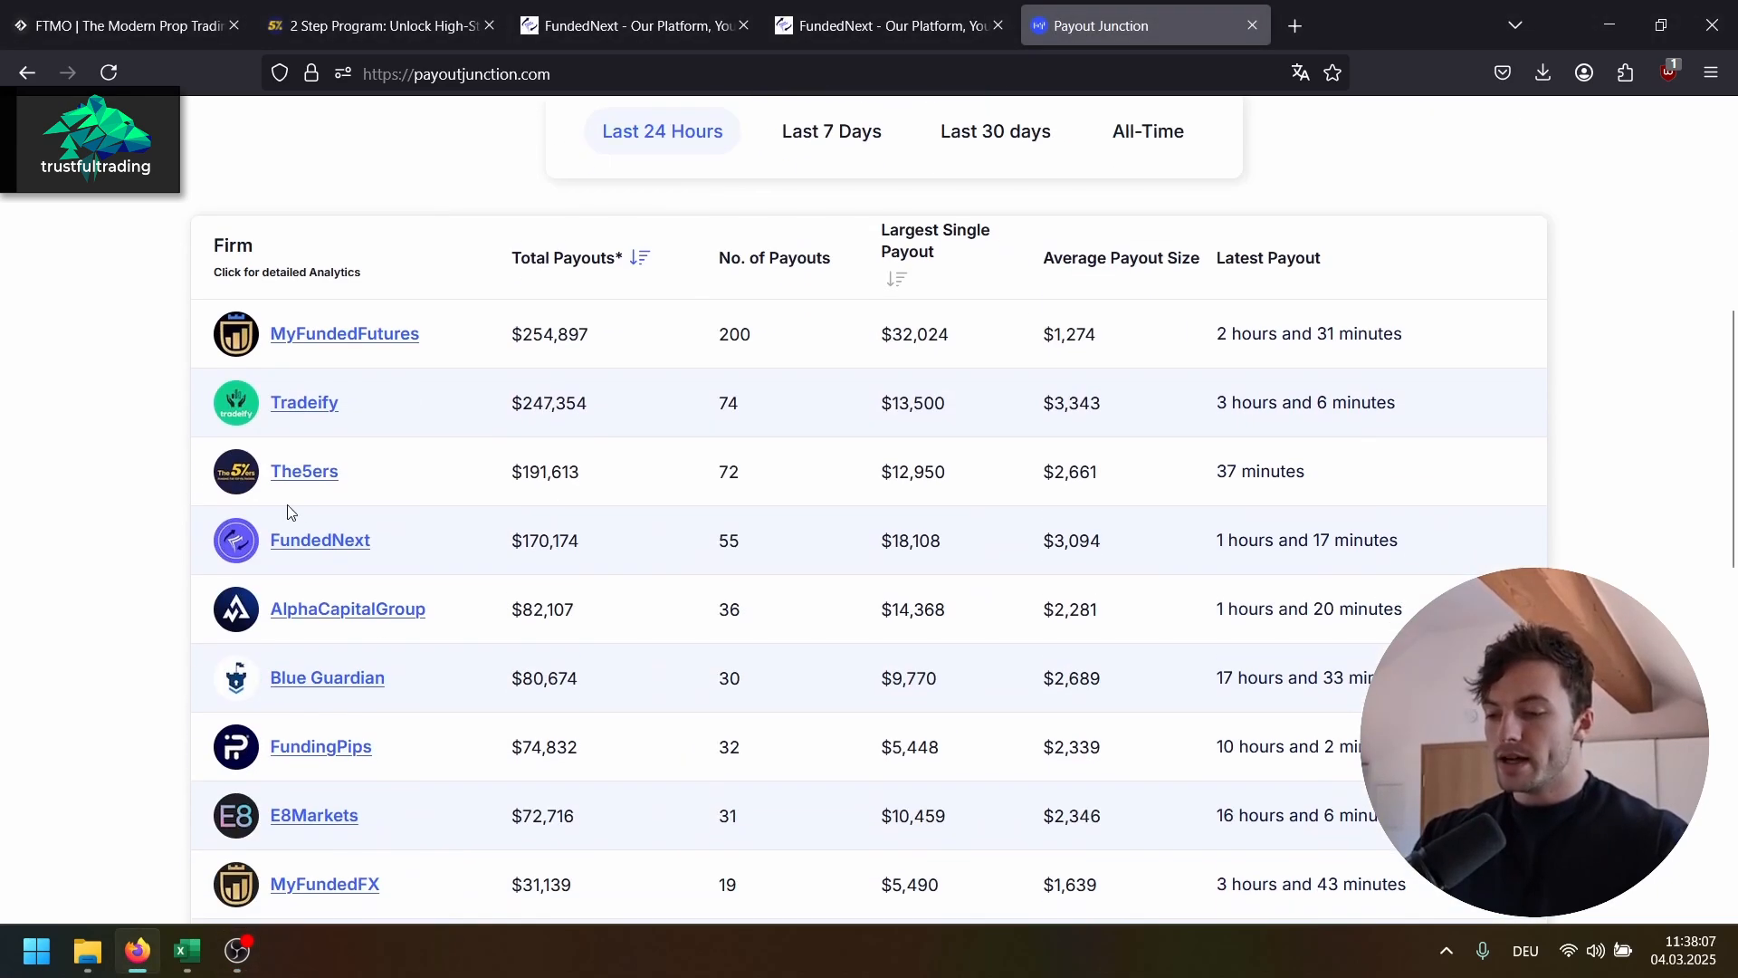
{"action": "left_click", "coordinate": [319, 540]}
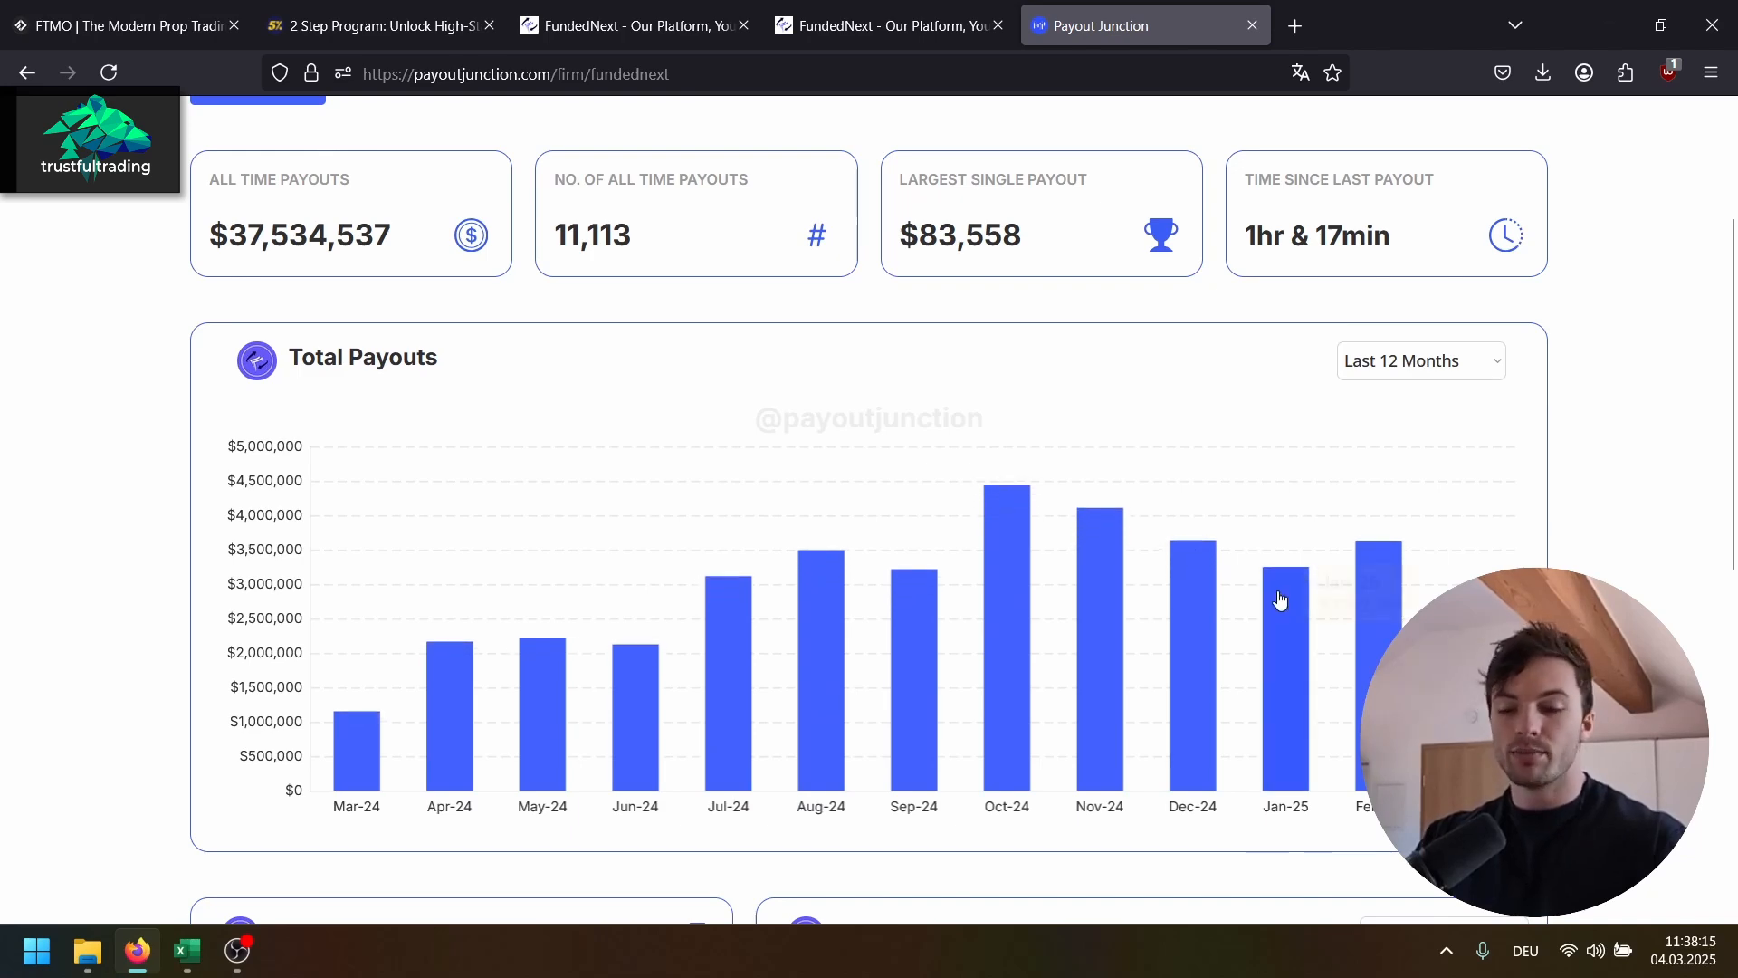
{"action": "left_click", "coordinate": [887, 26]}
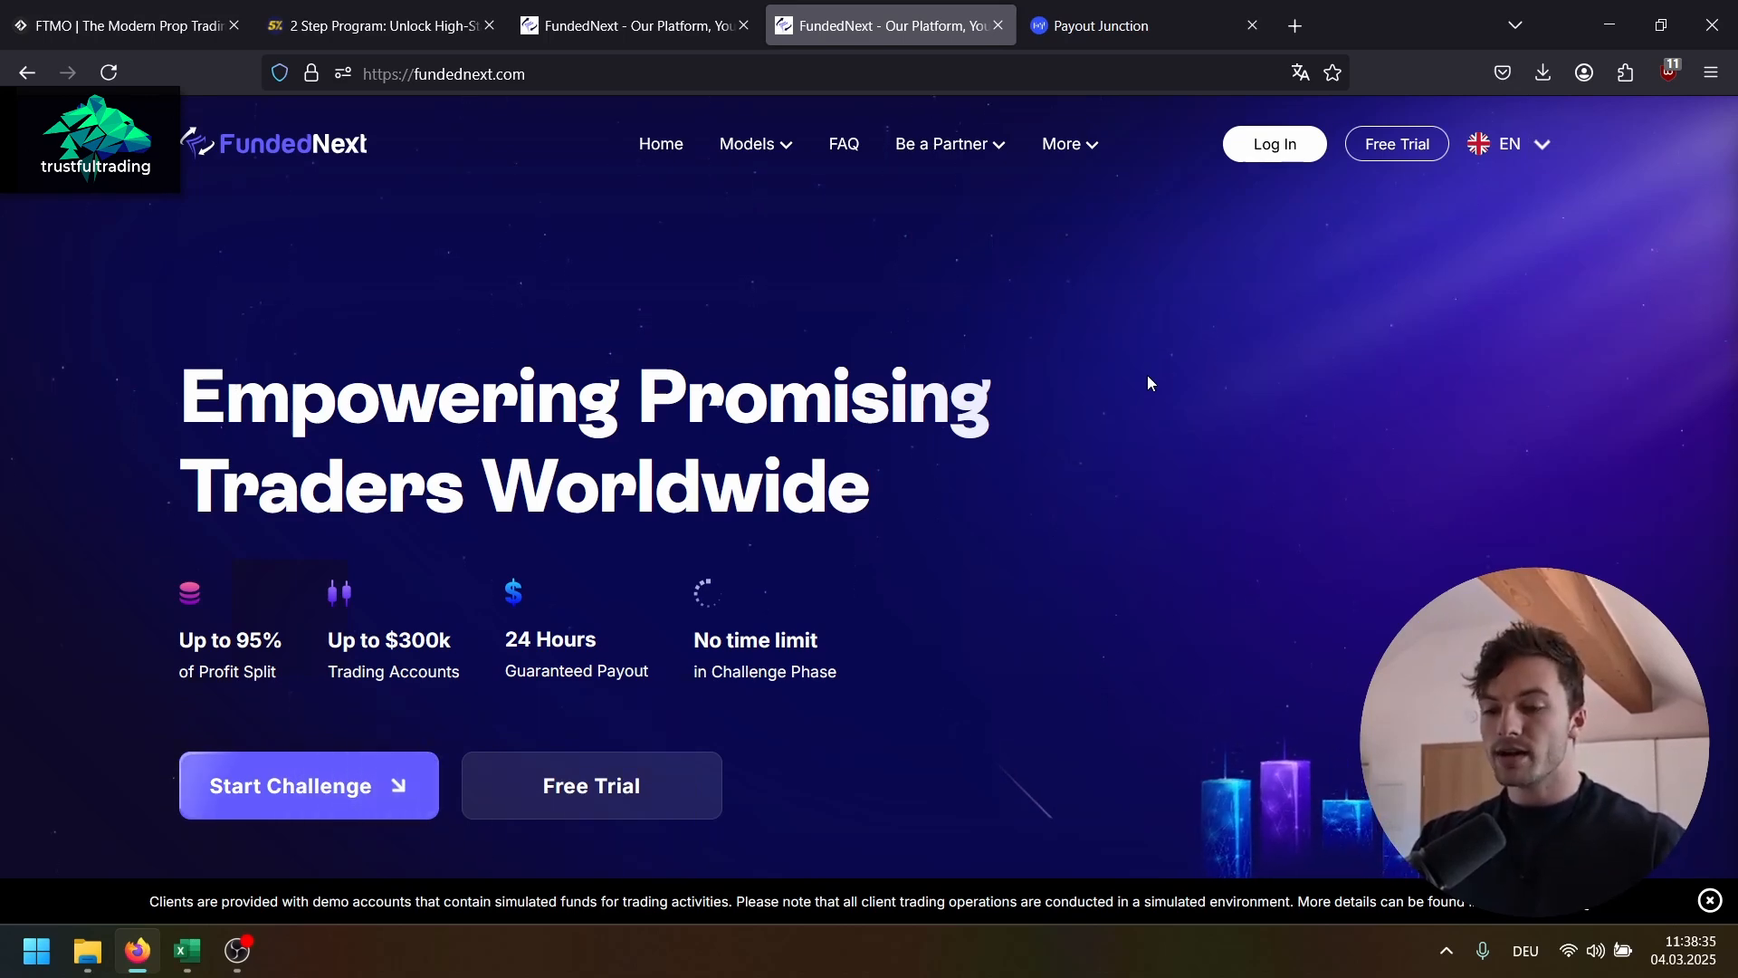
{"action": "mouse_move", "coordinate": [1130, 286]}
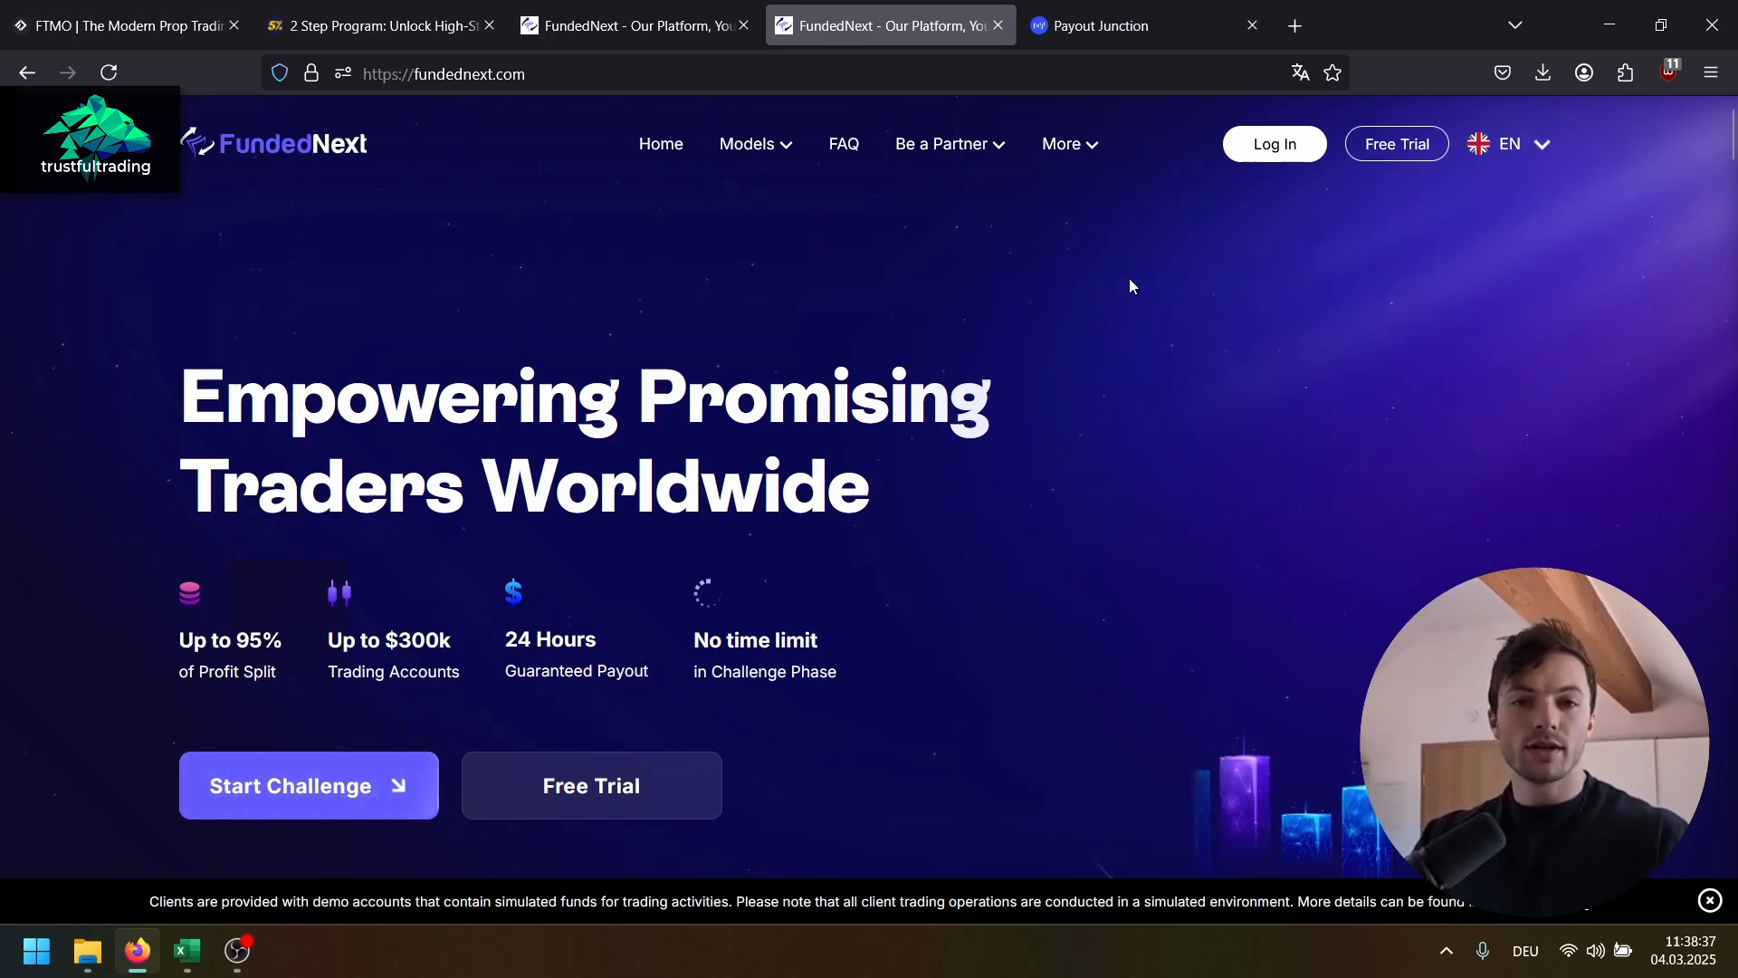